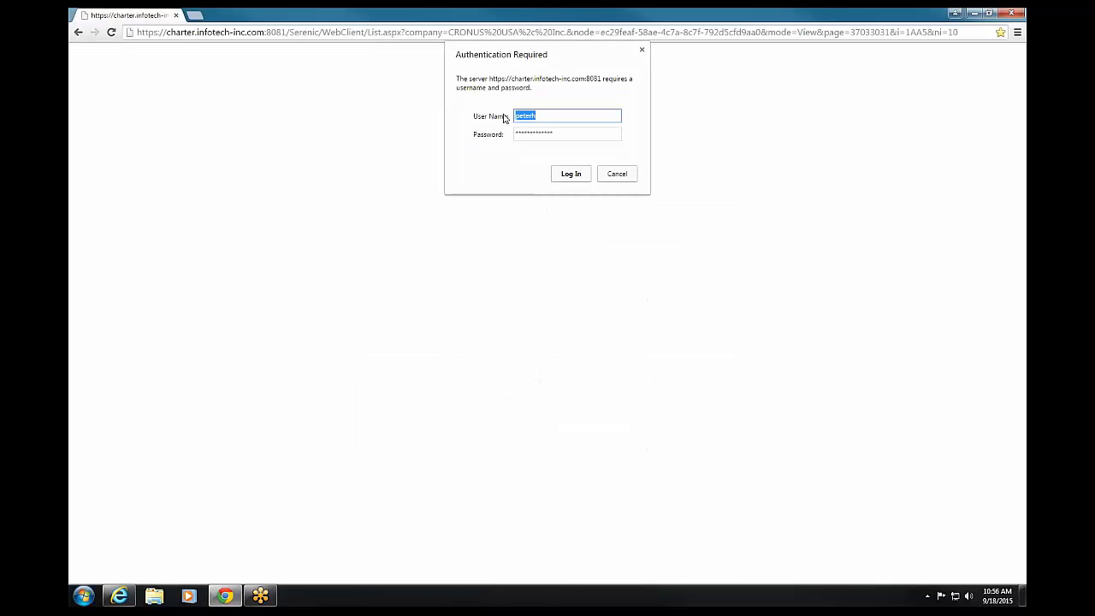
pyautogui.moveTo(631, 117)
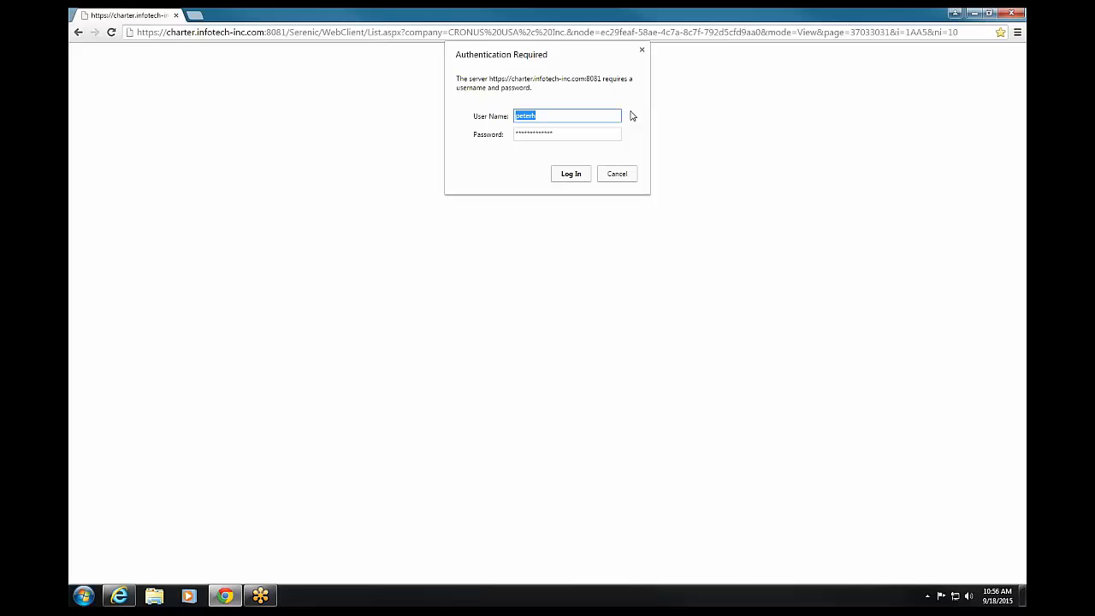
pyautogui.moveTo(569, 167)
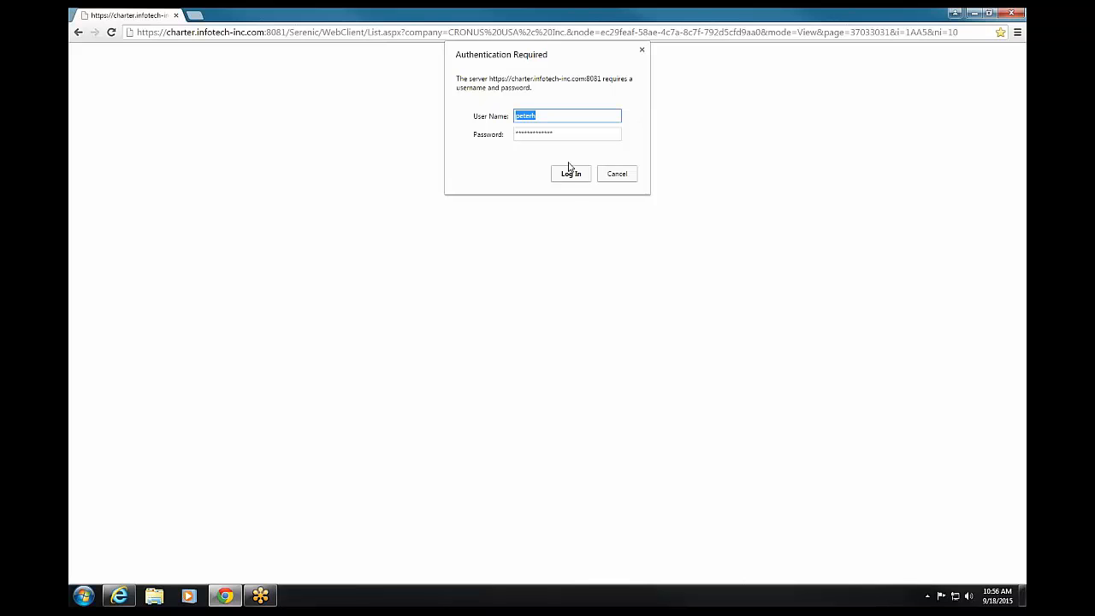
# Log in to the CRONUS USA self-service site with the pre-filled credentials
pyautogui.click(570, 174)
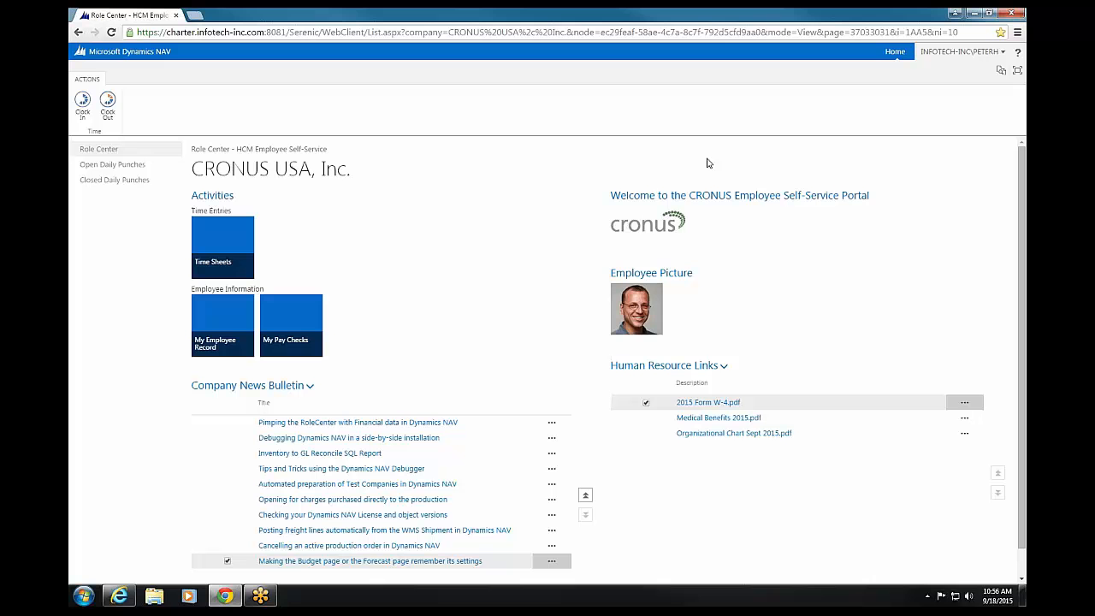
pyautogui.moveTo(384, 113)
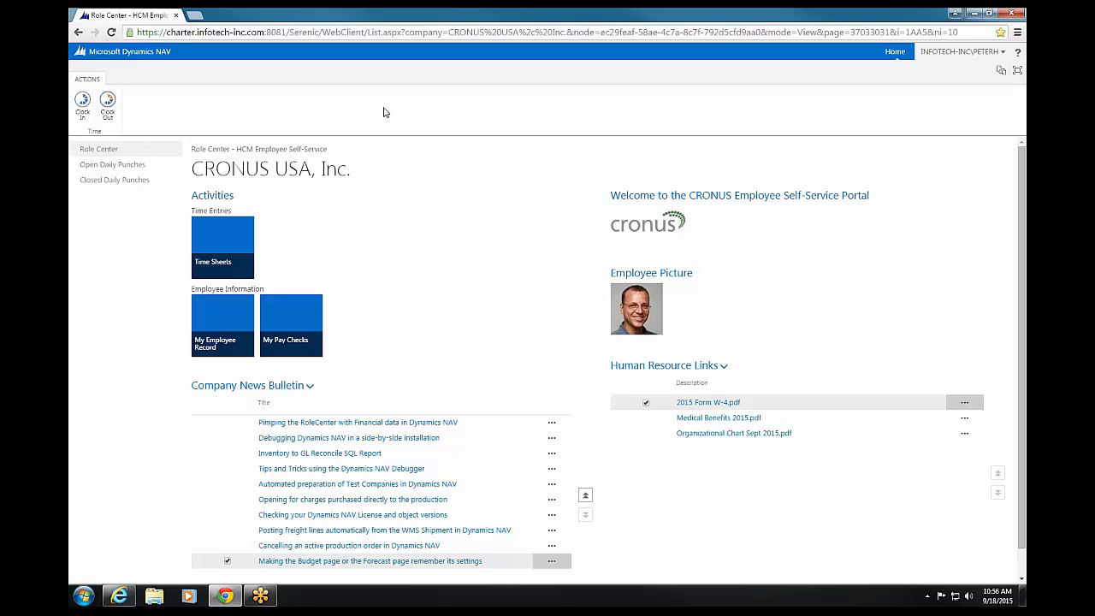
pyautogui.moveTo(72, 71)
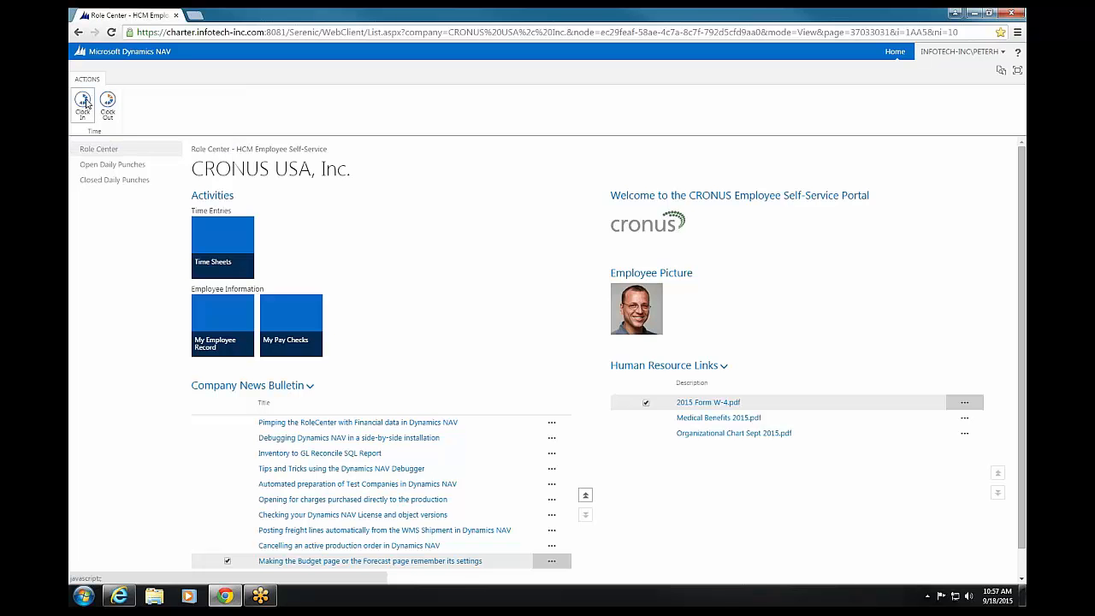
pyautogui.moveTo(82, 103)
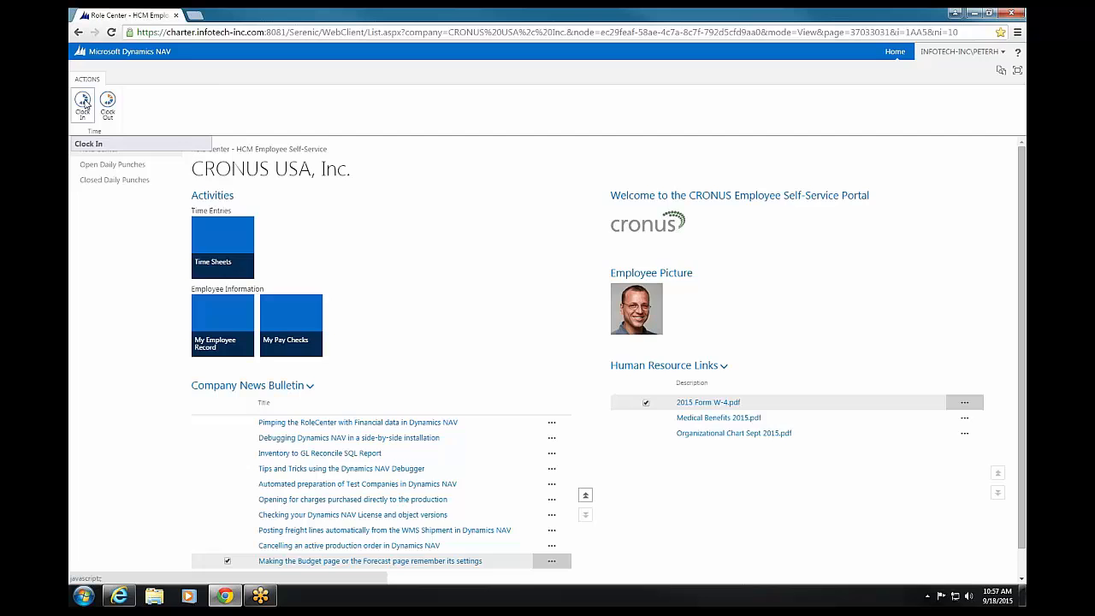
pyautogui.click(82, 103)
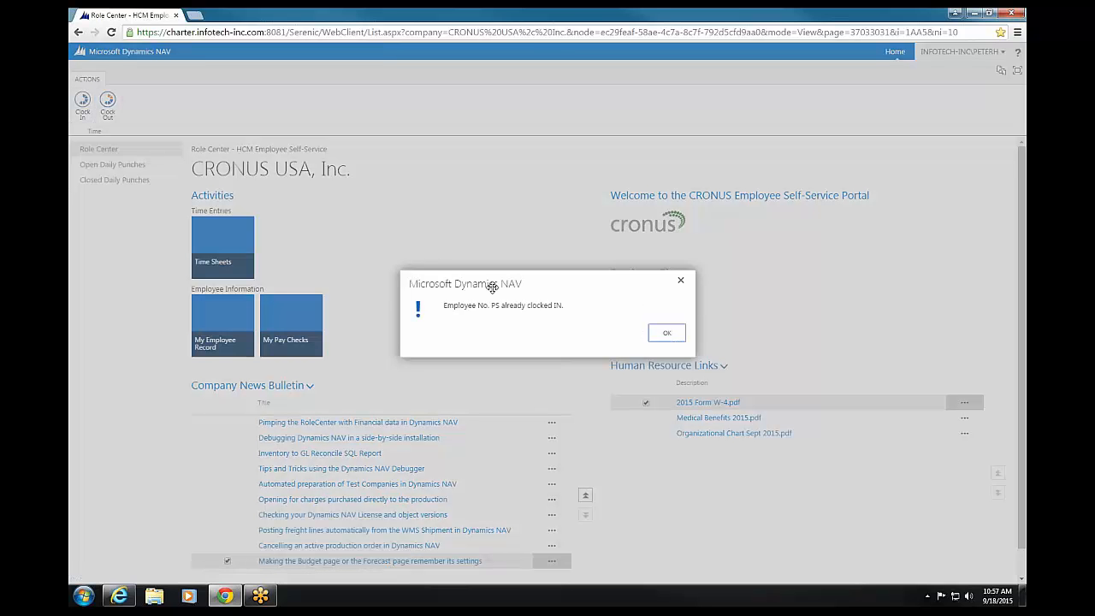
pyautogui.moveTo(417, 270)
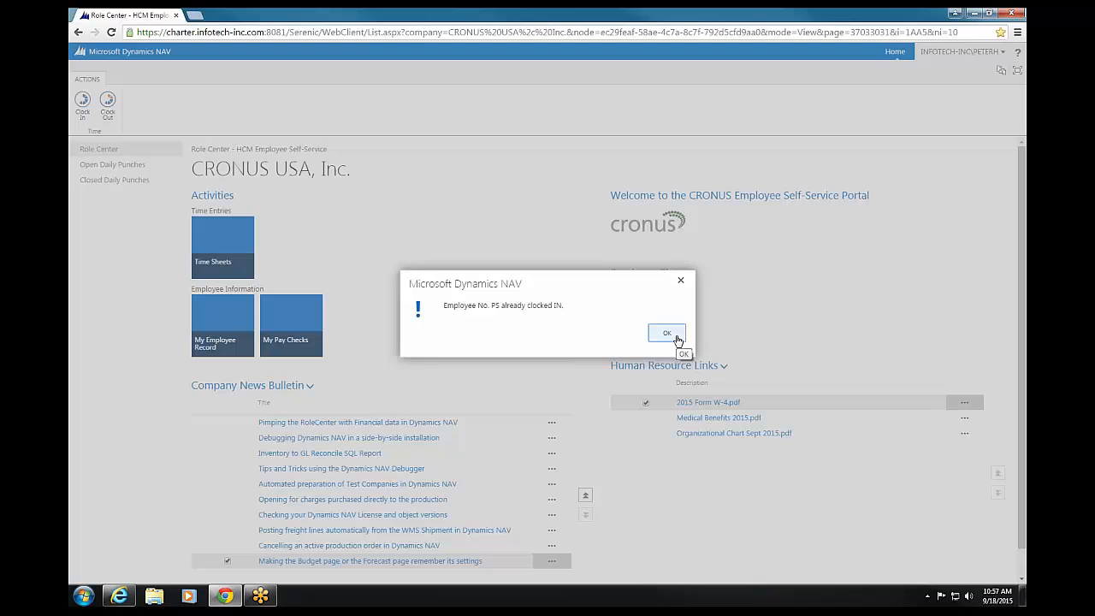
pyautogui.click(667, 332)
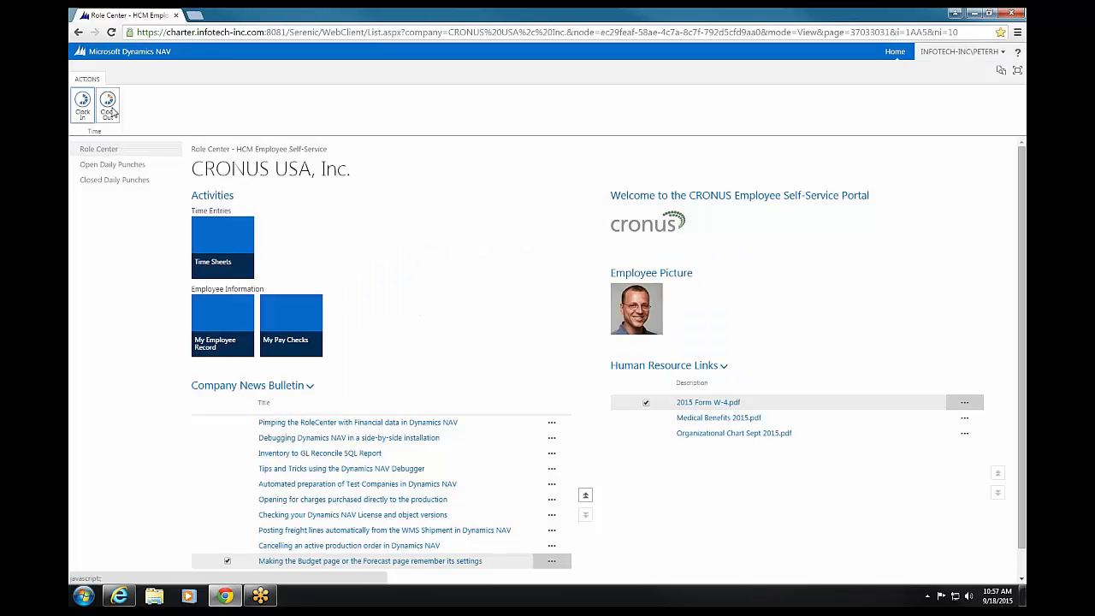
pyautogui.moveTo(109, 103)
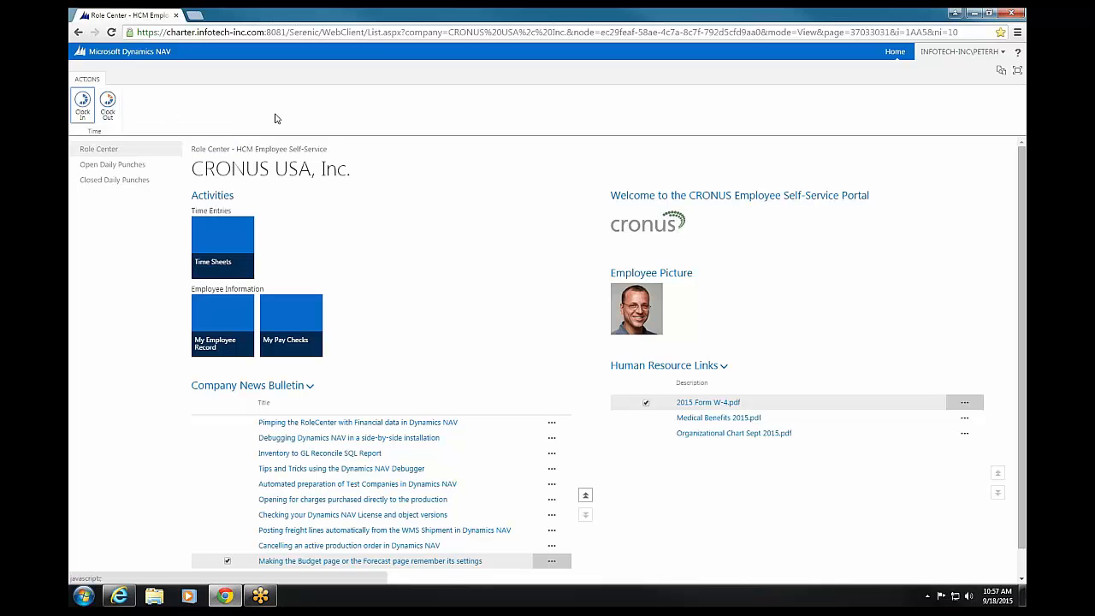
pyautogui.moveTo(112, 180)
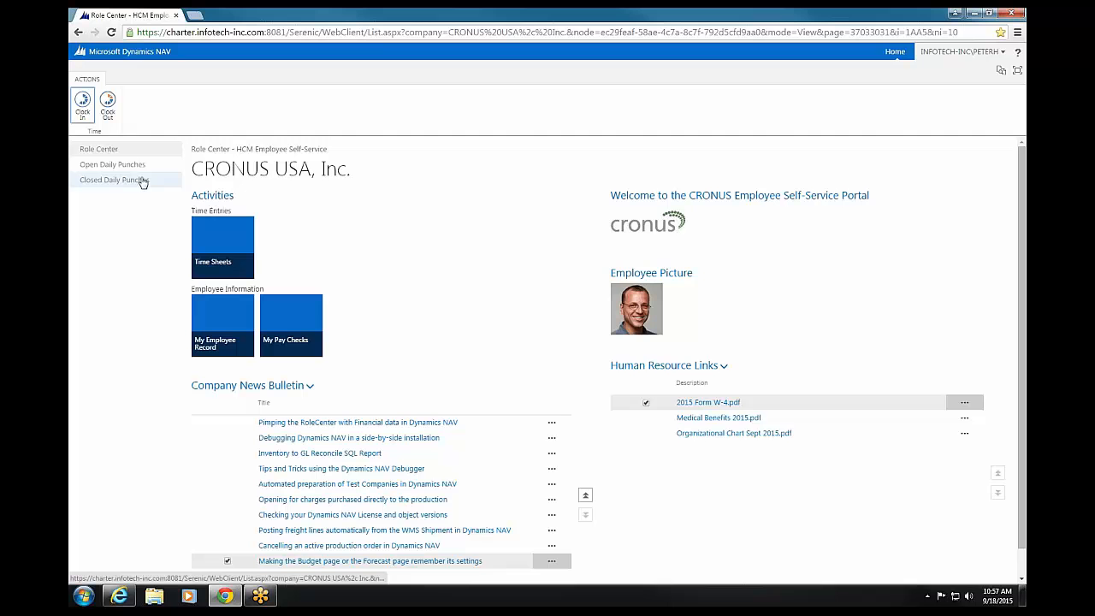
pyautogui.moveTo(113, 180)
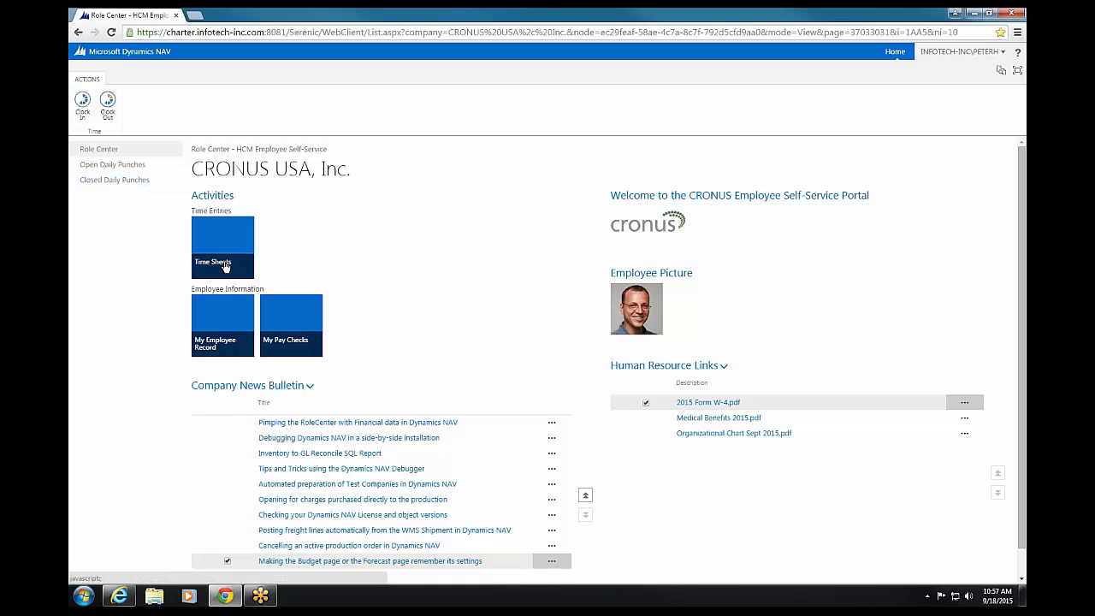
pyautogui.click(222, 246)
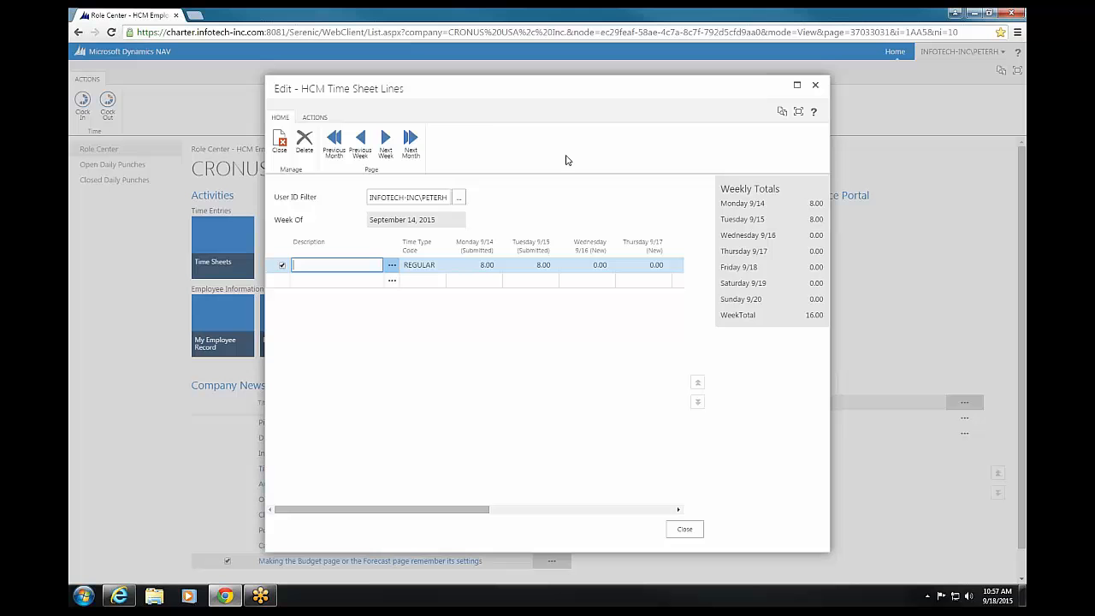
pyautogui.moveTo(476, 248)
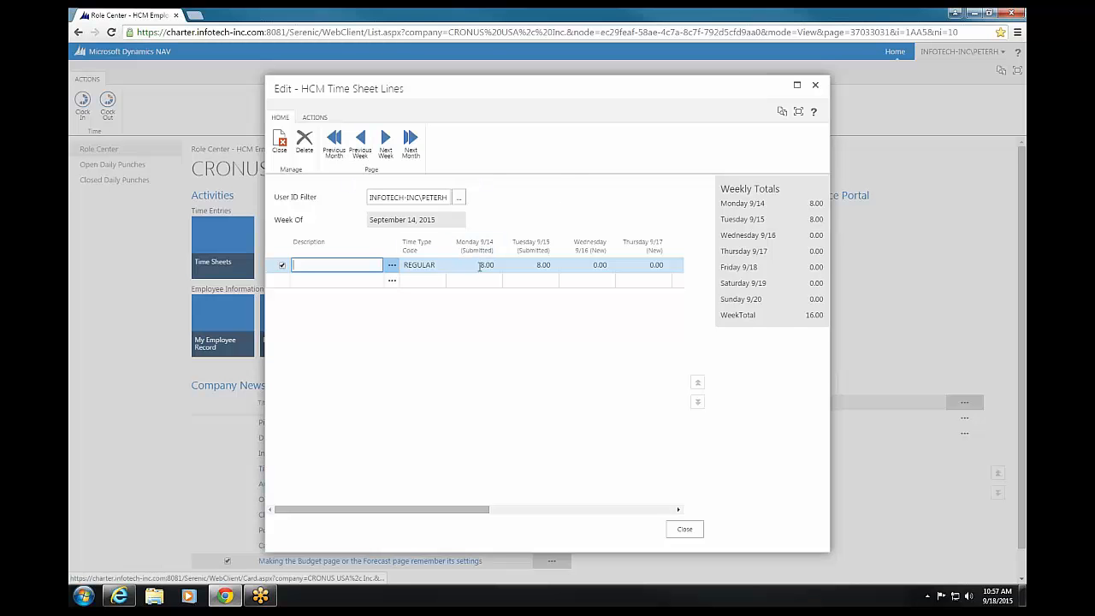
pyautogui.click(530, 266)
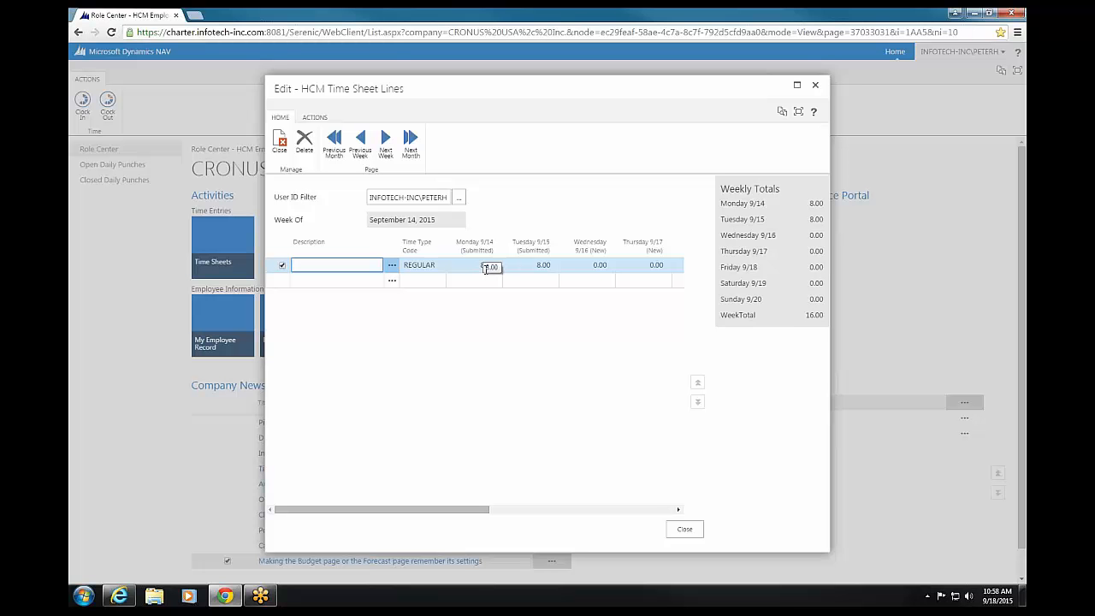
pyautogui.moveTo(465, 270)
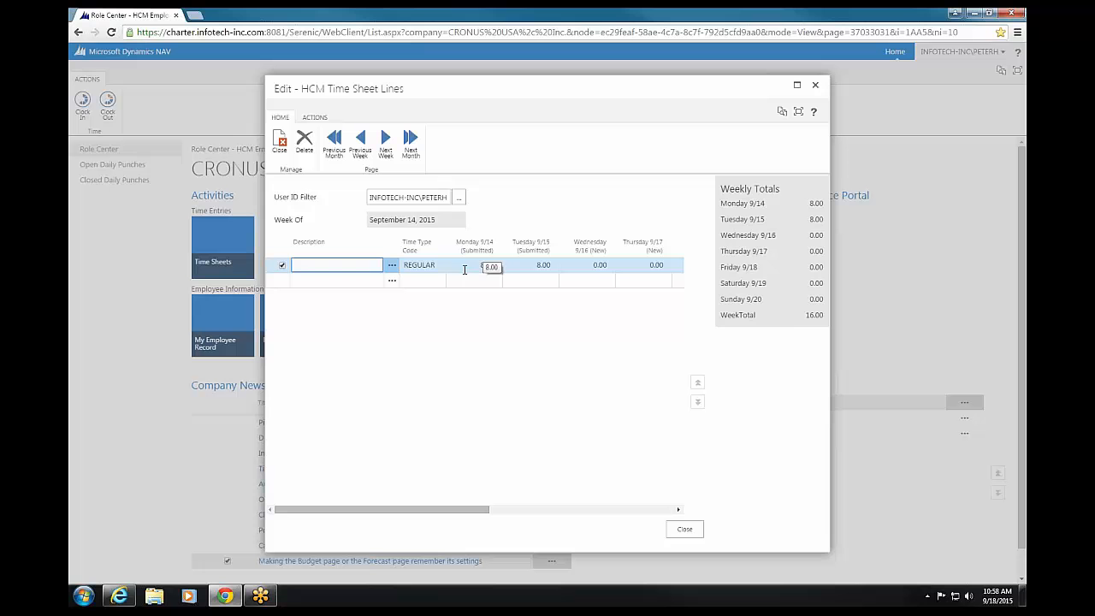
pyautogui.click(419, 264)
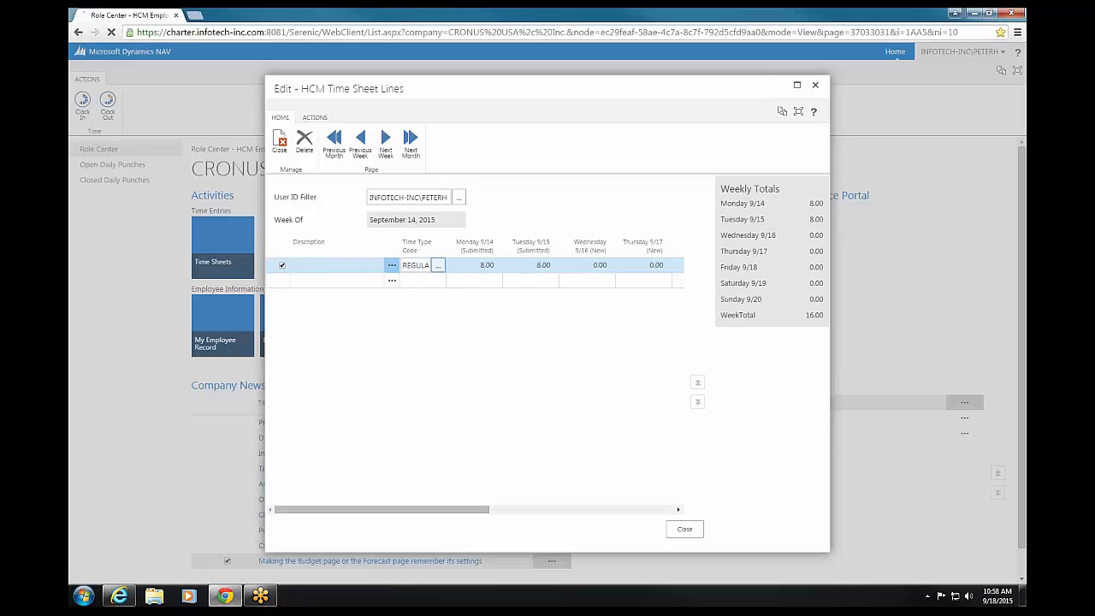
pyautogui.click(438, 264)
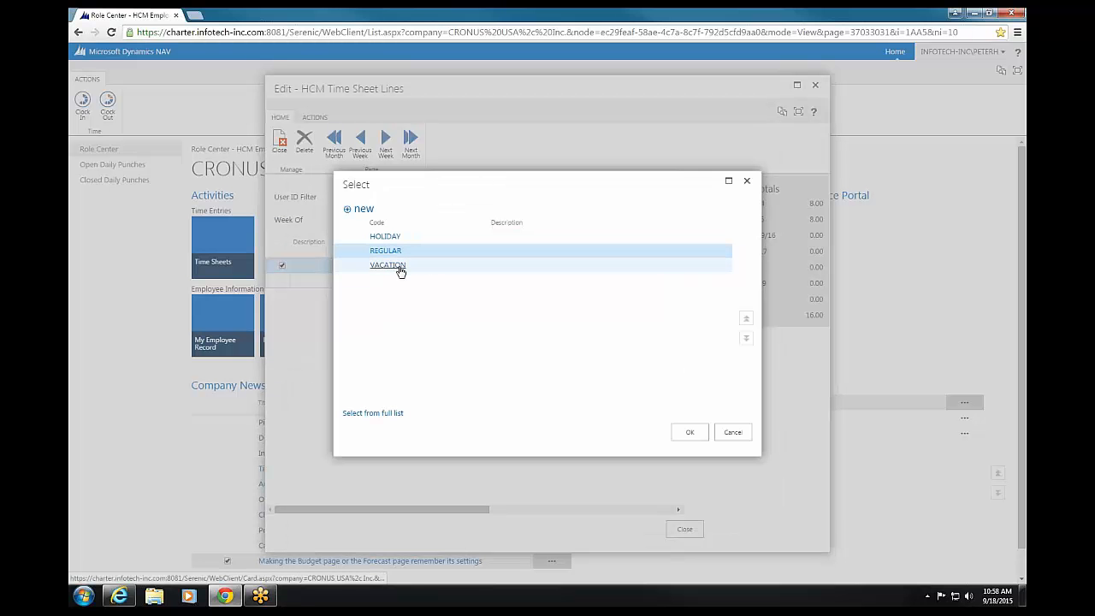
pyautogui.moveTo(383, 236)
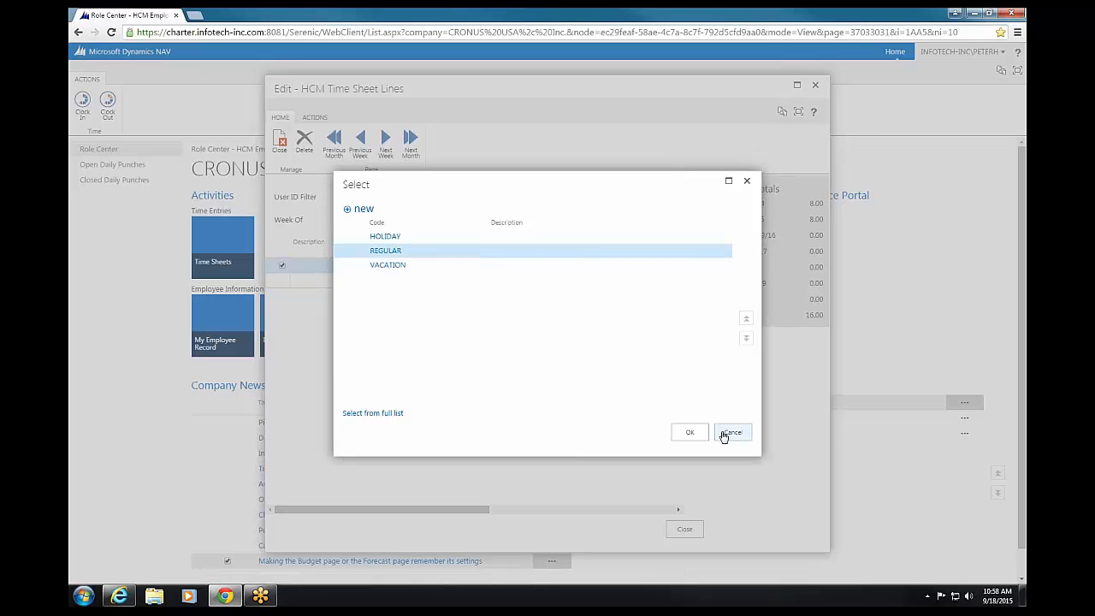
pyautogui.click(732, 431)
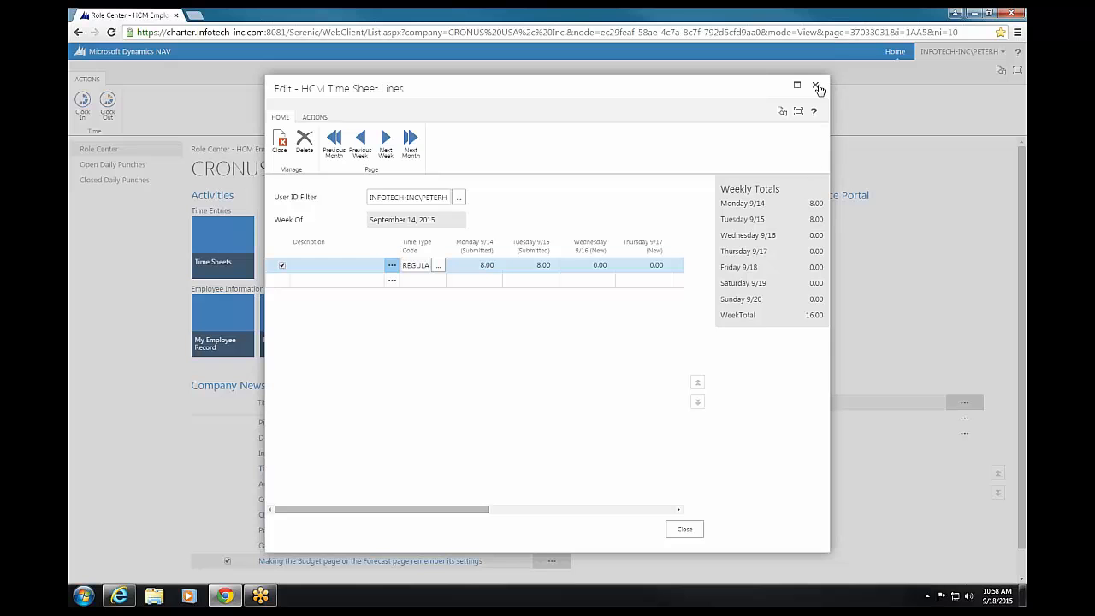
pyautogui.click(818, 89)
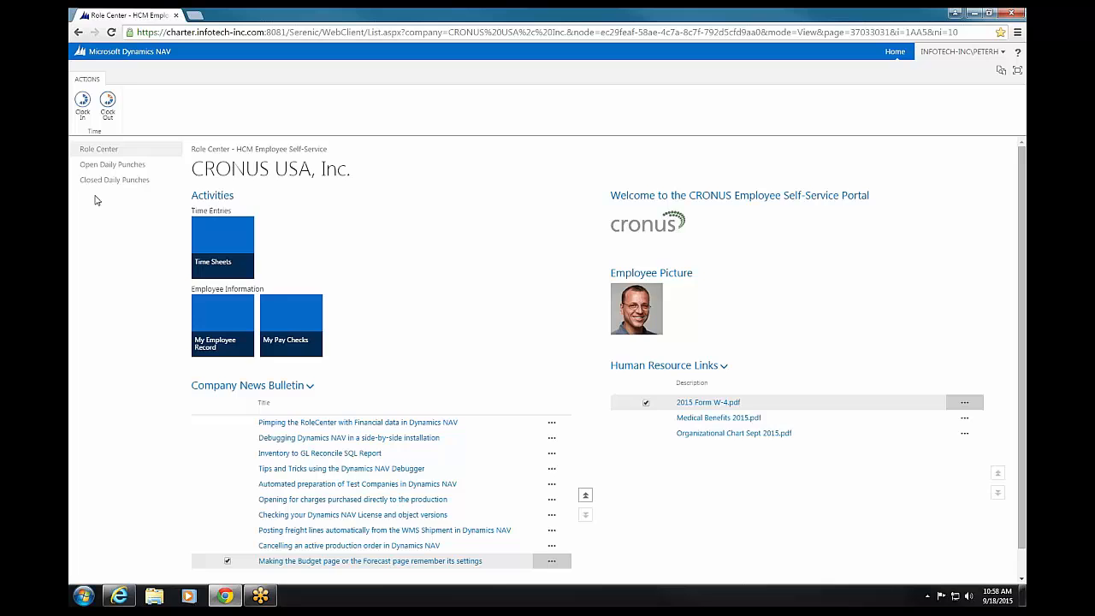
pyautogui.click(115, 179)
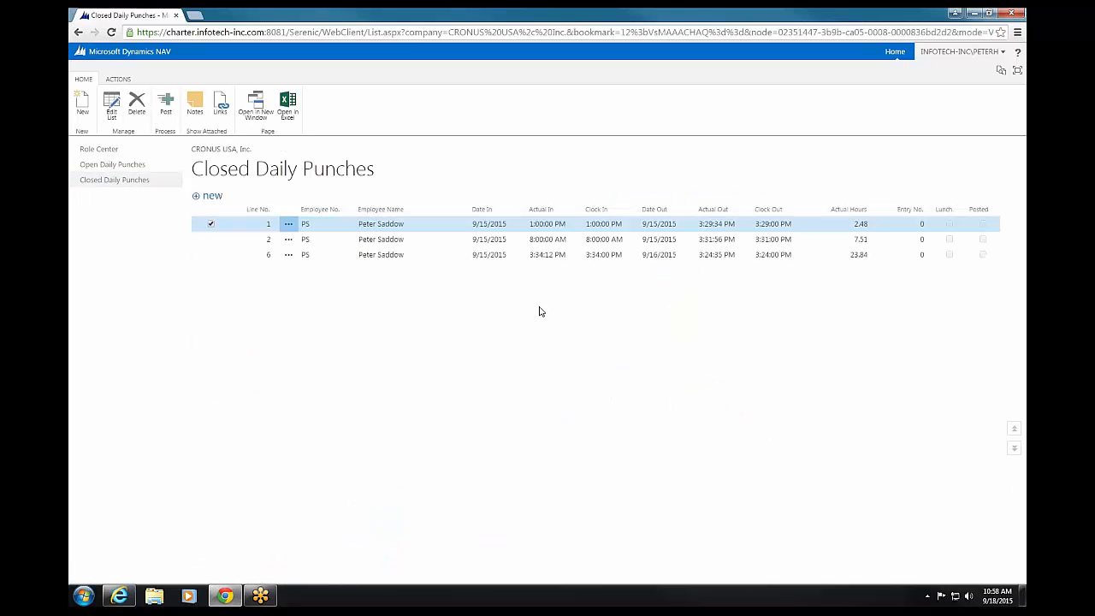
pyautogui.moveTo(554, 313)
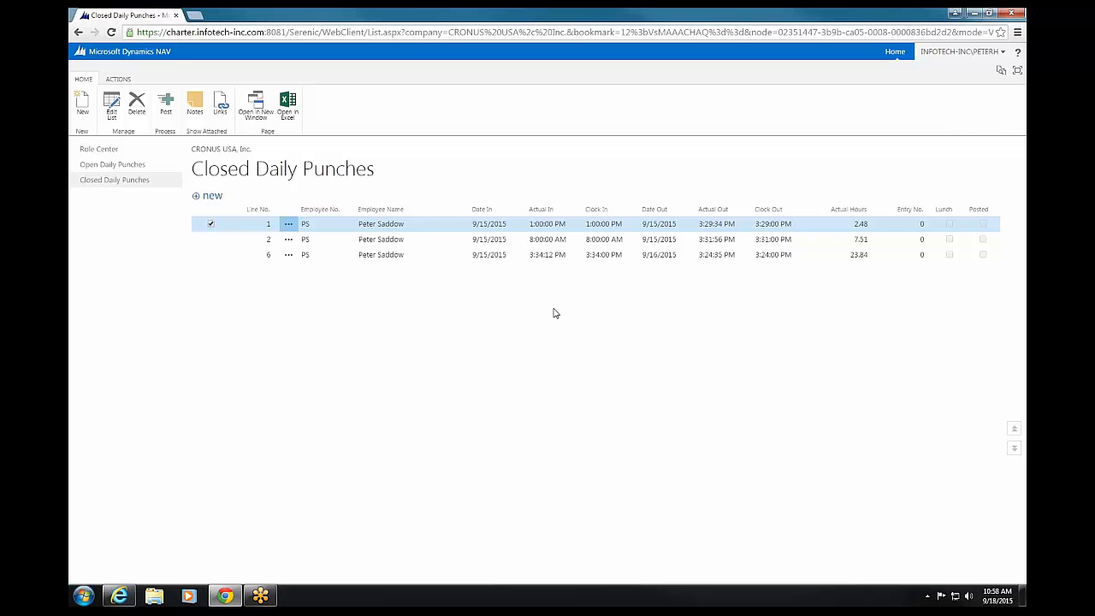
pyautogui.moveTo(539, 287)
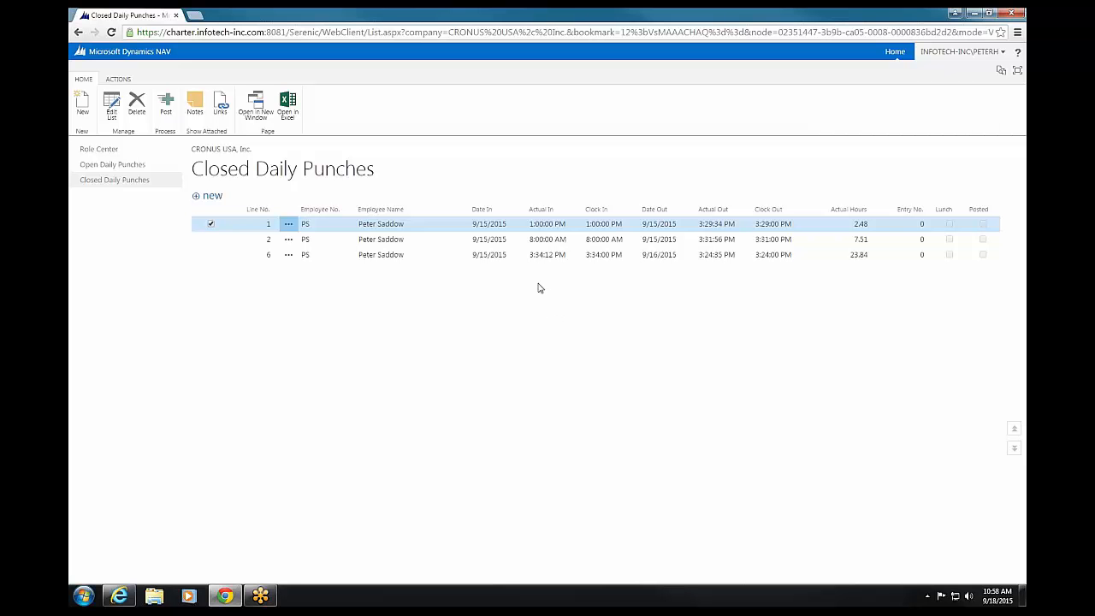
pyautogui.moveTo(551, 288)
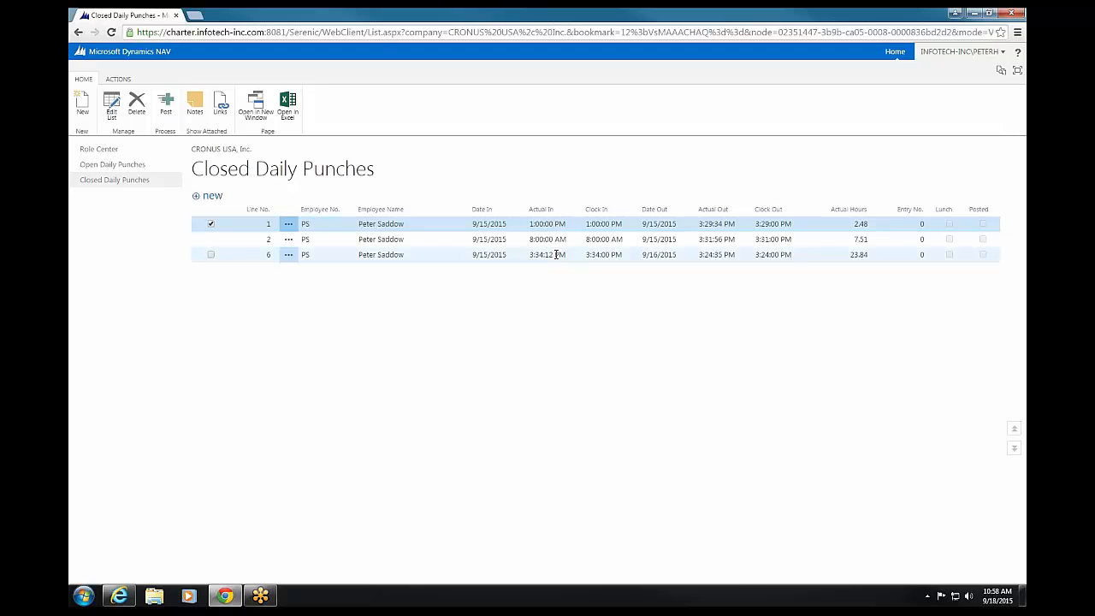
pyautogui.click(541, 253)
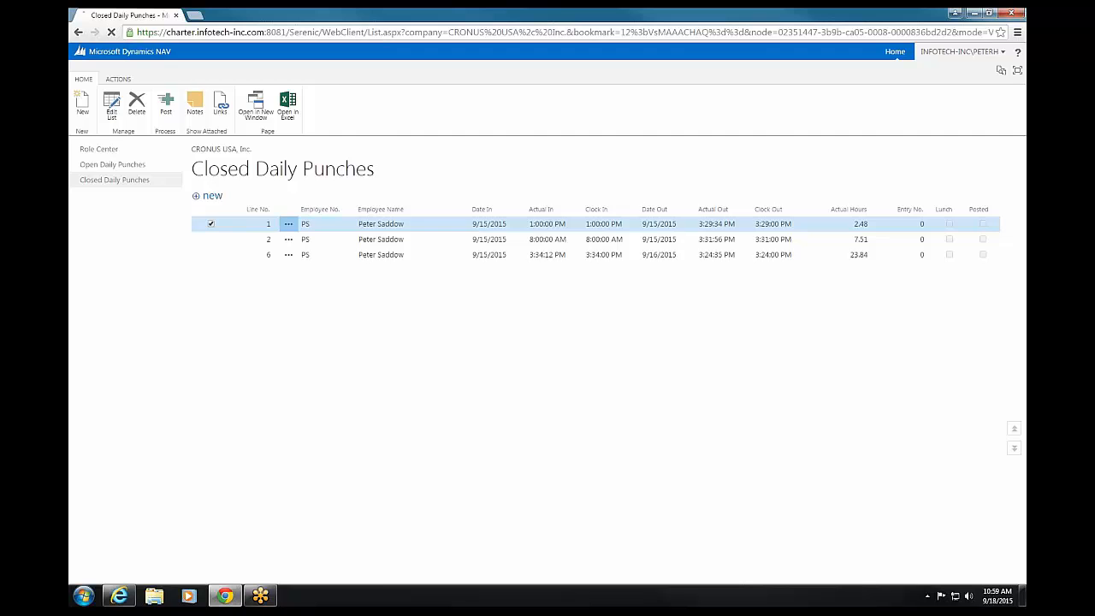
pyautogui.click(99, 147)
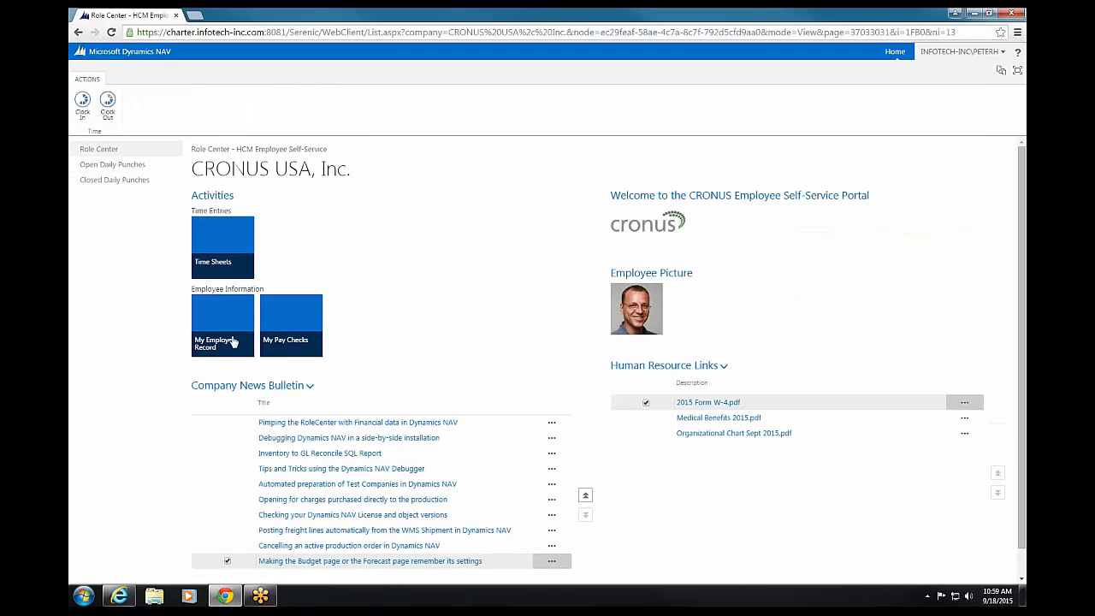
pyautogui.click(222, 325)
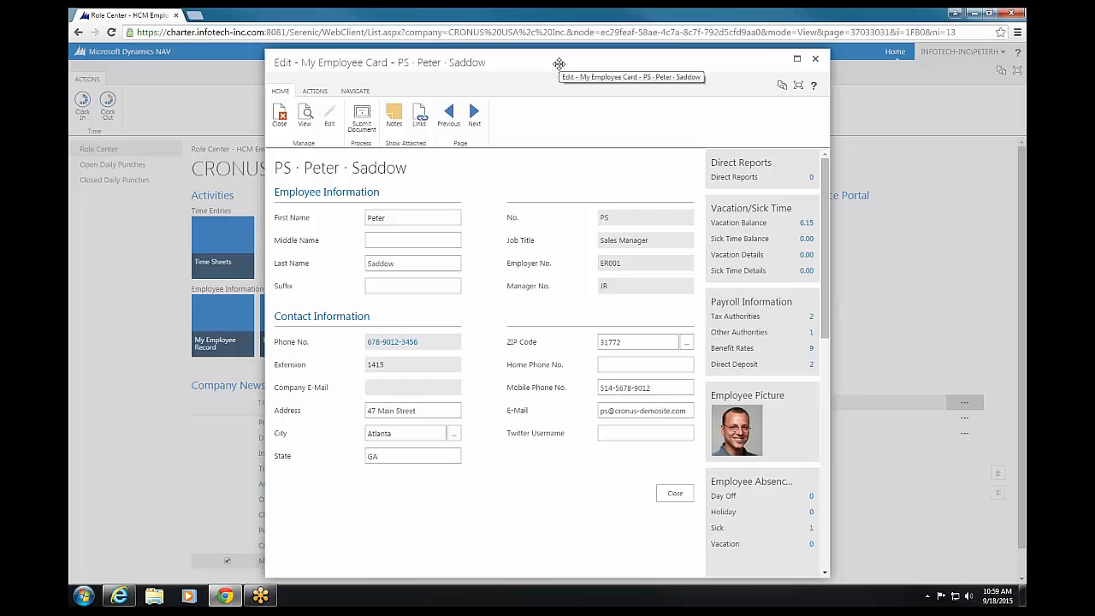
pyautogui.moveTo(555, 133)
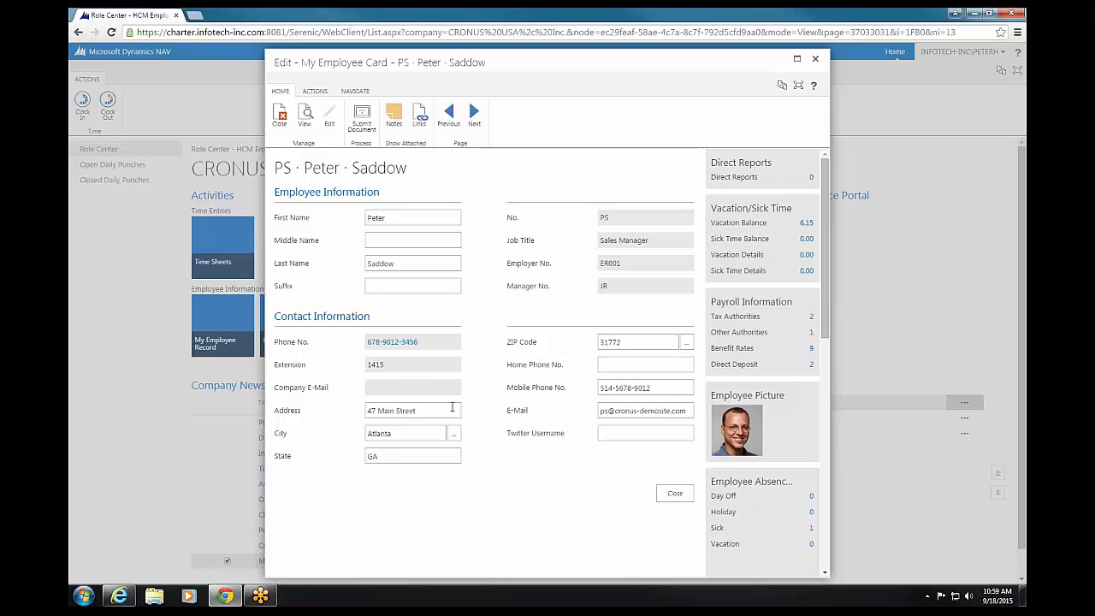
pyautogui.moveTo(356, 91)
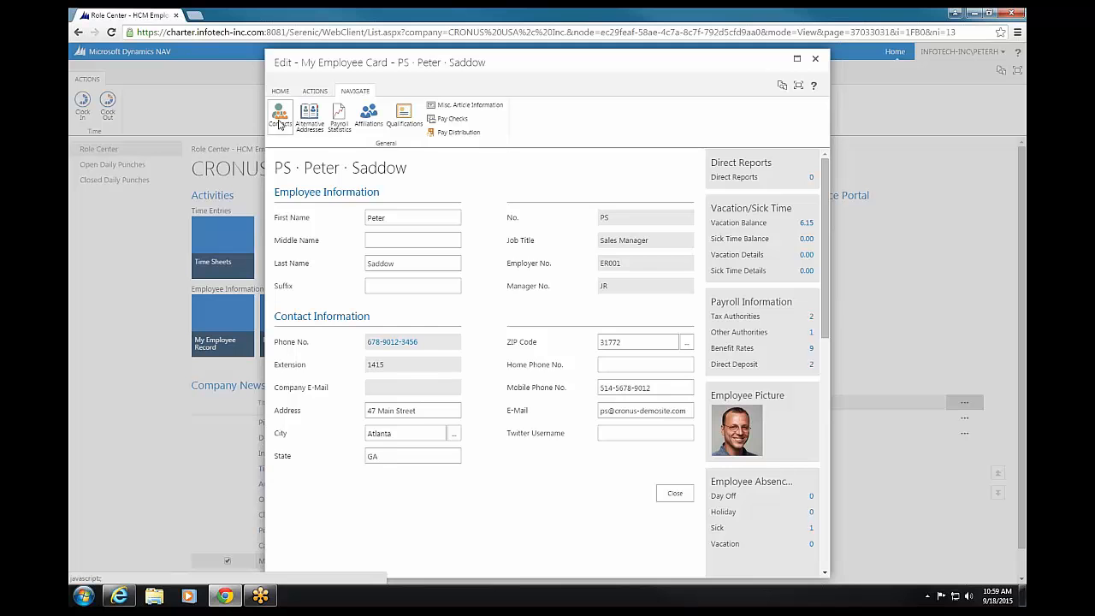
pyautogui.click(280, 117)
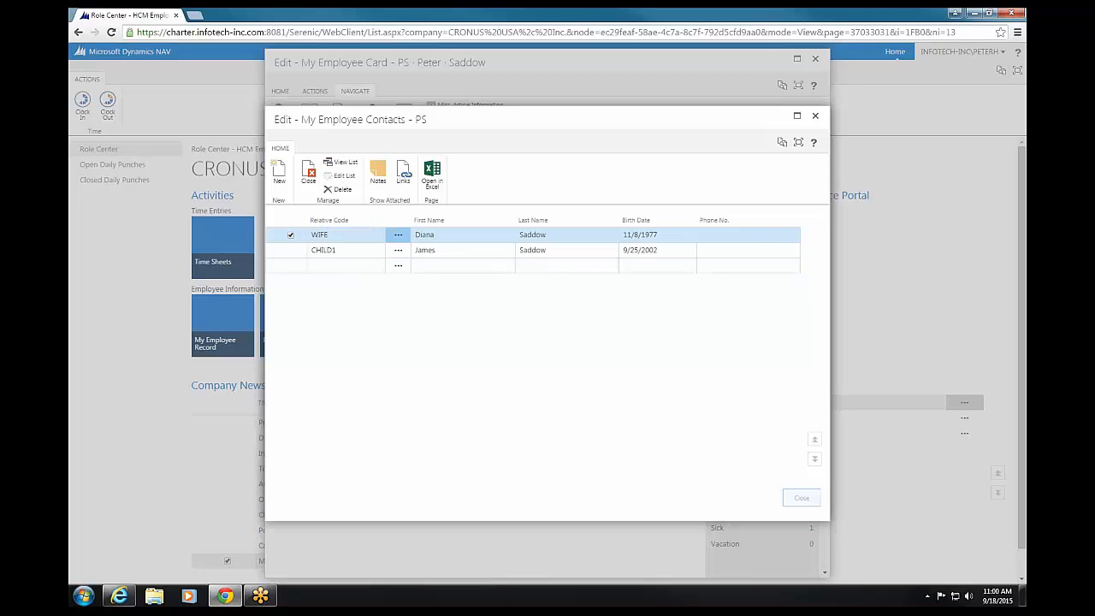
pyautogui.click(800, 496)
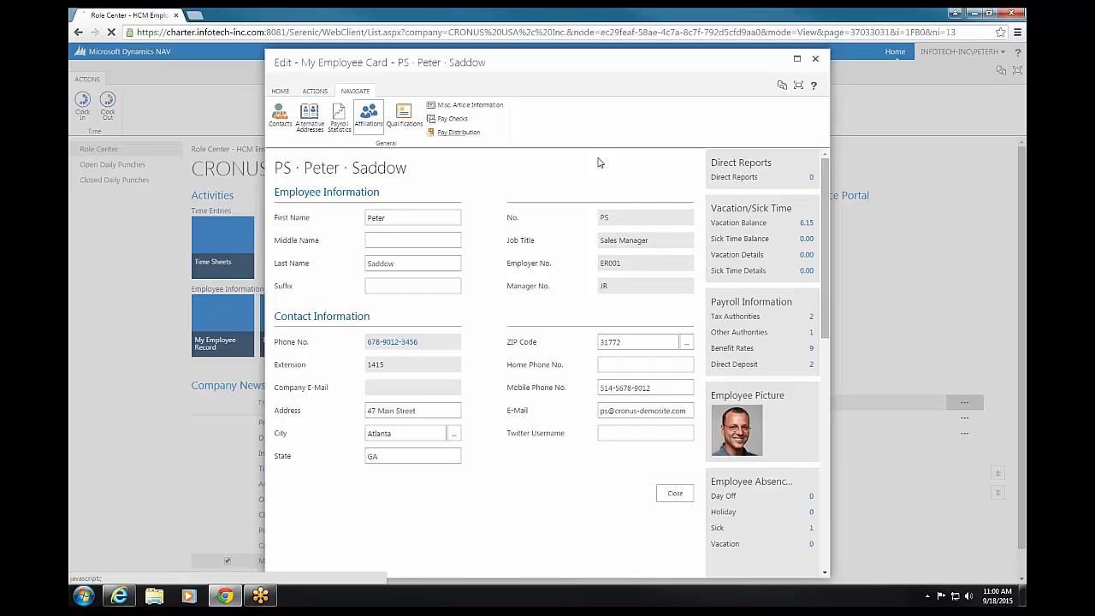
pyautogui.click(369, 117)
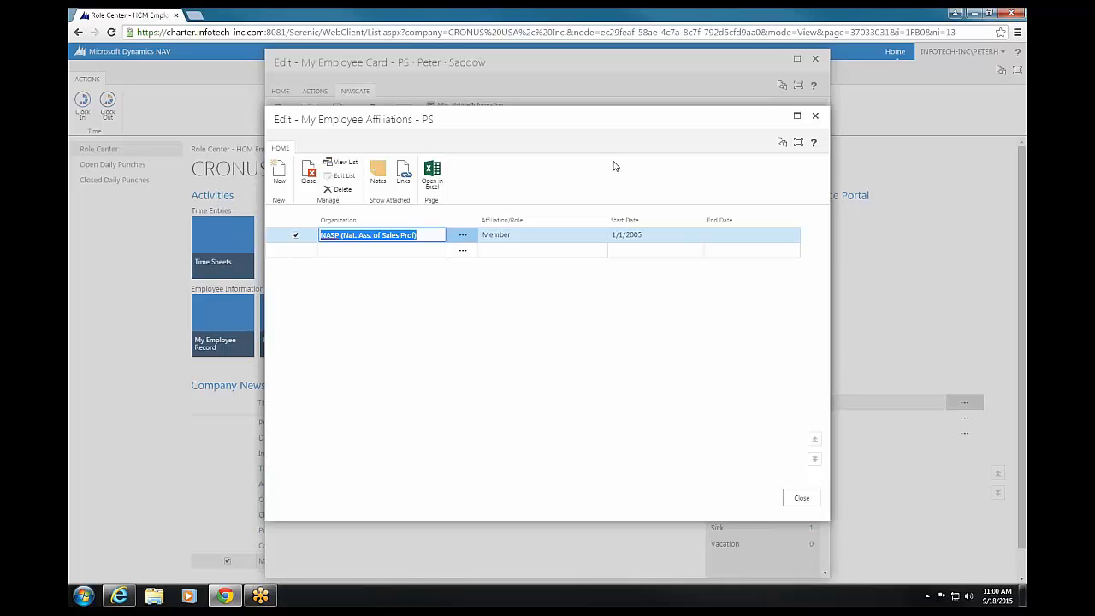
pyautogui.moveTo(732, 400)
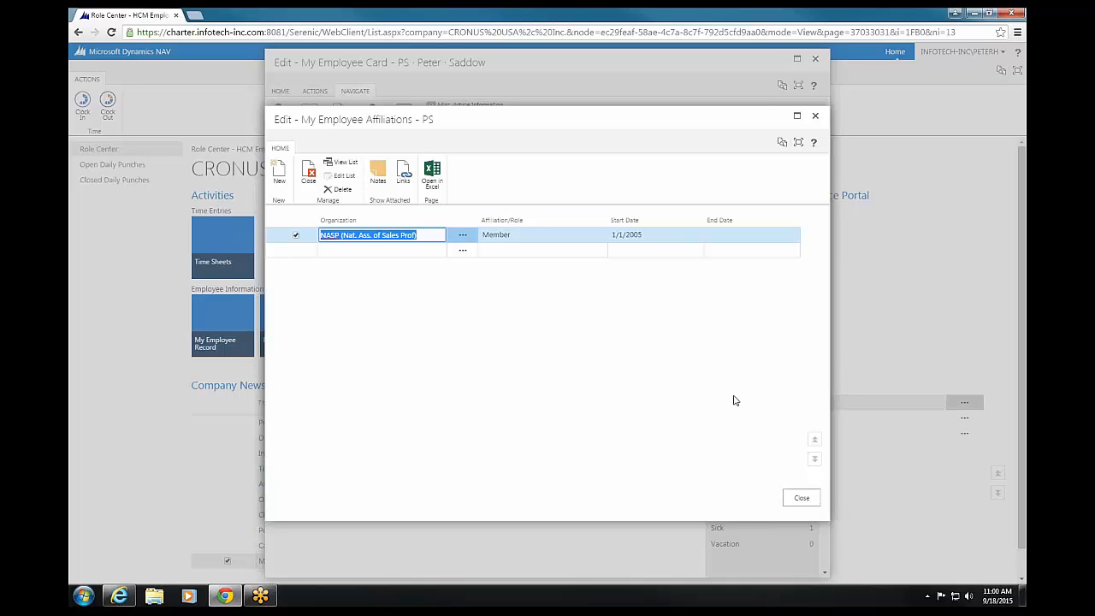
pyautogui.moveTo(800, 498)
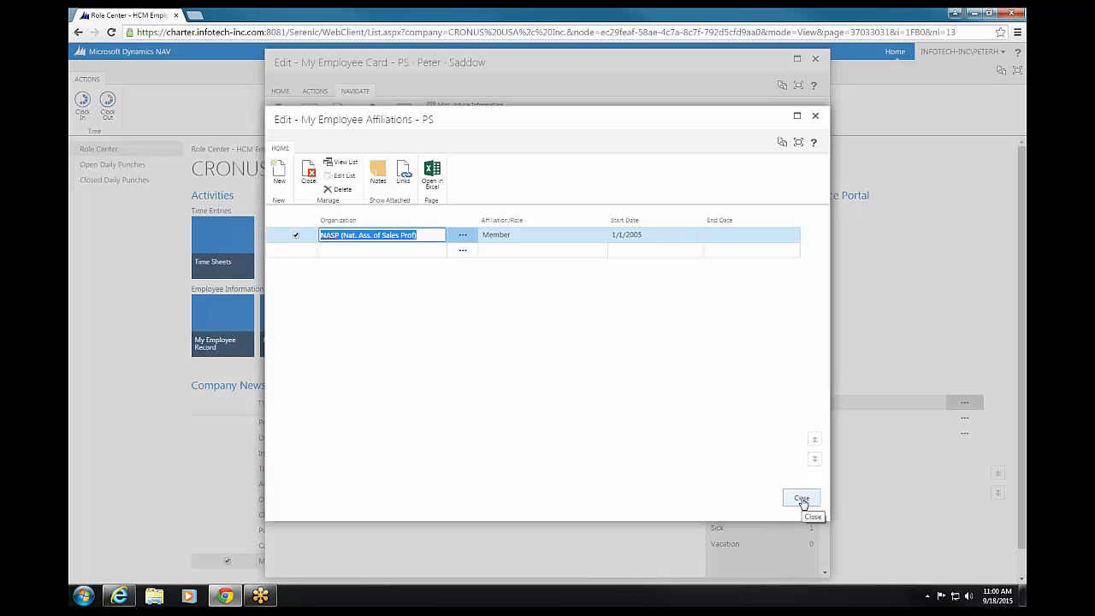
pyautogui.click(801, 499)
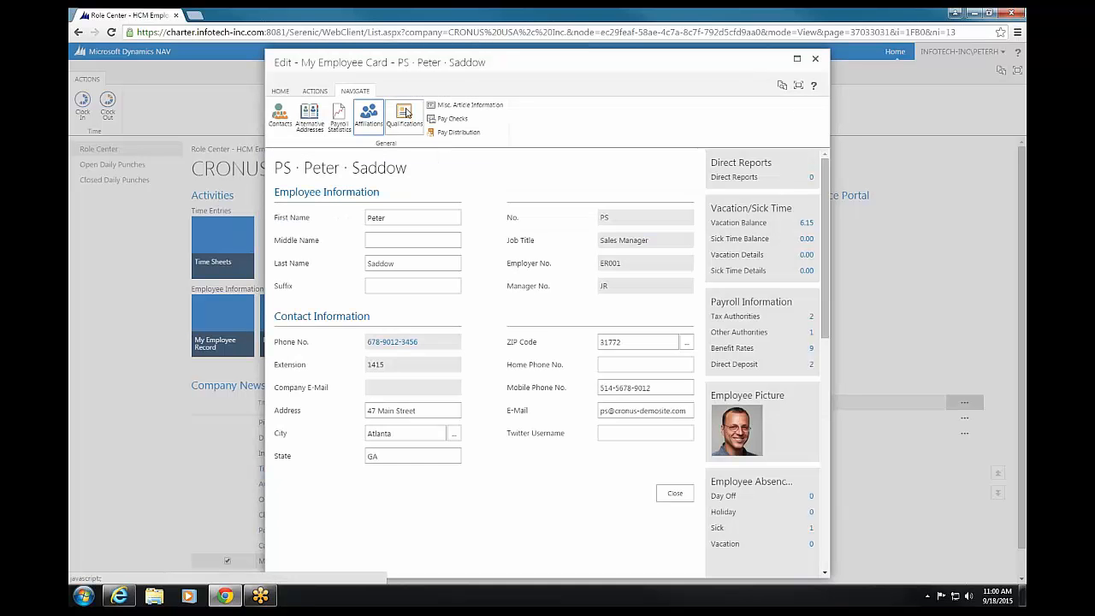
pyautogui.click(403, 116)
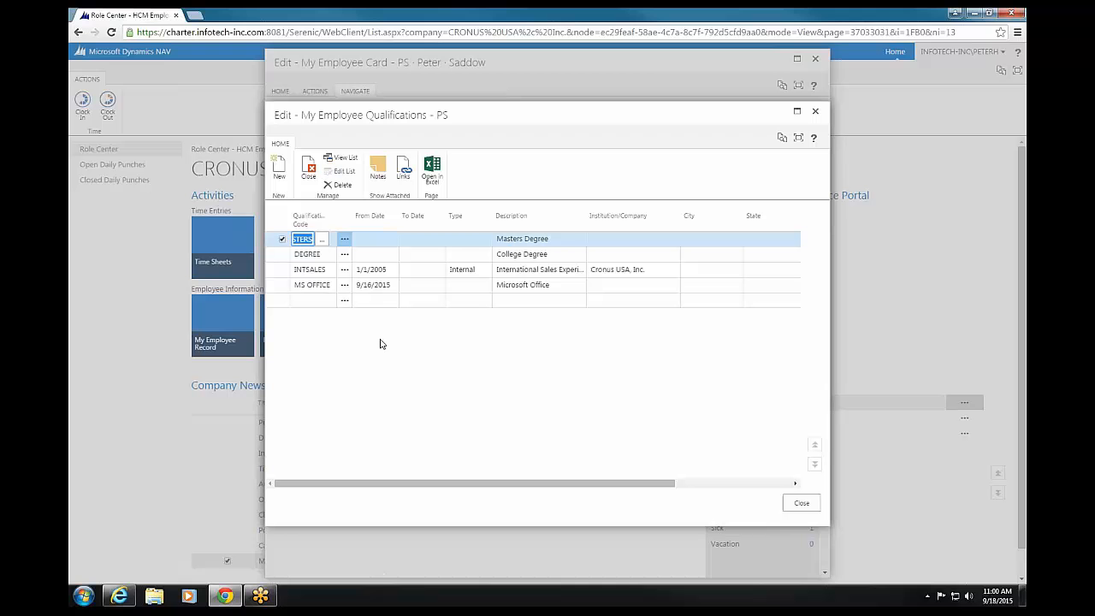
pyautogui.moveTo(335, 214)
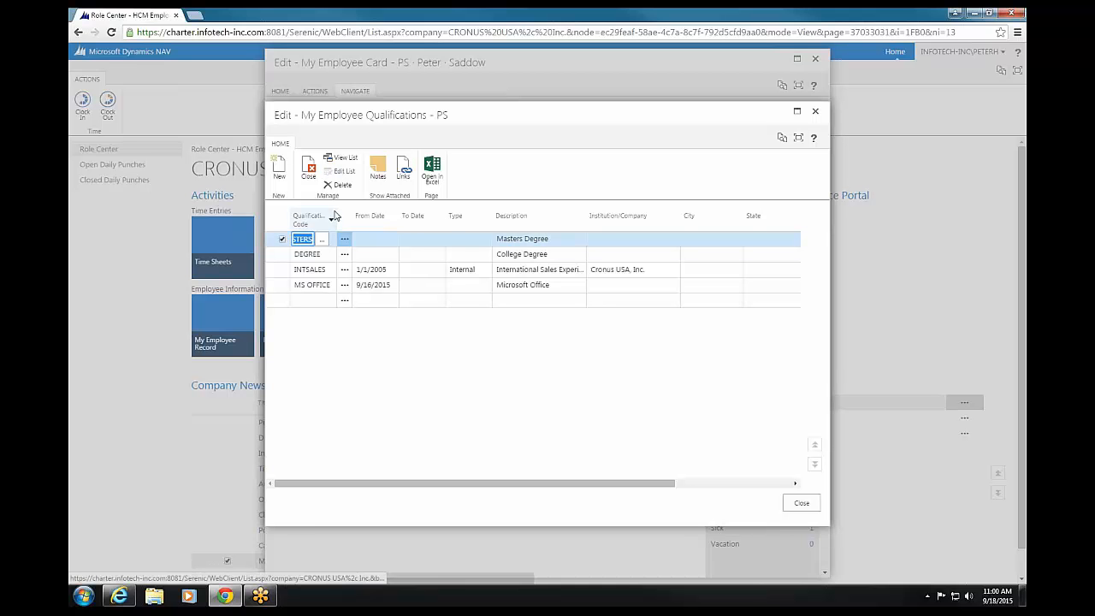
pyautogui.moveTo(530, 187)
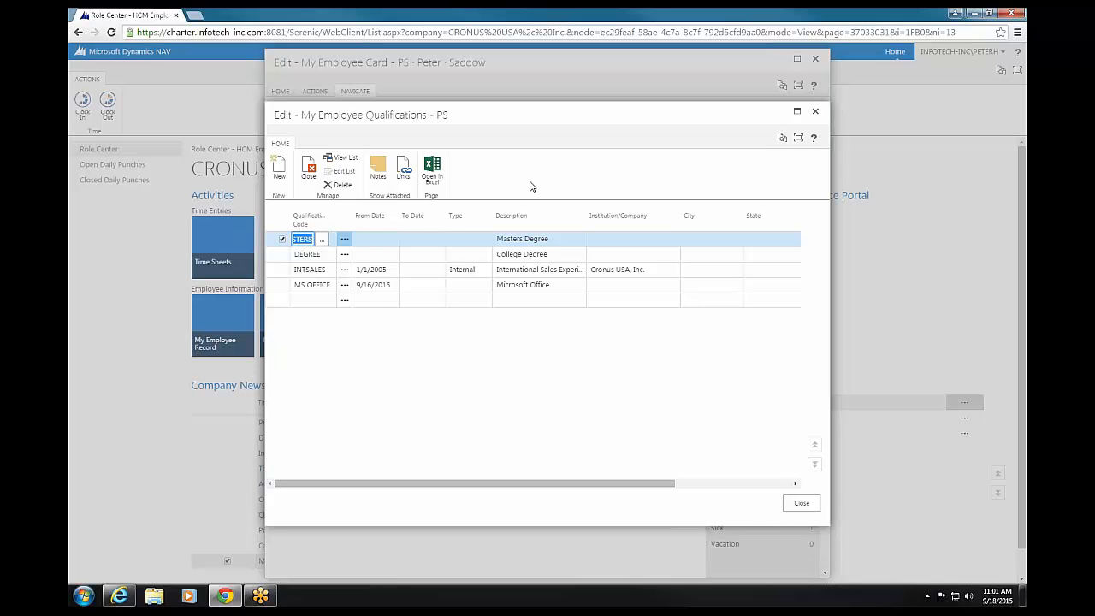
pyautogui.moveTo(524, 315)
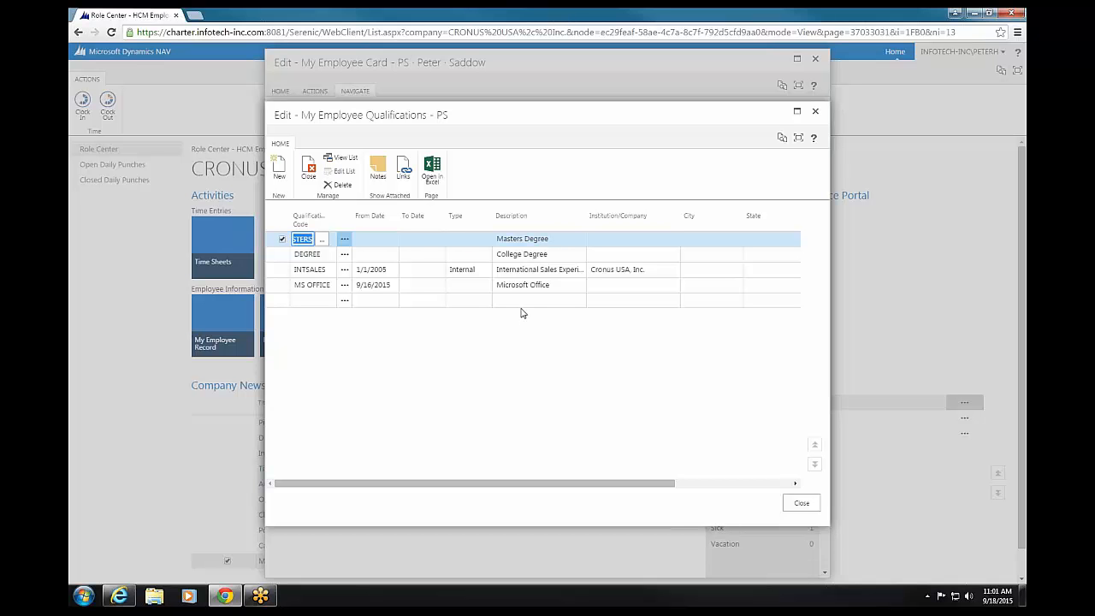
pyautogui.click(532, 299)
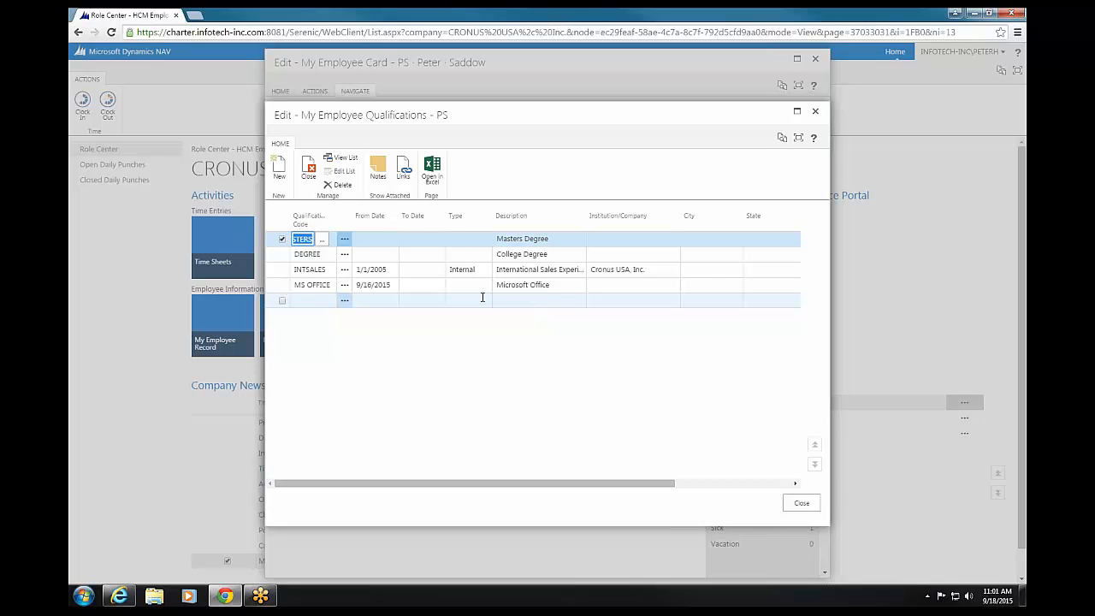
pyautogui.moveTo(398, 305)
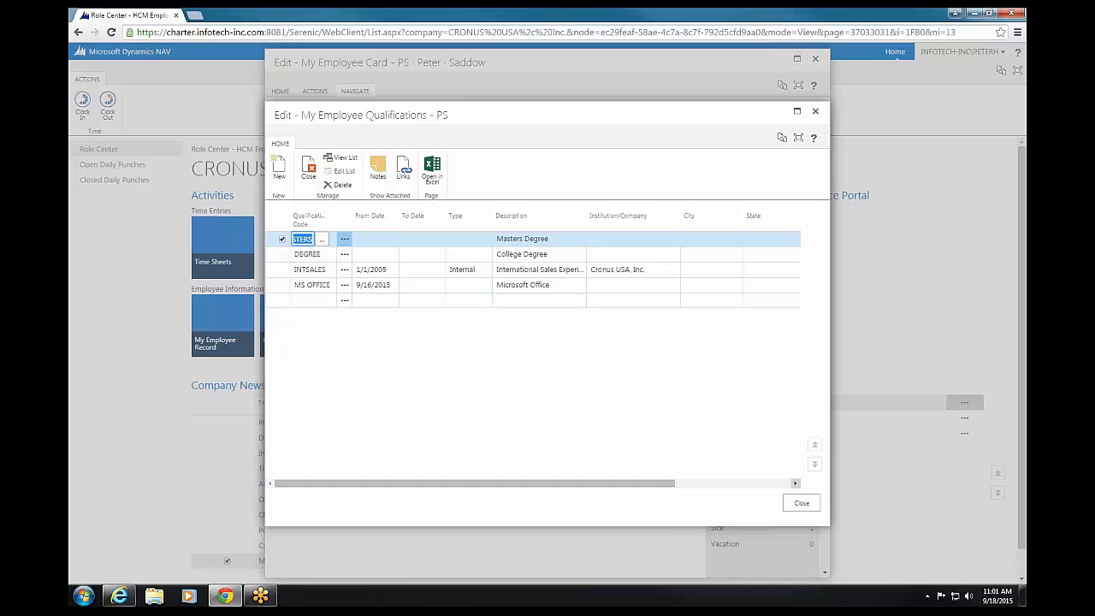
pyautogui.click(801, 503)
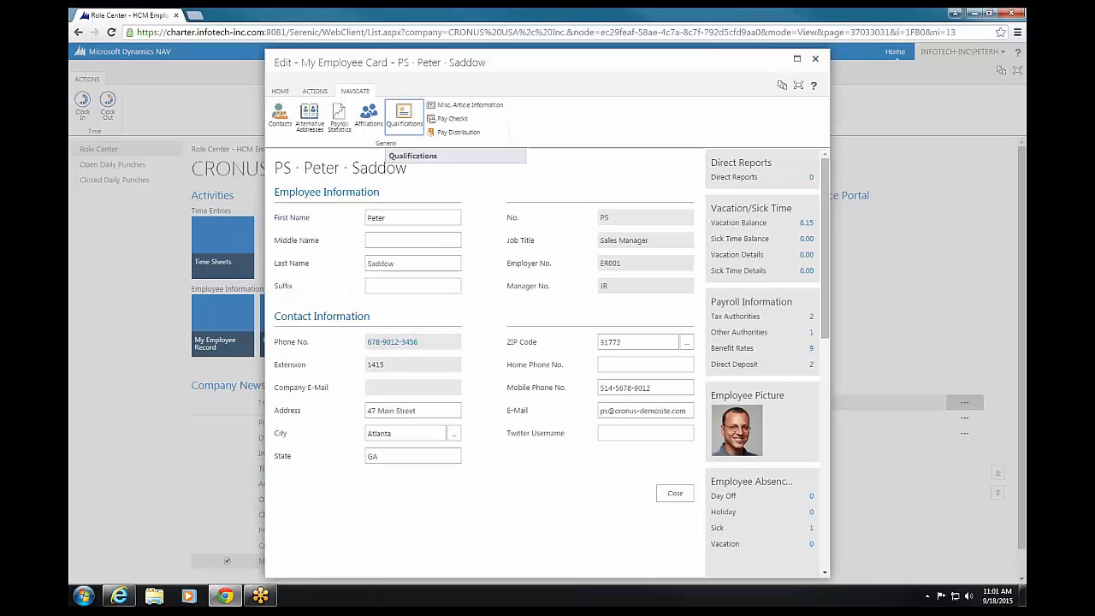
pyautogui.moveTo(452, 118)
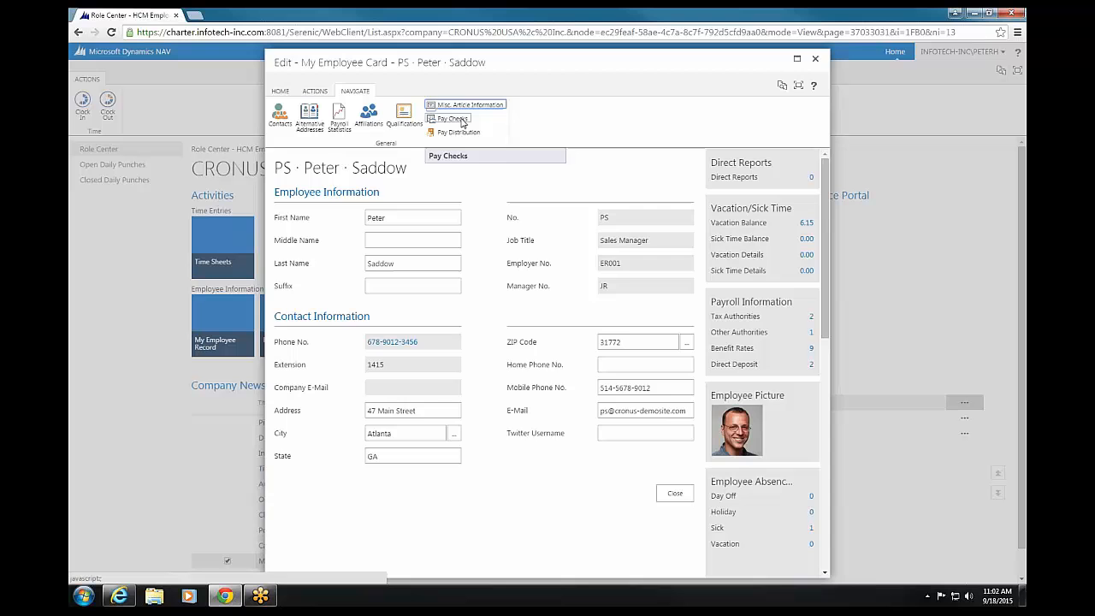
pyautogui.click(452, 119)
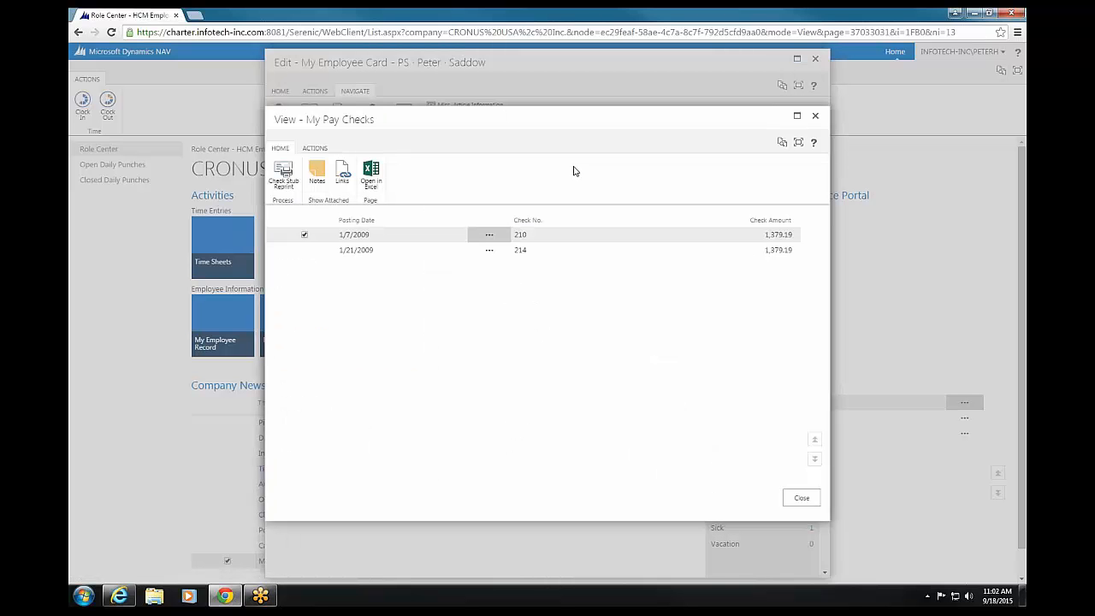
pyautogui.moveTo(475, 199)
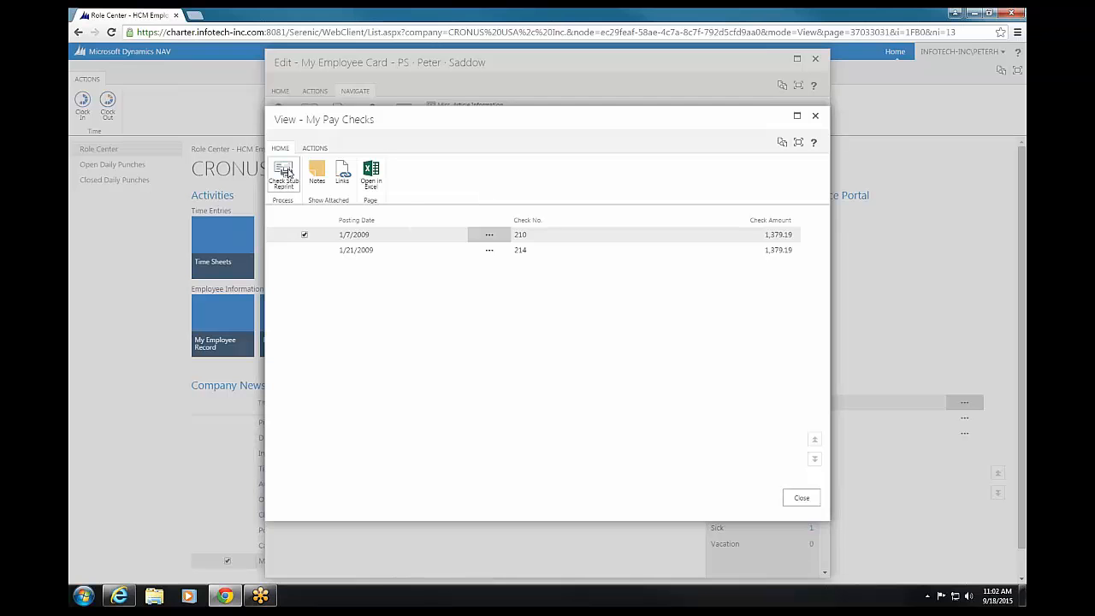
pyautogui.moveTo(283, 171)
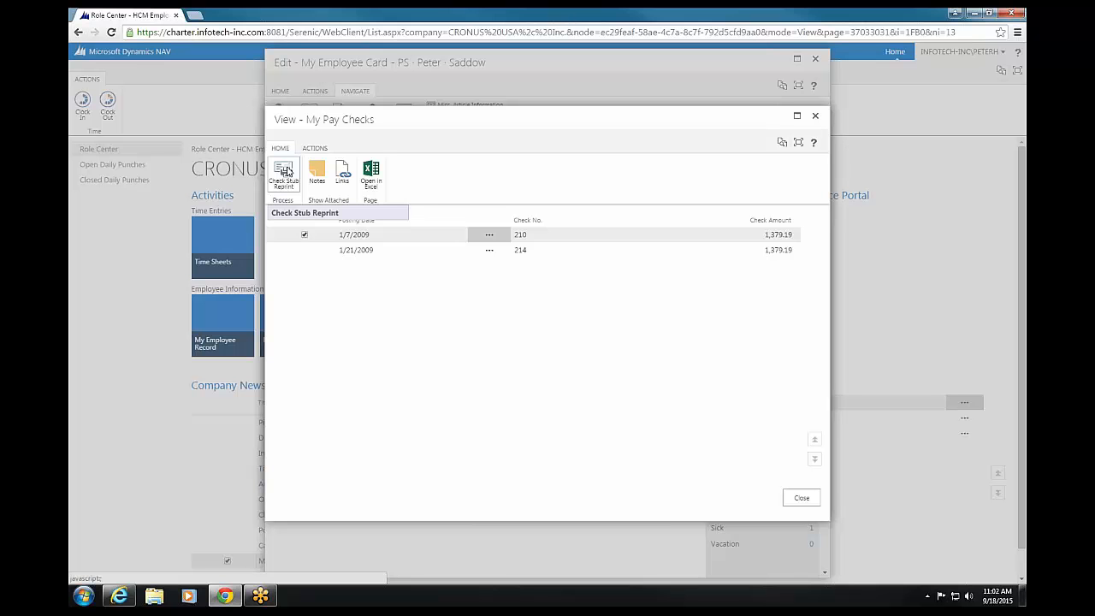
pyautogui.moveTo(419, 208)
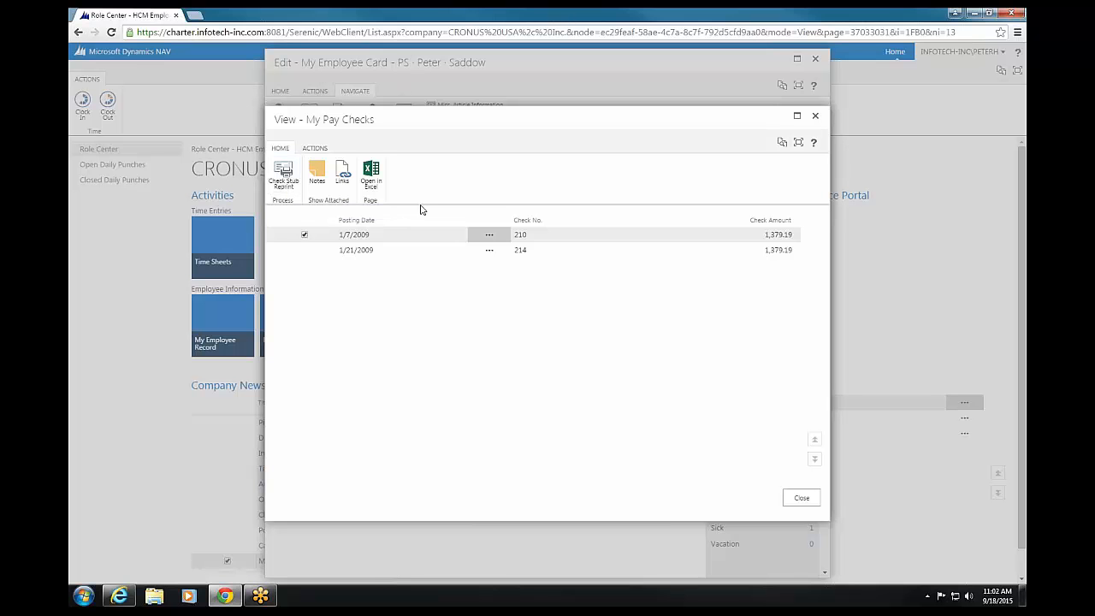
pyautogui.moveTo(284, 175)
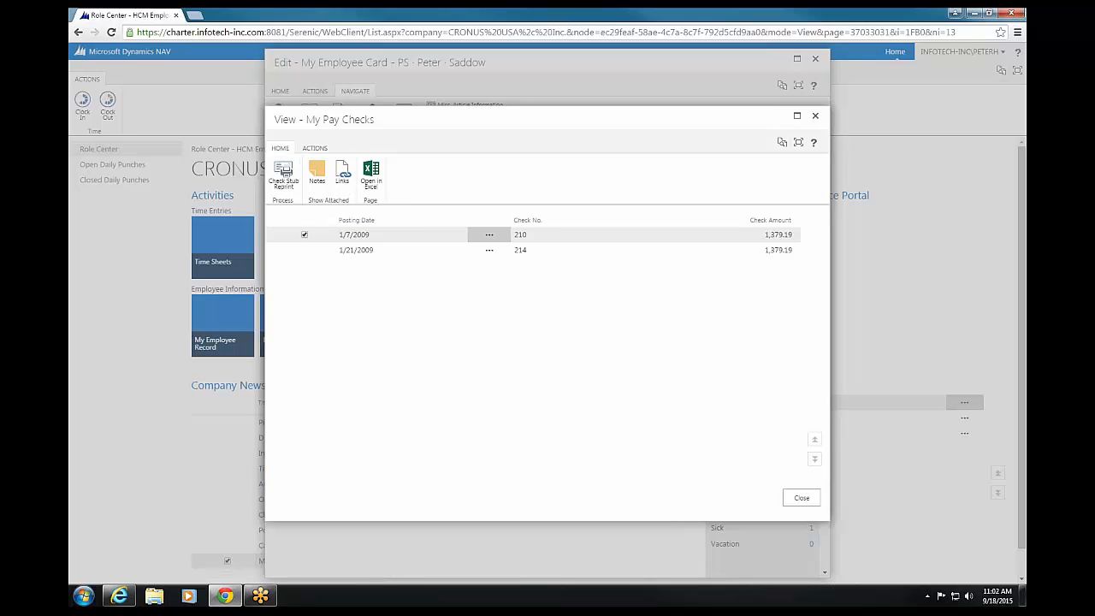
pyautogui.moveTo(284, 175)
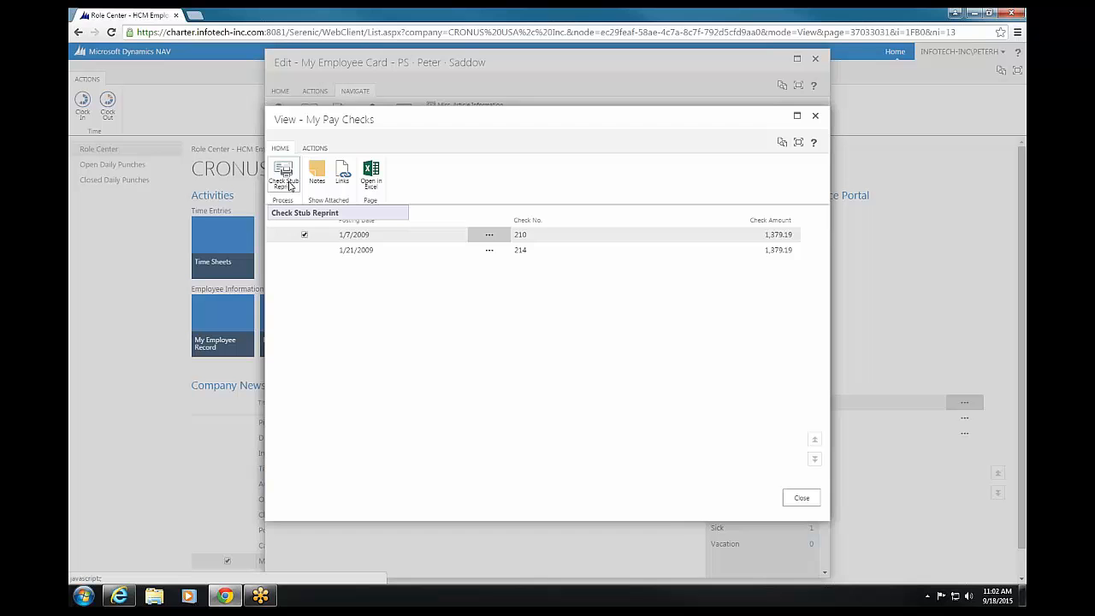
pyautogui.click(282, 174)
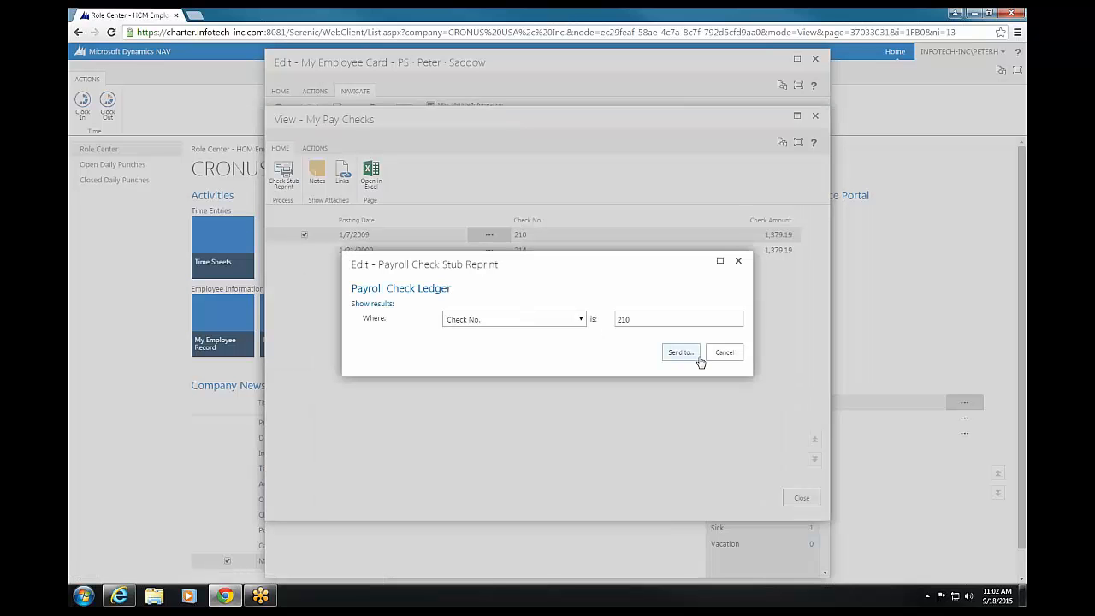
# Send the check 210 stub reprint to PDF and view the downloaded file in Chrome
pyautogui.click(681, 352)
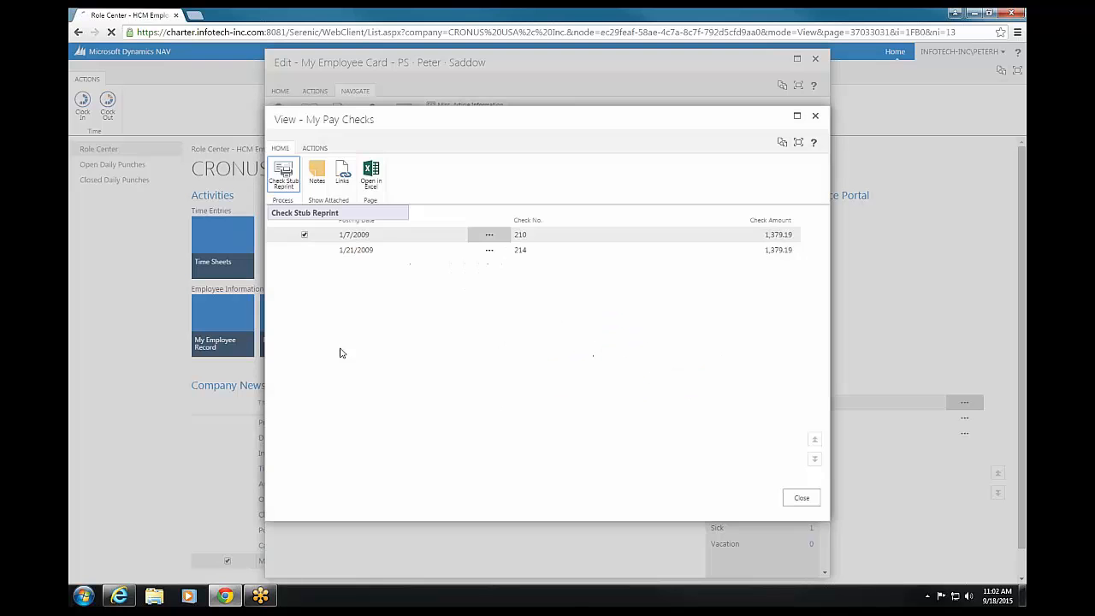
pyautogui.click(282, 175)
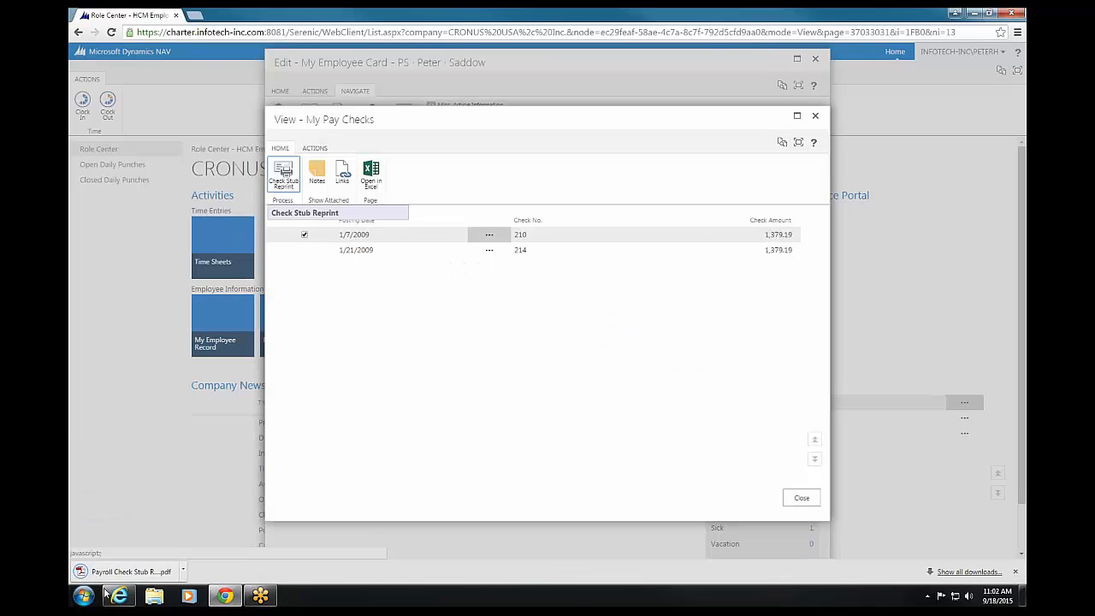
pyautogui.click(284, 175)
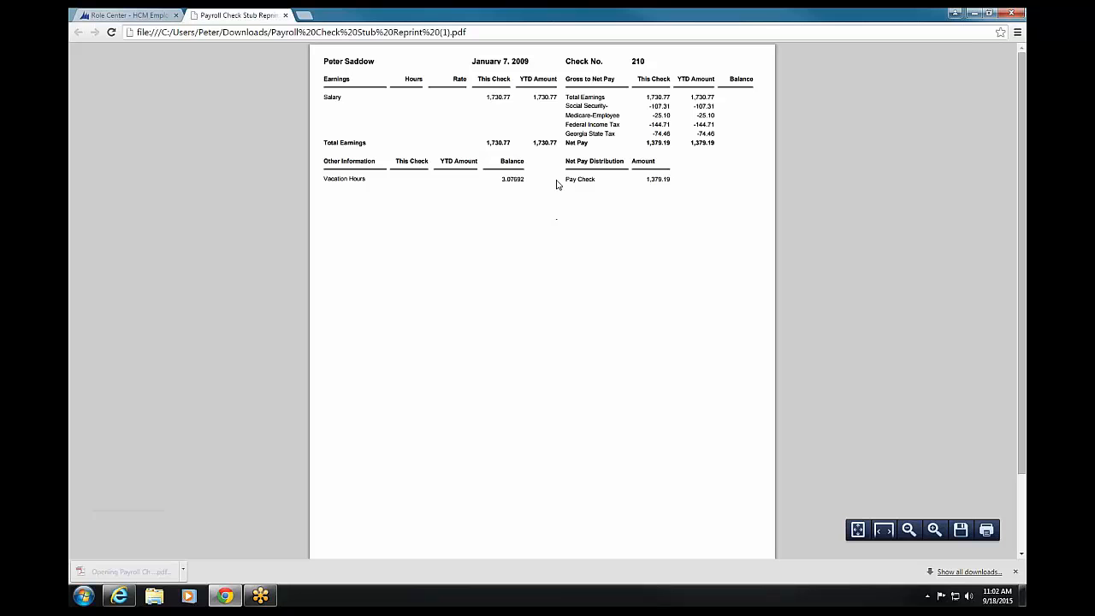
pyautogui.moveTo(1009, 551)
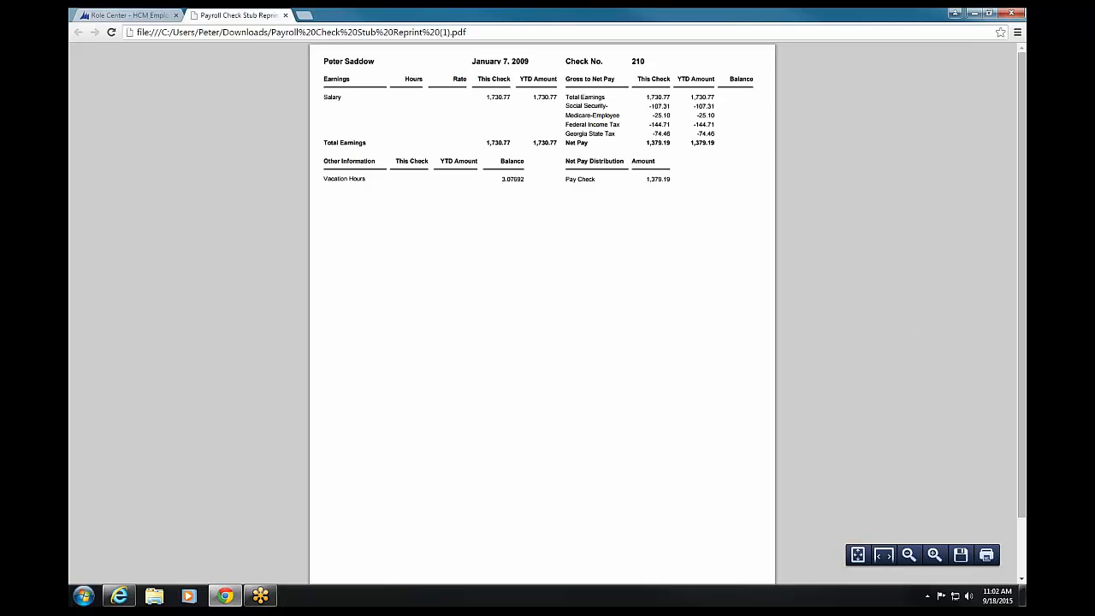
pyautogui.moveTo(972, 138)
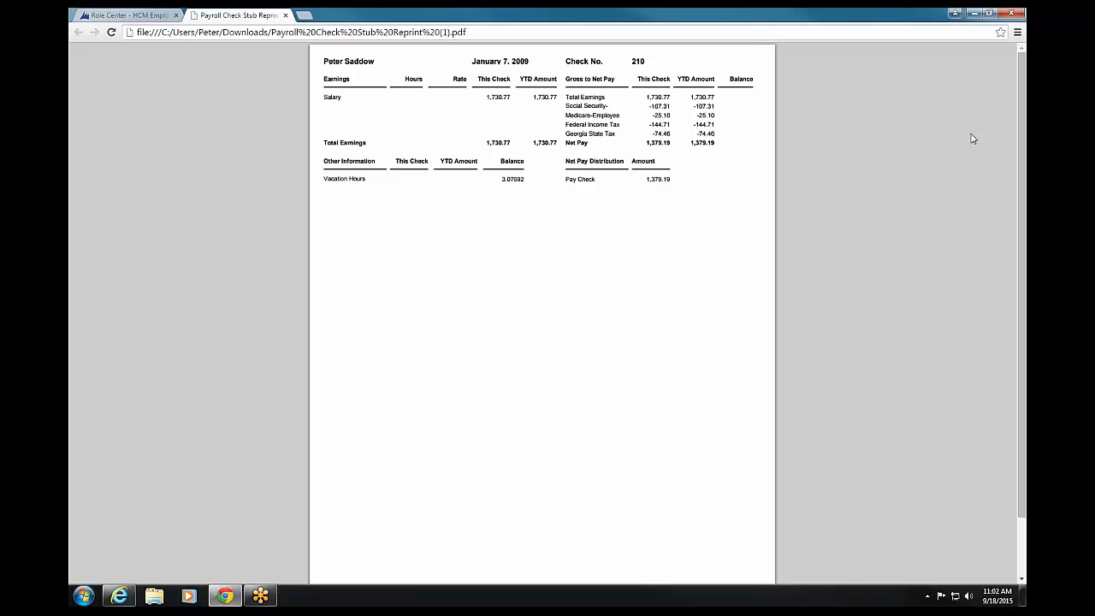
pyautogui.moveTo(826, 180)
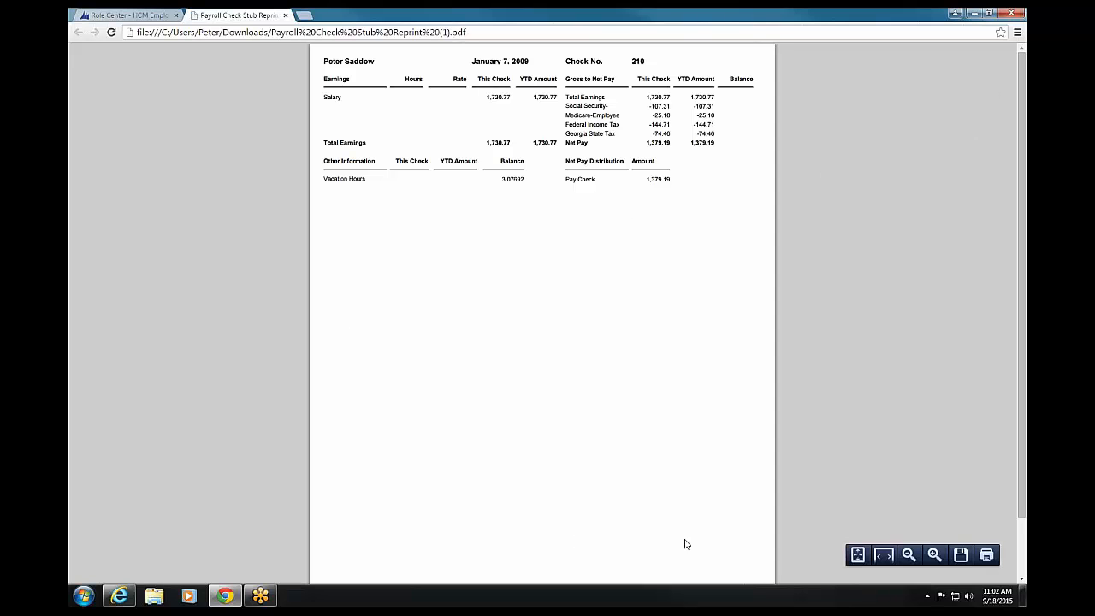
pyautogui.moveTo(731, 540)
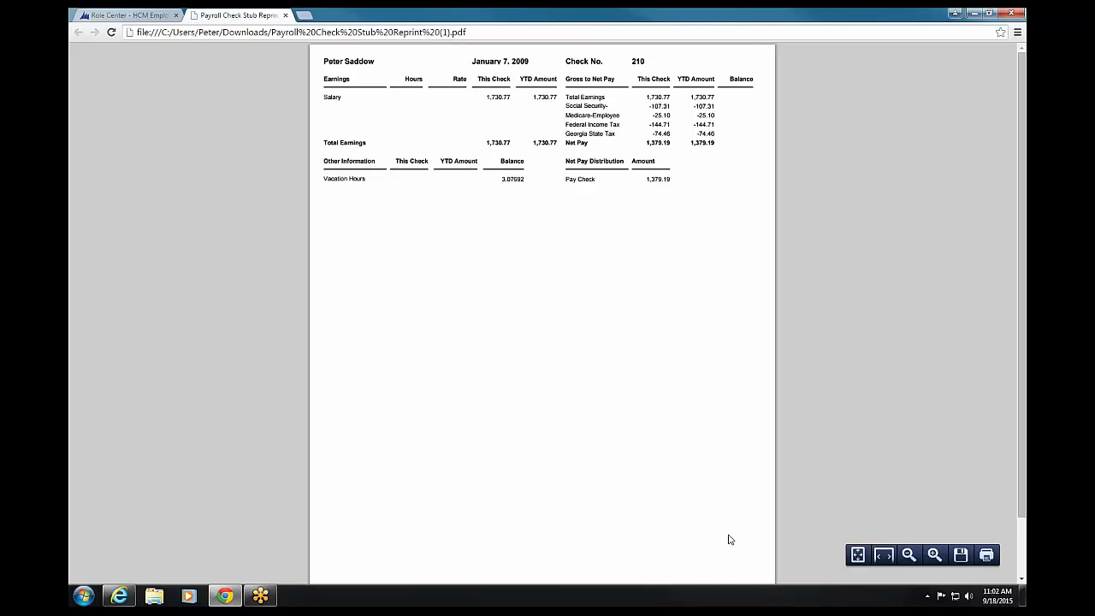
pyautogui.moveTo(736, 539)
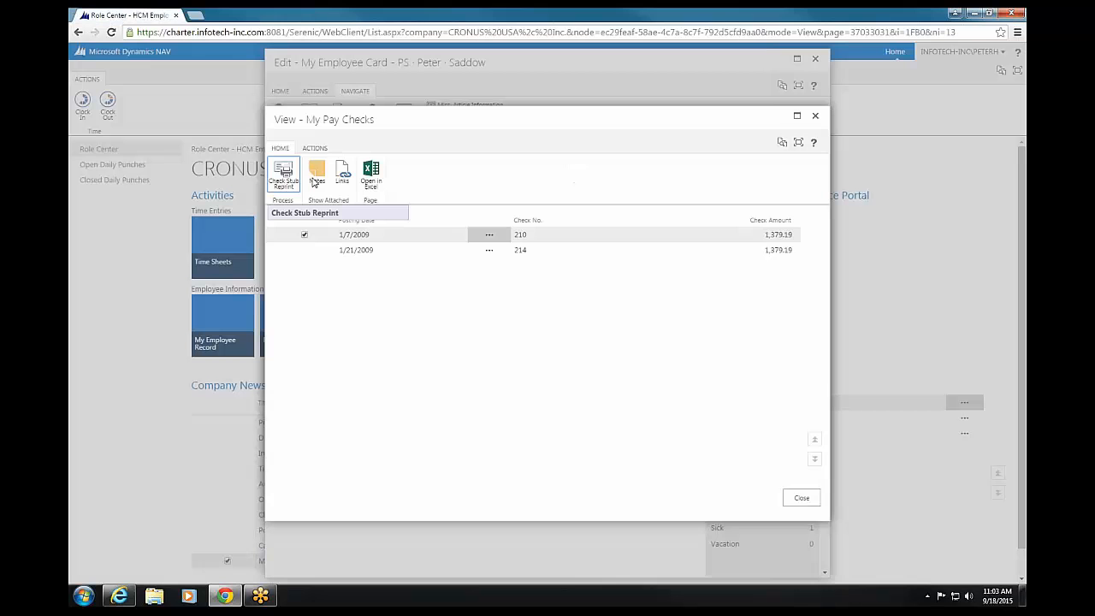
pyautogui.moveTo(815, 120)
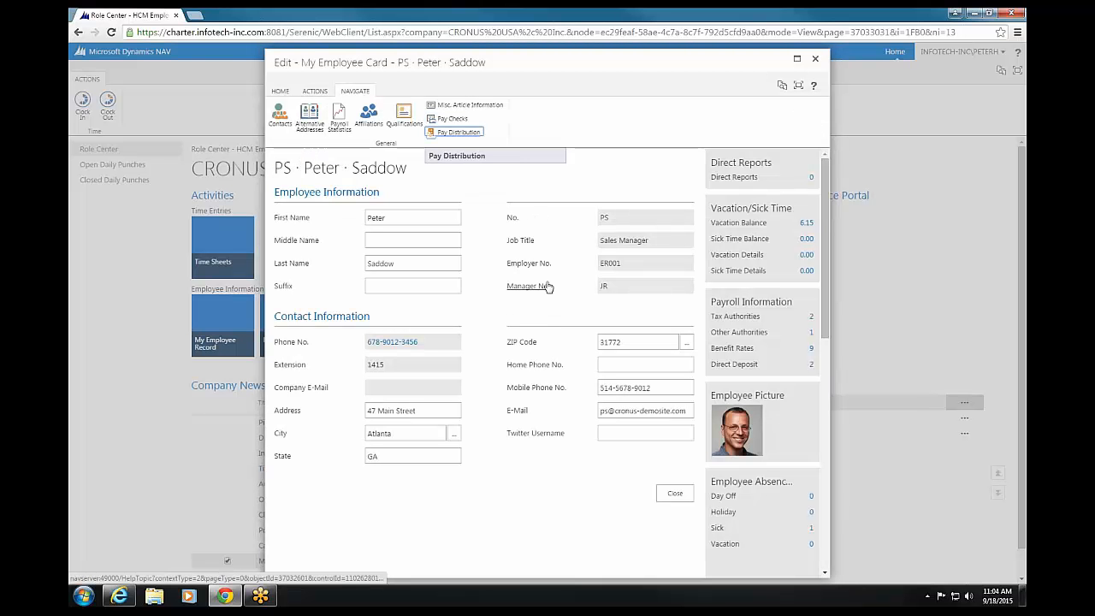
pyautogui.moveTo(338, 116)
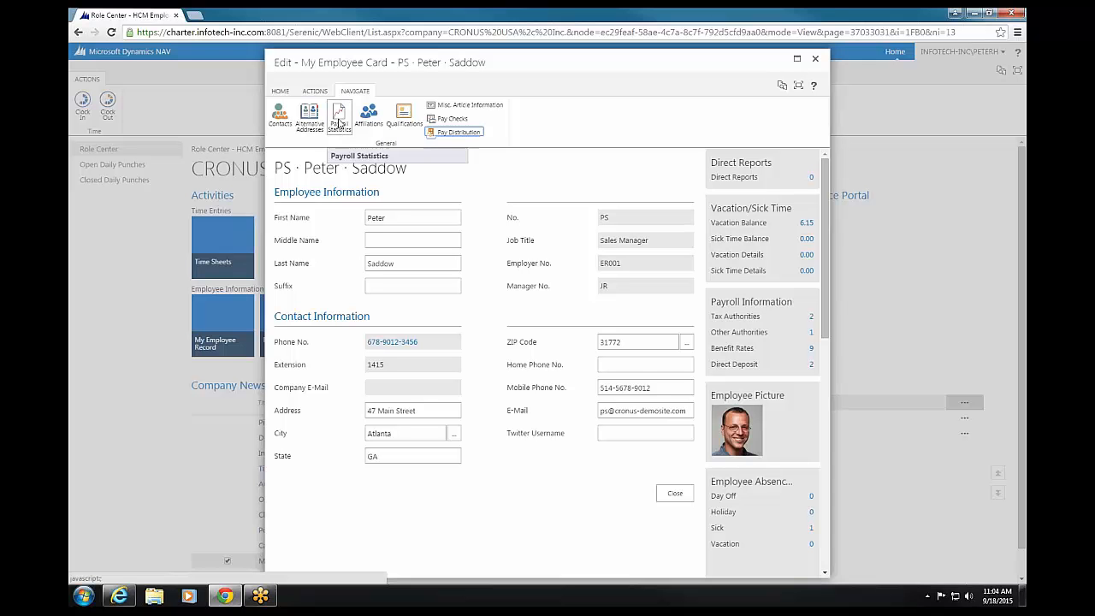
pyautogui.moveTo(513, 294)
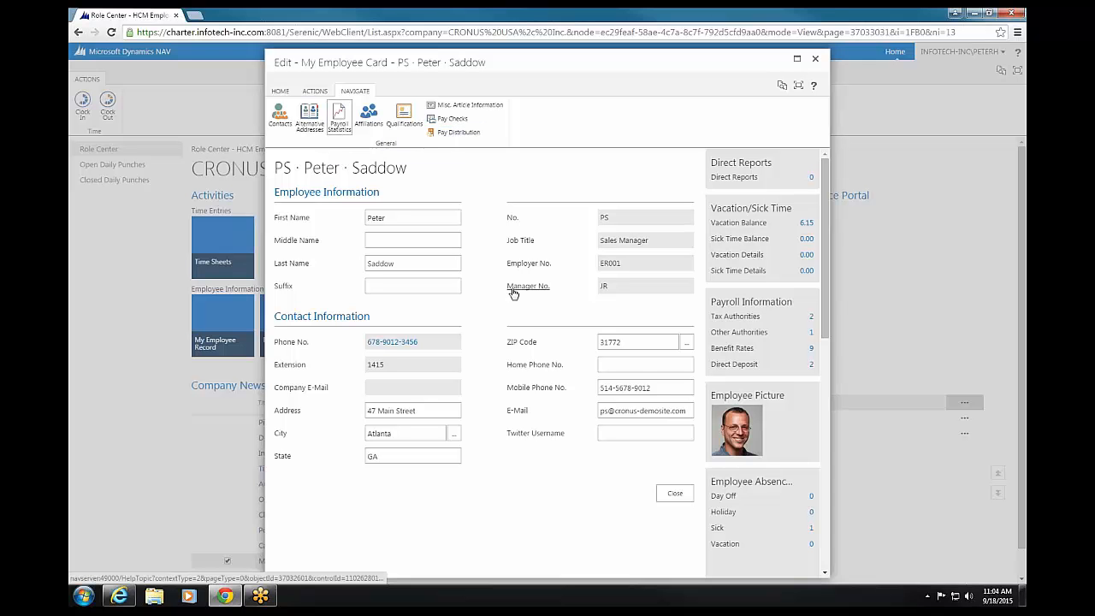
pyautogui.click(339, 117)
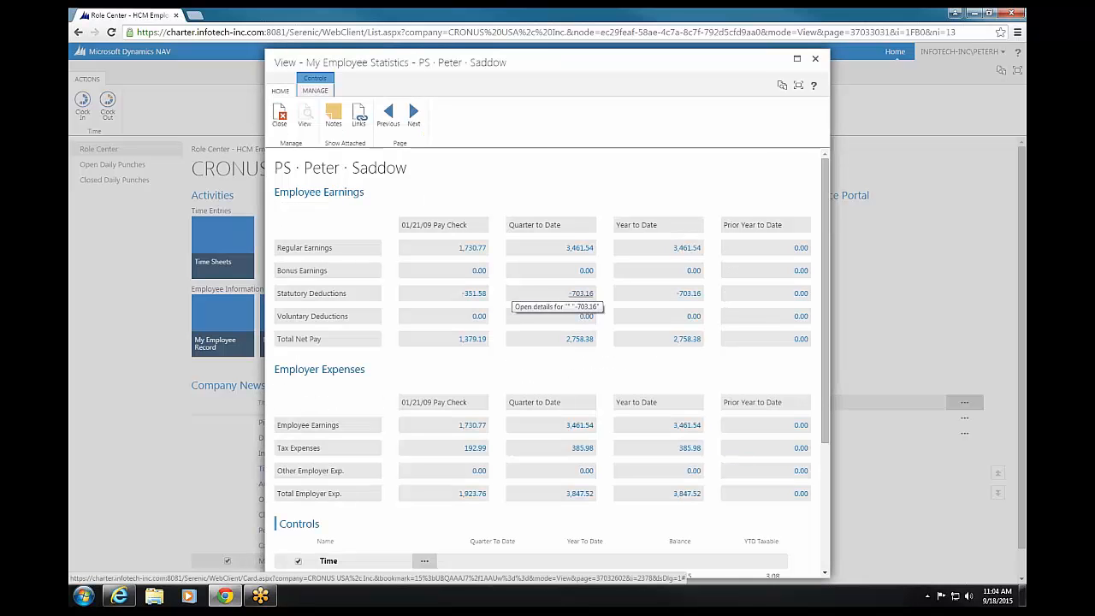
pyautogui.moveTo(469, 222)
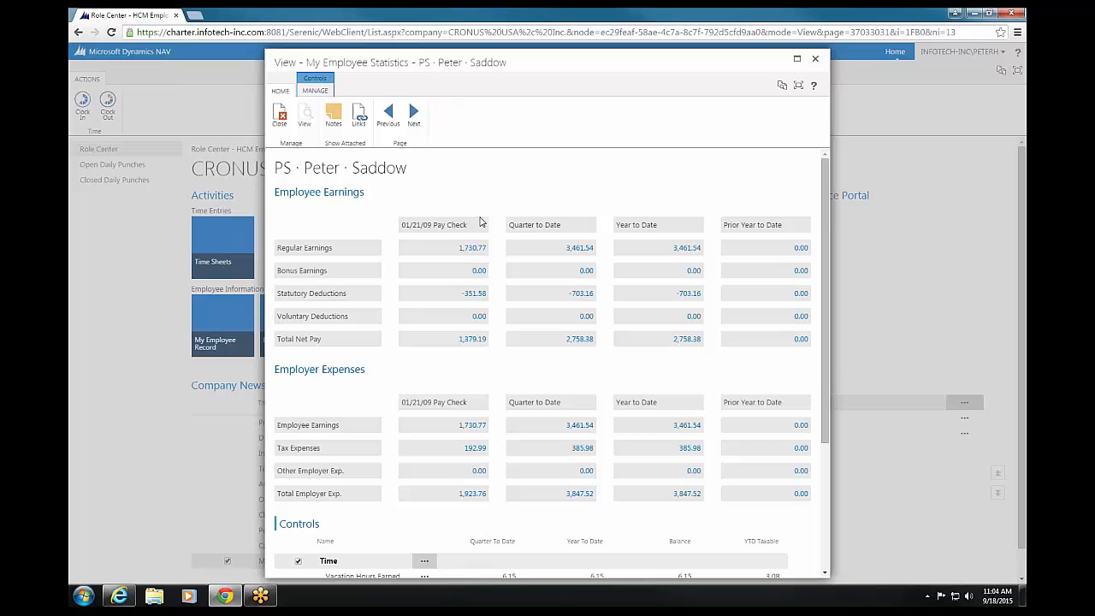
pyautogui.moveTo(630, 277)
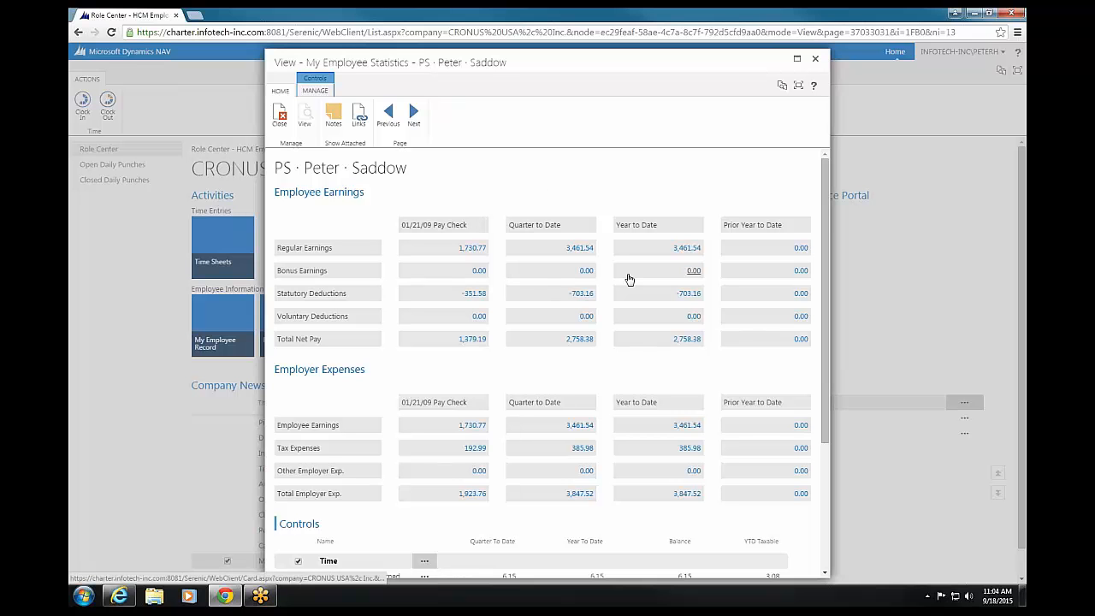
pyautogui.moveTo(743, 360)
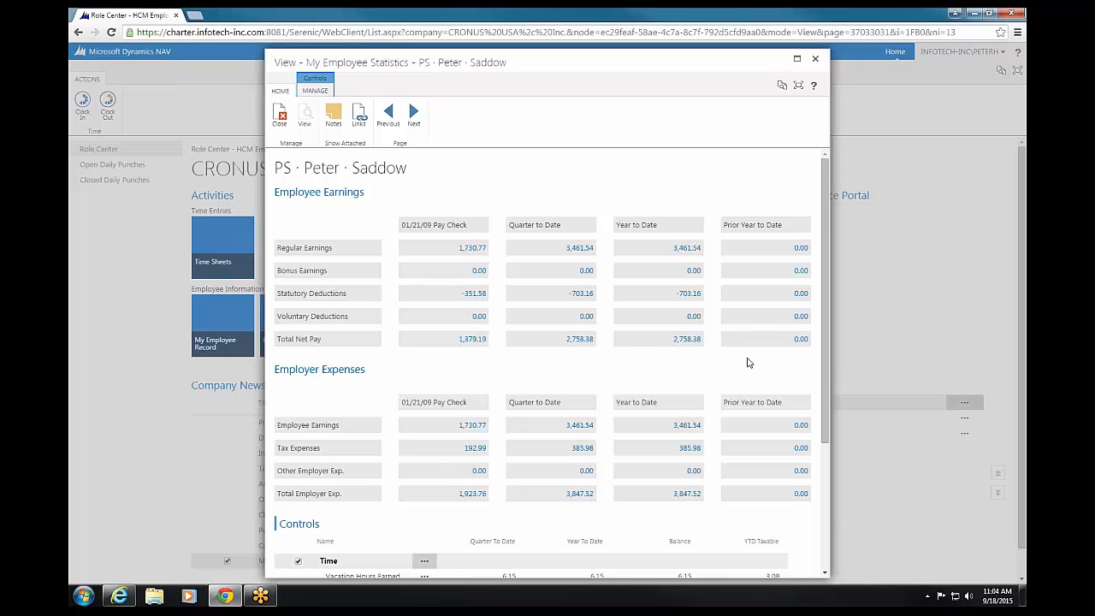
pyautogui.moveTo(749, 363)
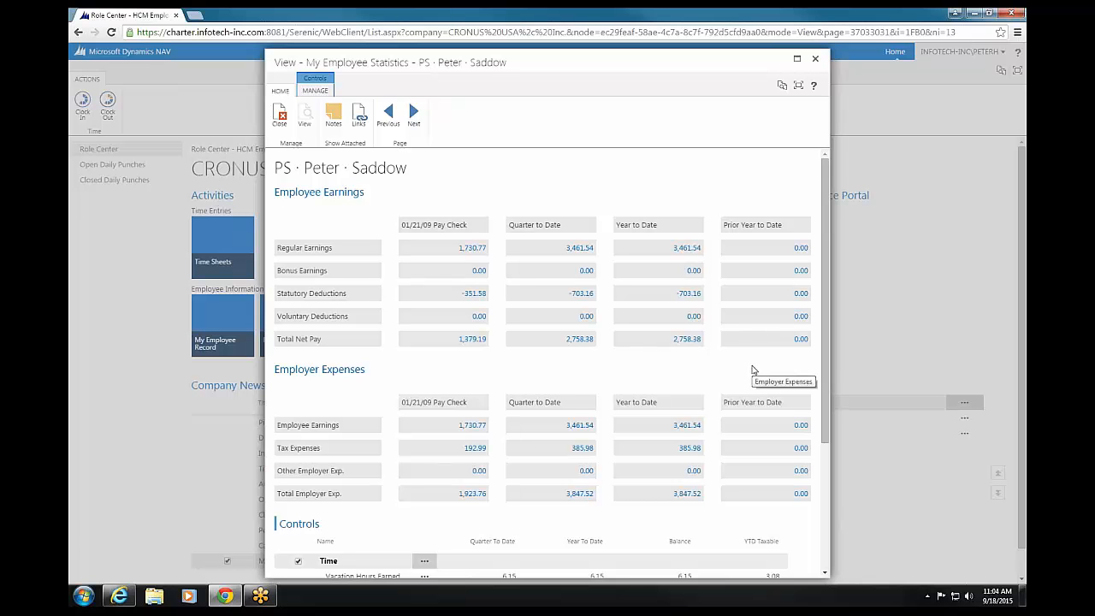
pyautogui.moveTo(325, 415)
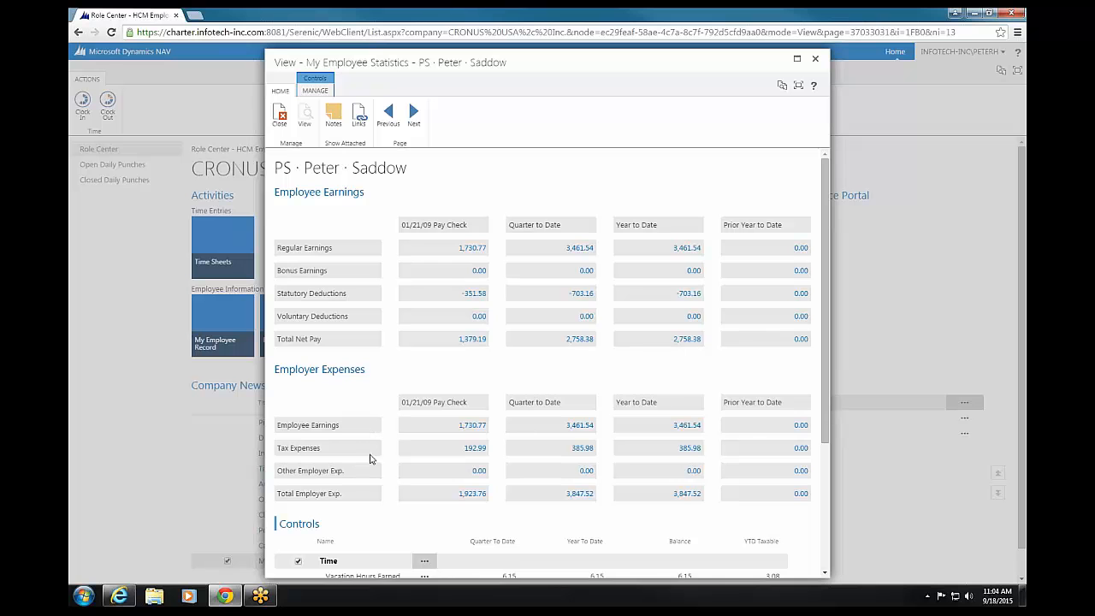
pyautogui.moveTo(476, 448)
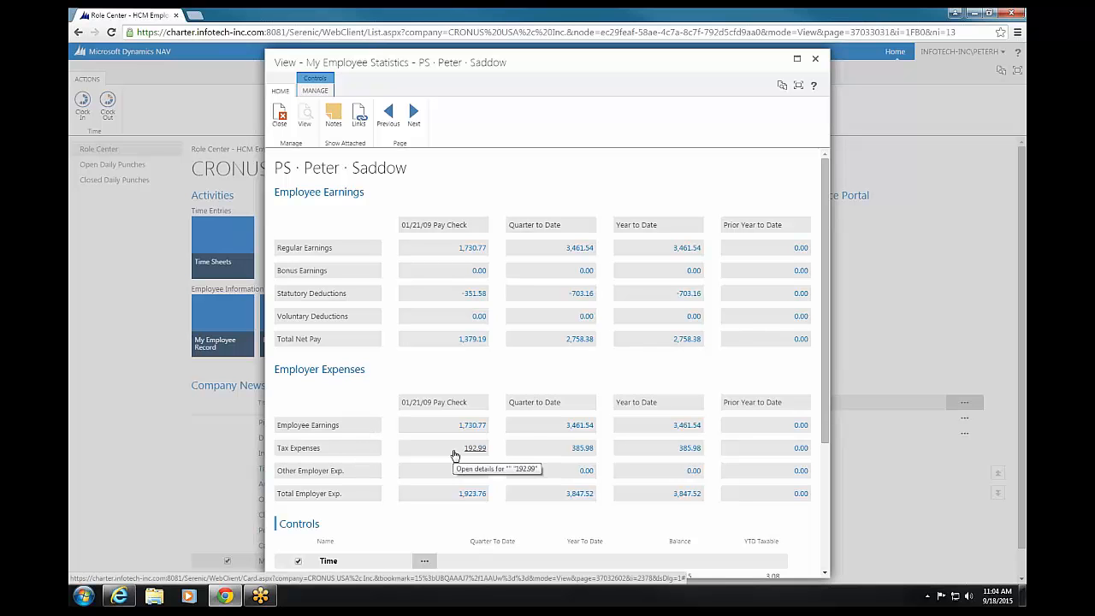
pyautogui.moveTo(476, 448)
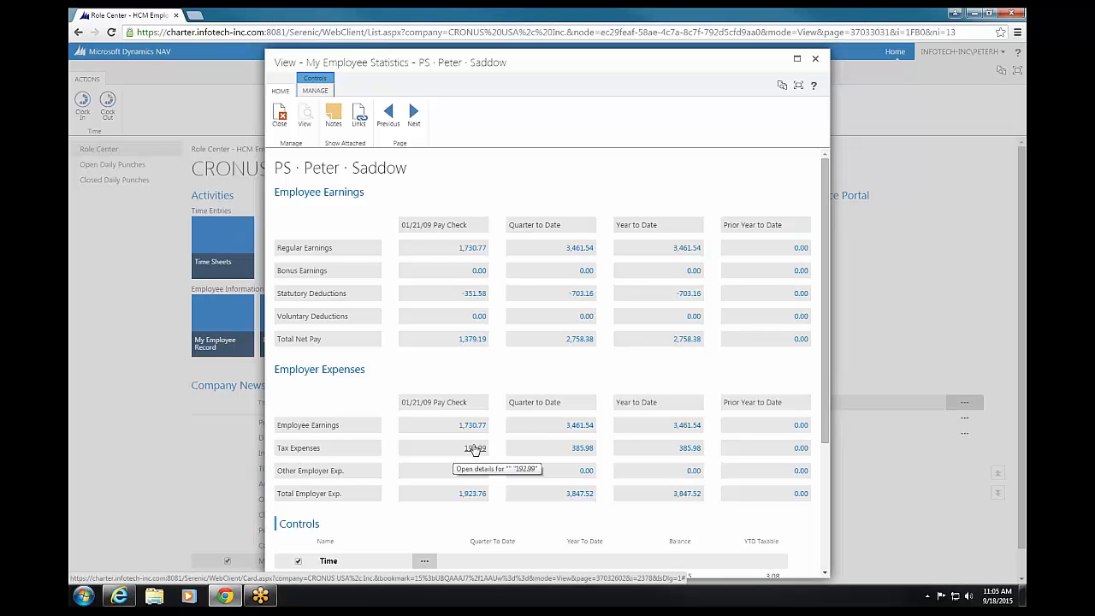
pyautogui.scroll(-3)
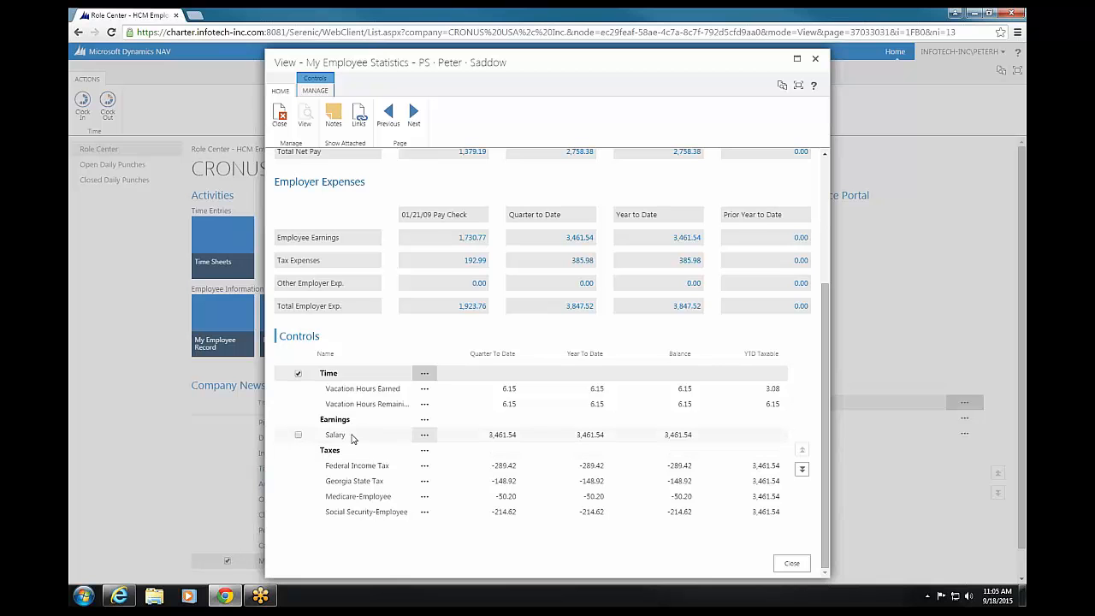
pyautogui.moveTo(592, 443)
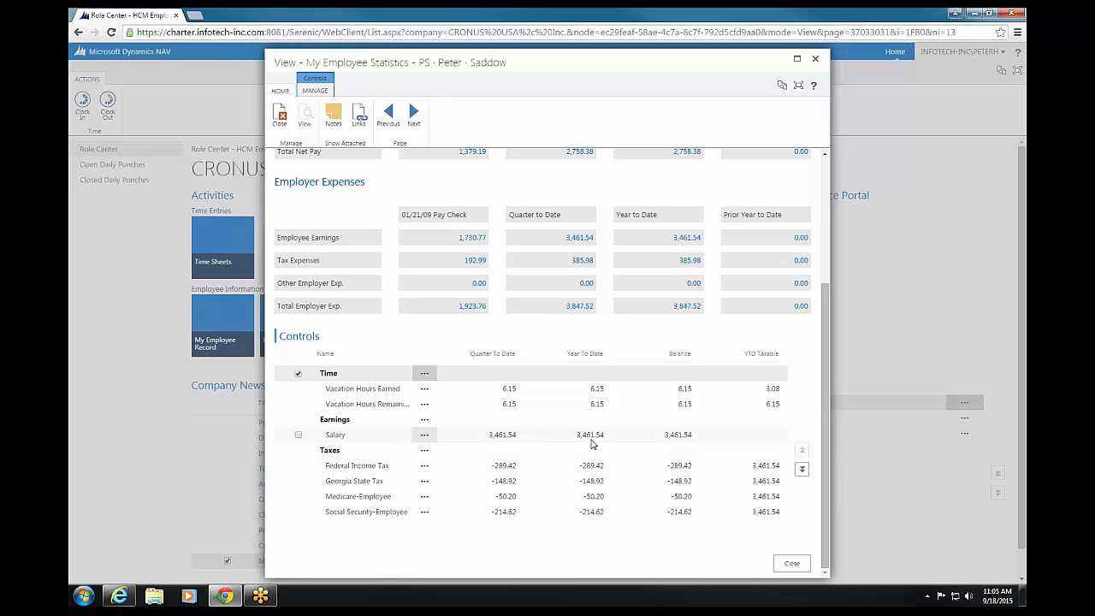
pyautogui.moveTo(364, 446)
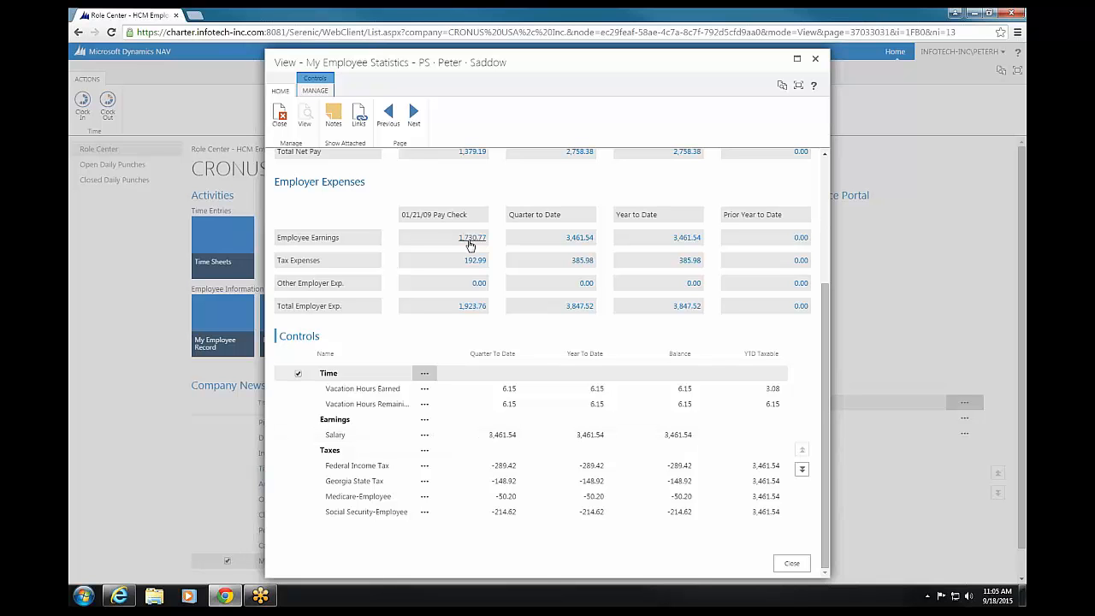
pyautogui.moveTo(470, 243)
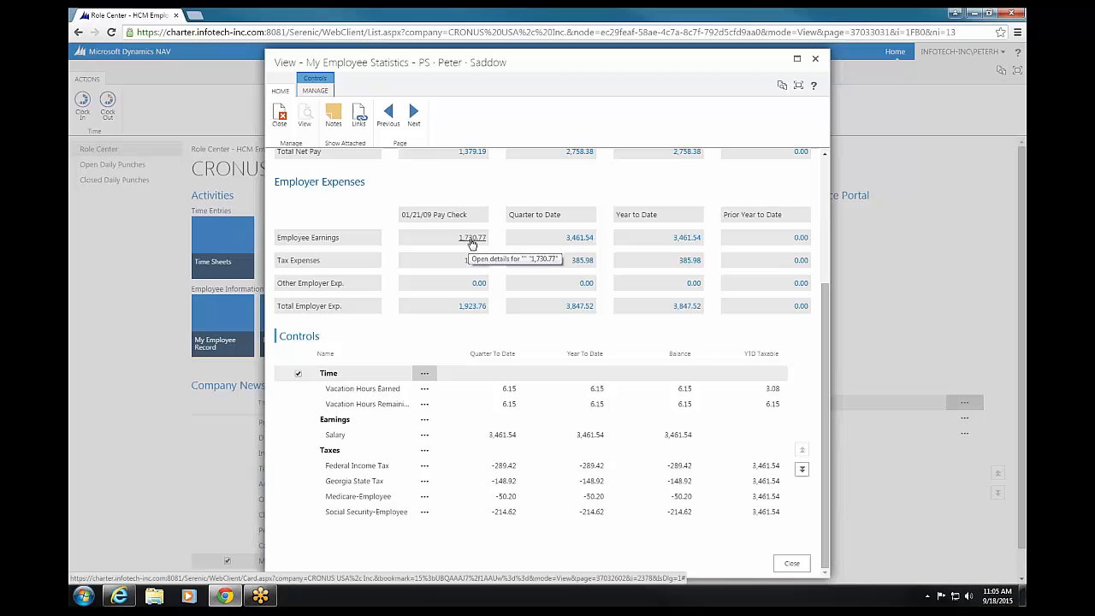
# Drill into the ledger entries behind the 1,730.77 pay check employee earnings amount
pyautogui.click(472, 236)
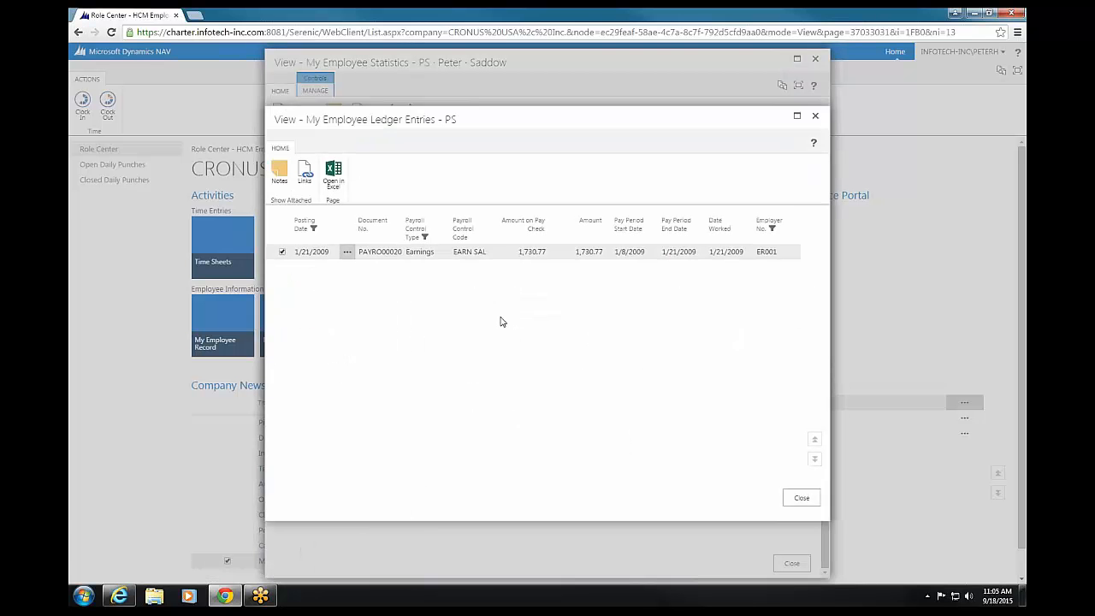
pyautogui.moveTo(504, 329)
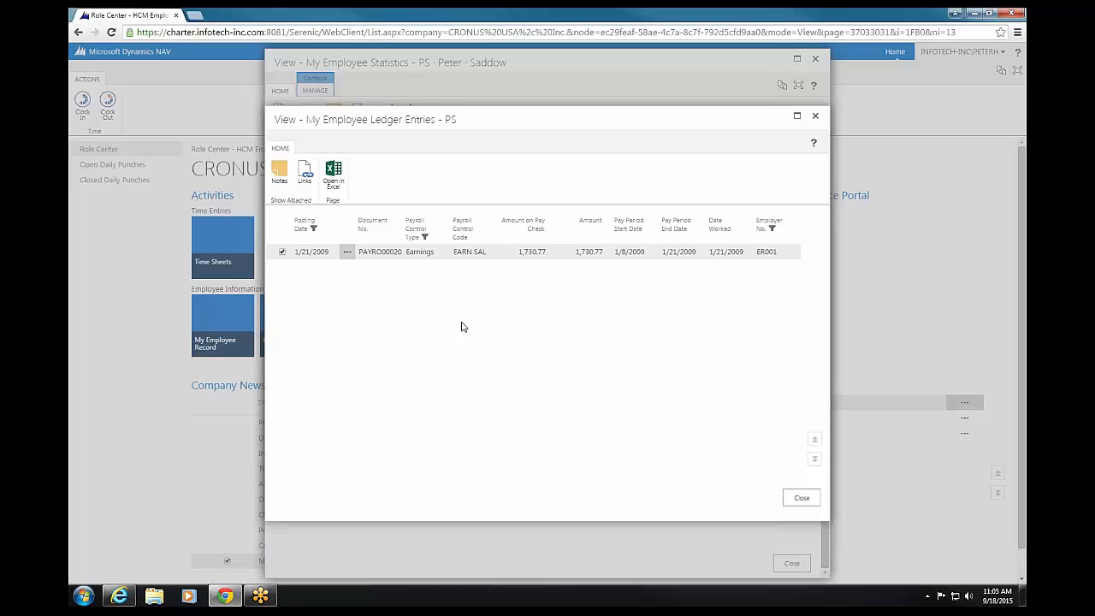
pyautogui.moveTo(814, 117)
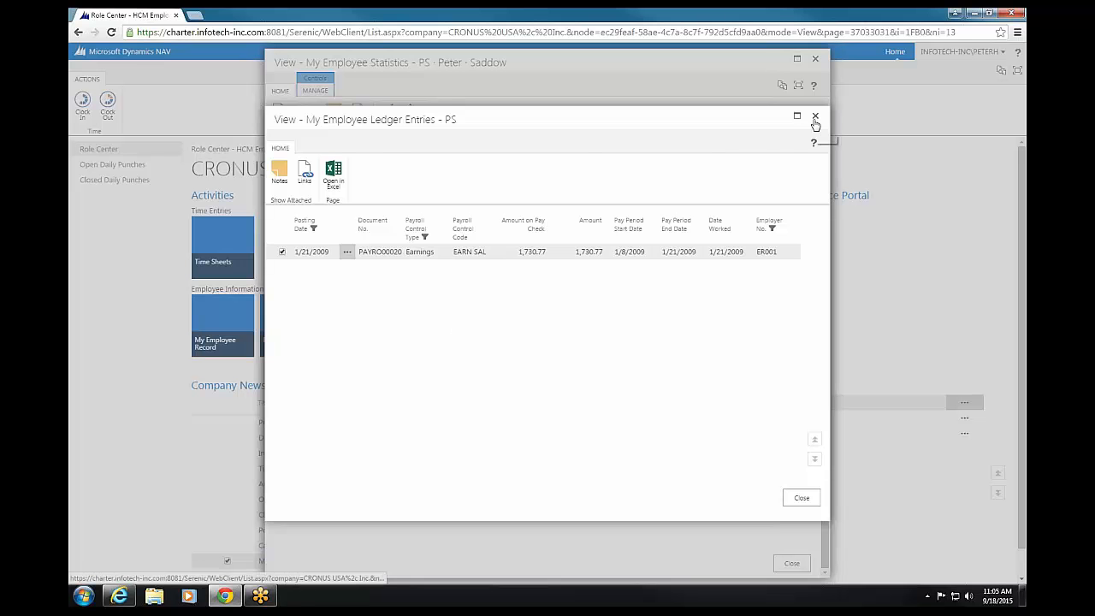
pyautogui.click(815, 116)
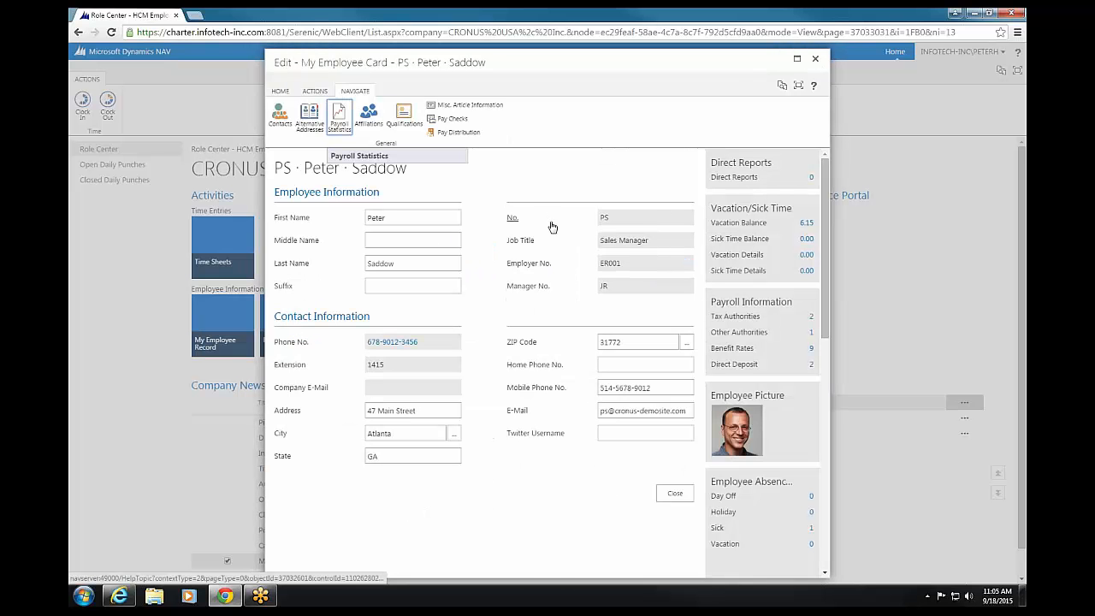
pyautogui.moveTo(707, 246)
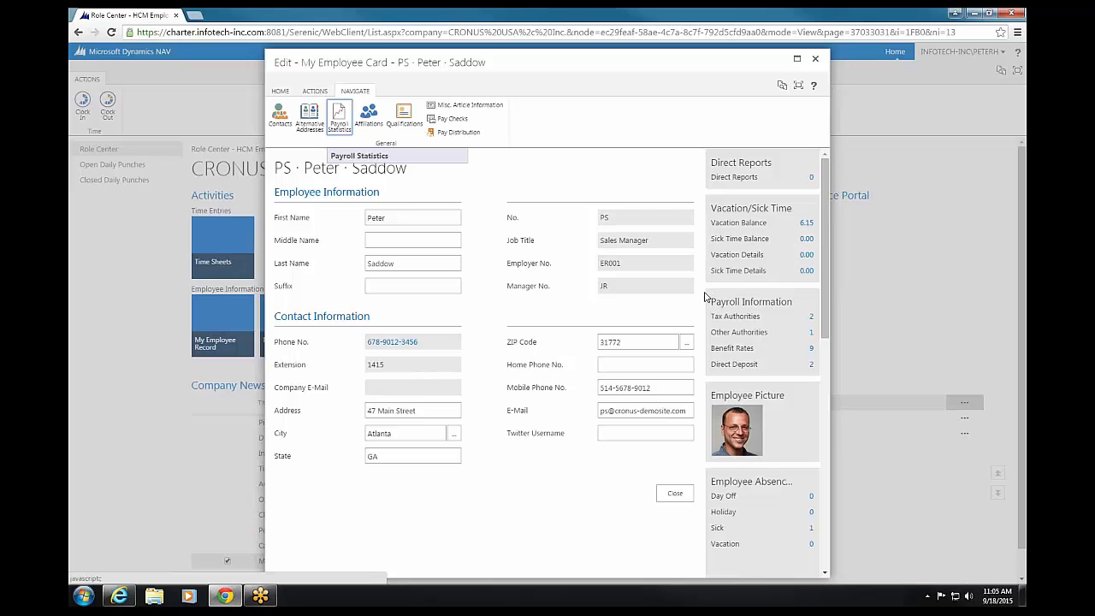
pyautogui.moveTo(818, 166)
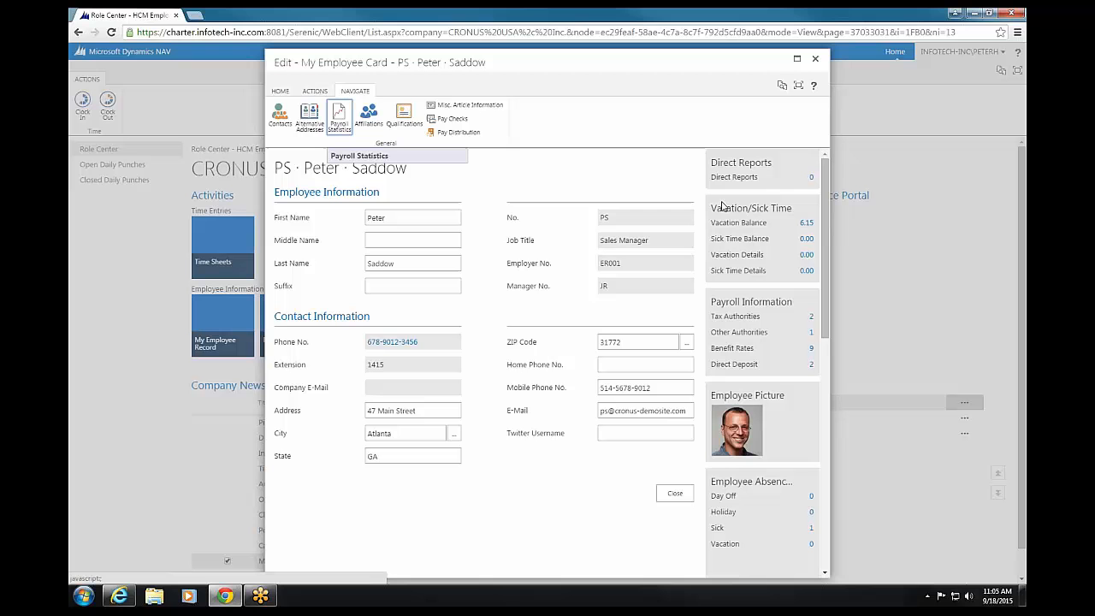
pyautogui.moveTo(739, 222)
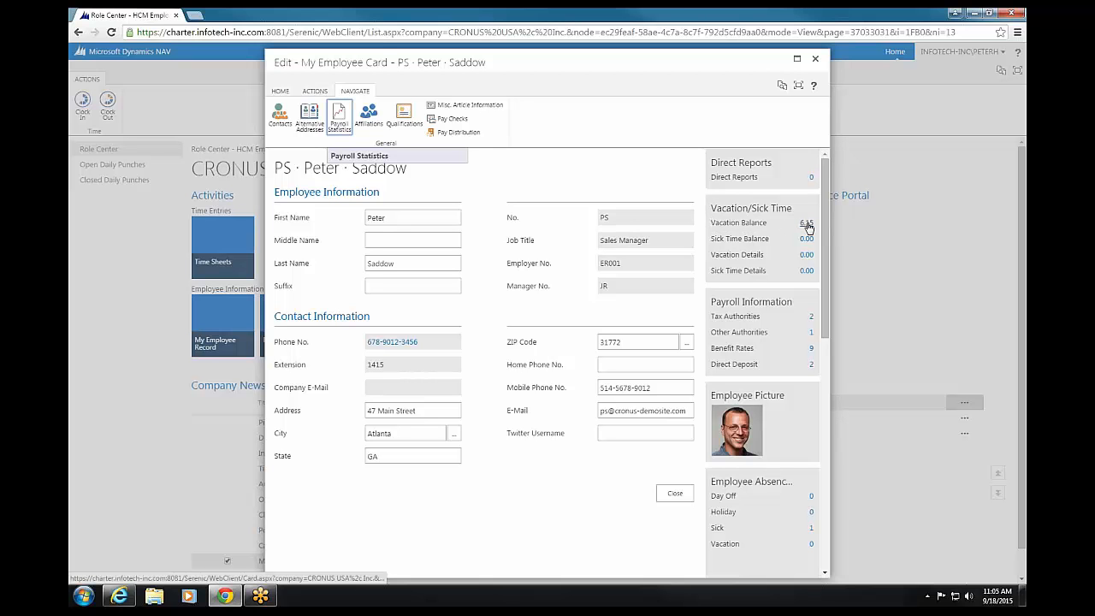
pyautogui.moveTo(808, 223)
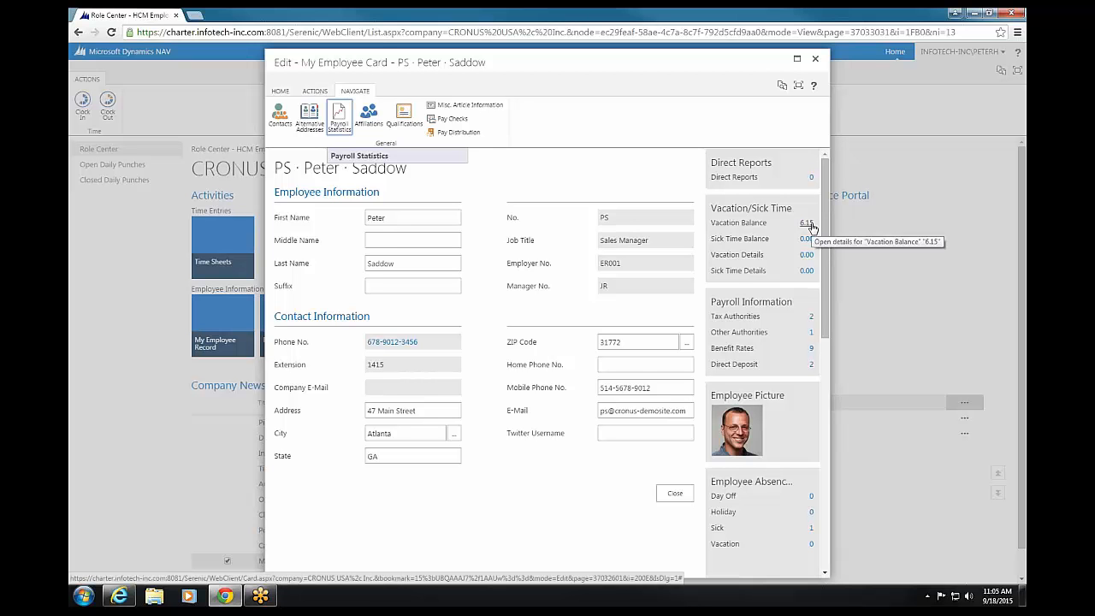
pyautogui.moveTo(807, 226)
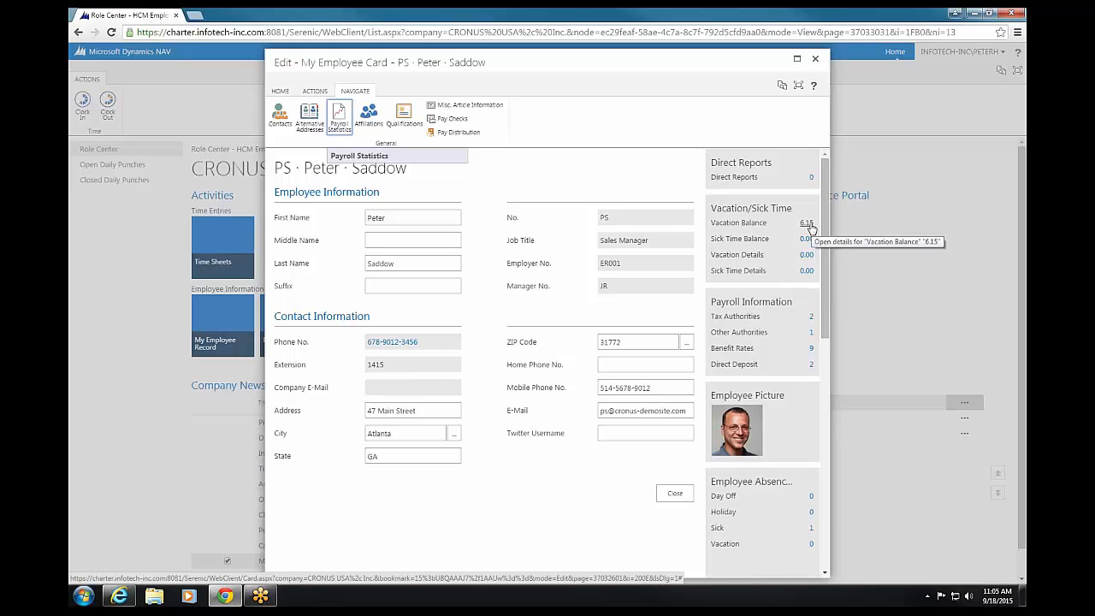
pyautogui.click(804, 222)
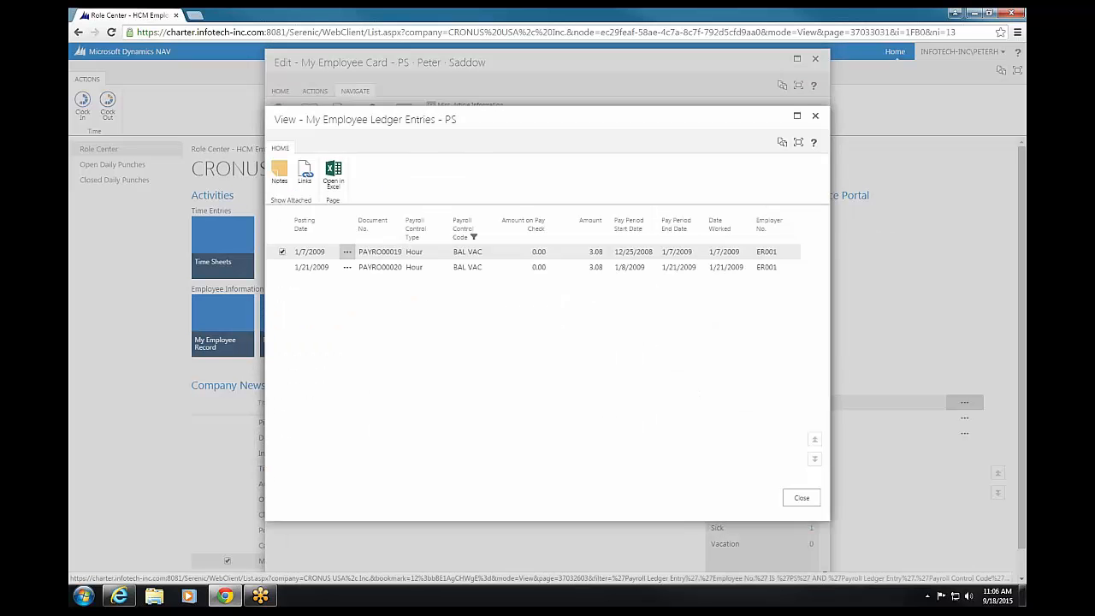
pyautogui.click(380, 267)
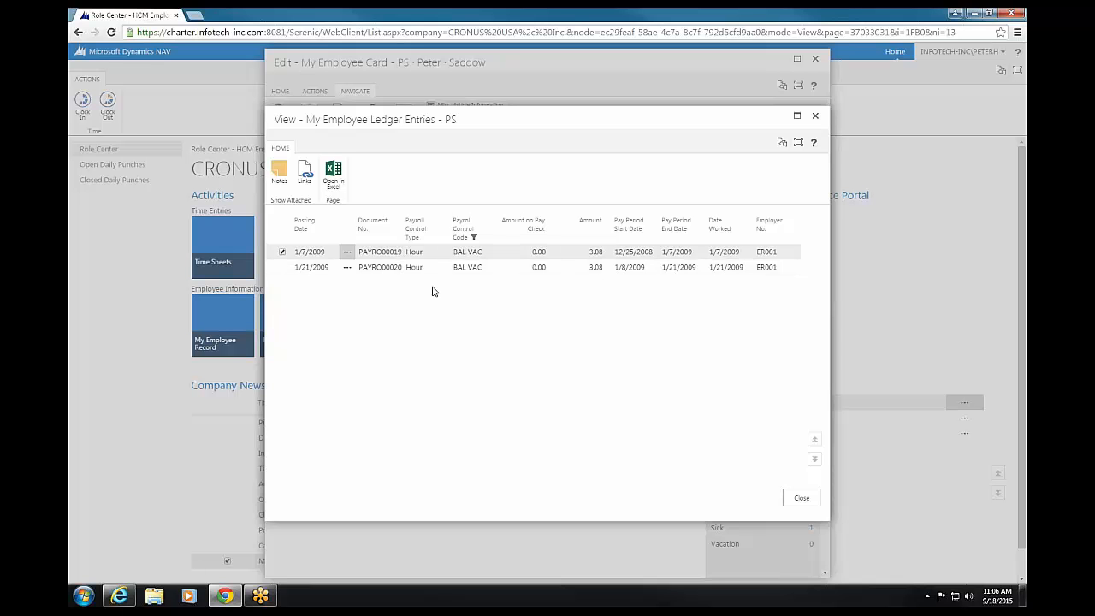
pyautogui.moveTo(749, 383)
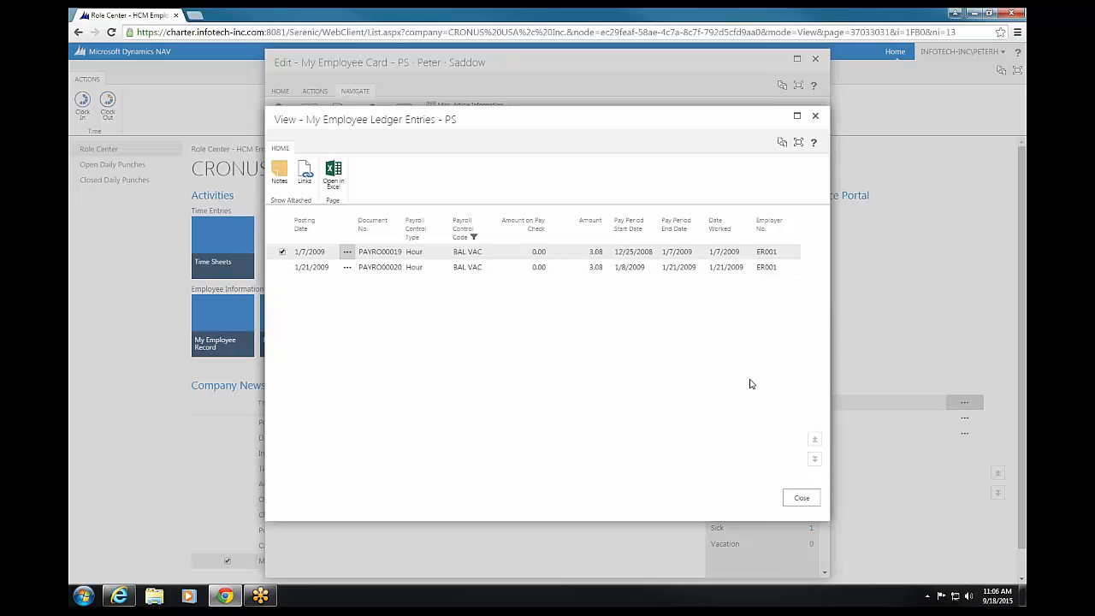
pyautogui.click(800, 496)
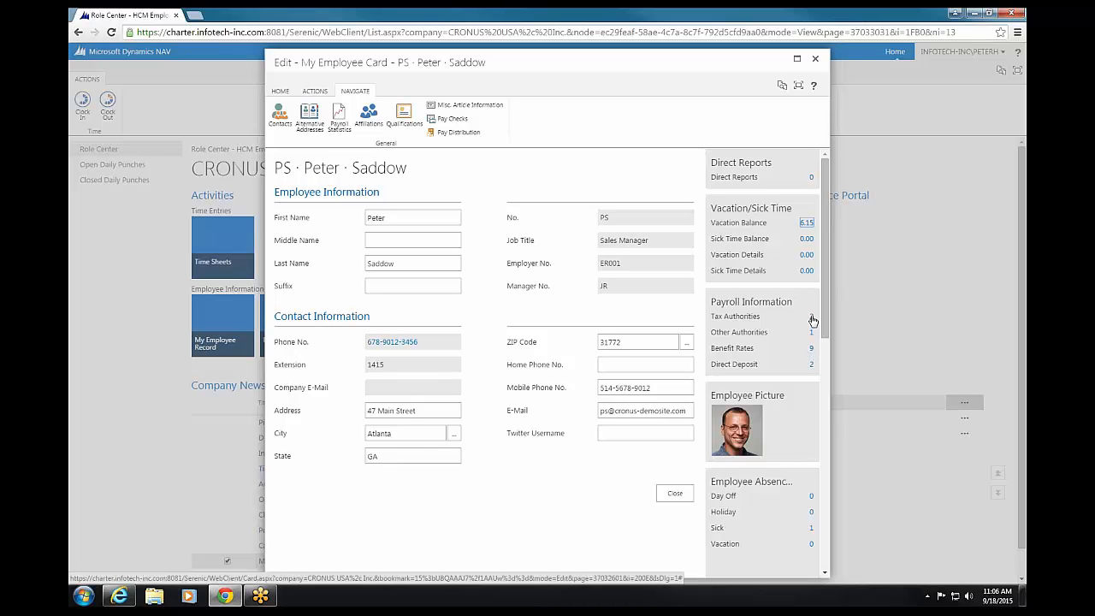
pyautogui.moveTo(811, 322)
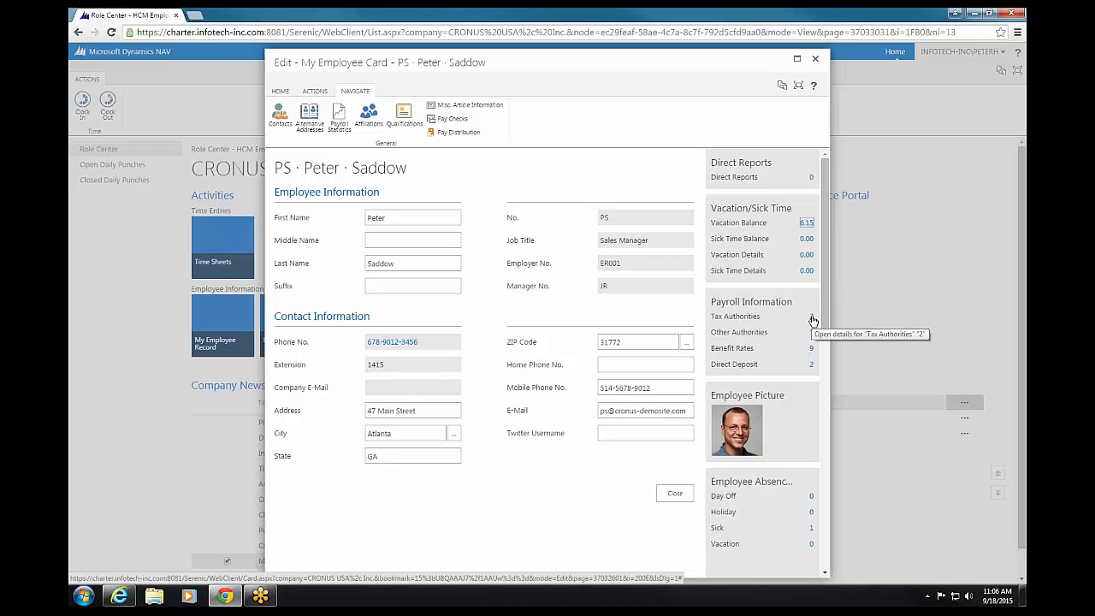
pyautogui.click(811, 315)
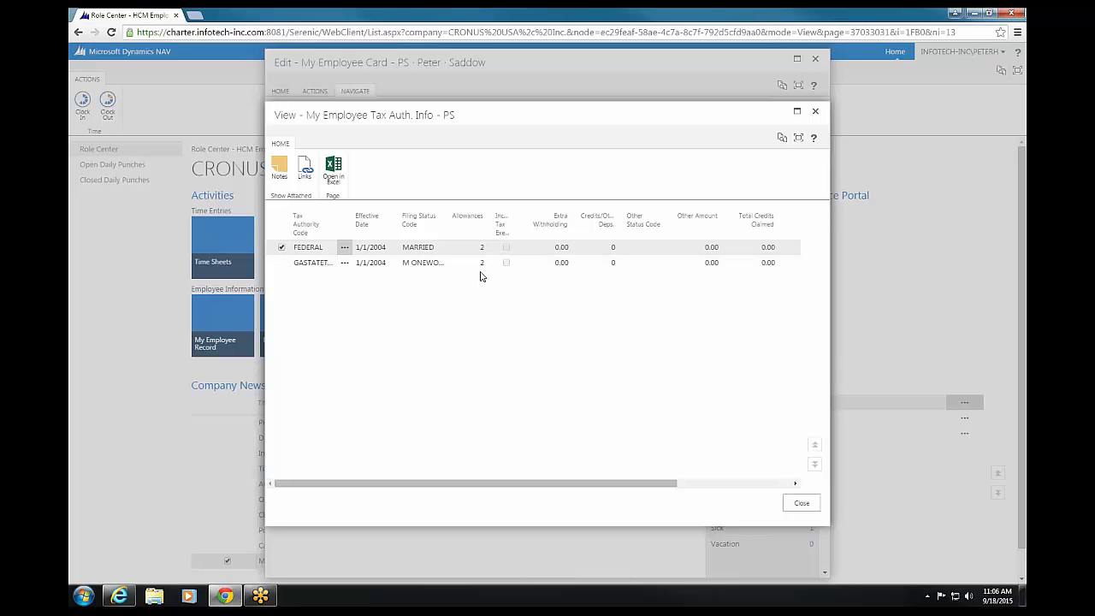
pyautogui.moveTo(578, 277)
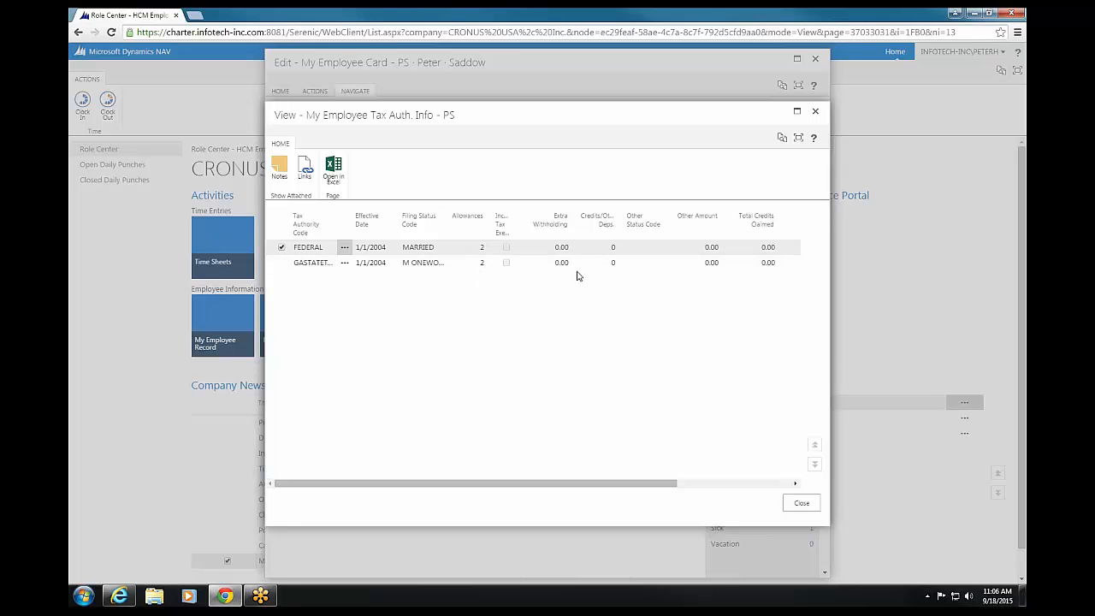
pyautogui.moveTo(735, 163)
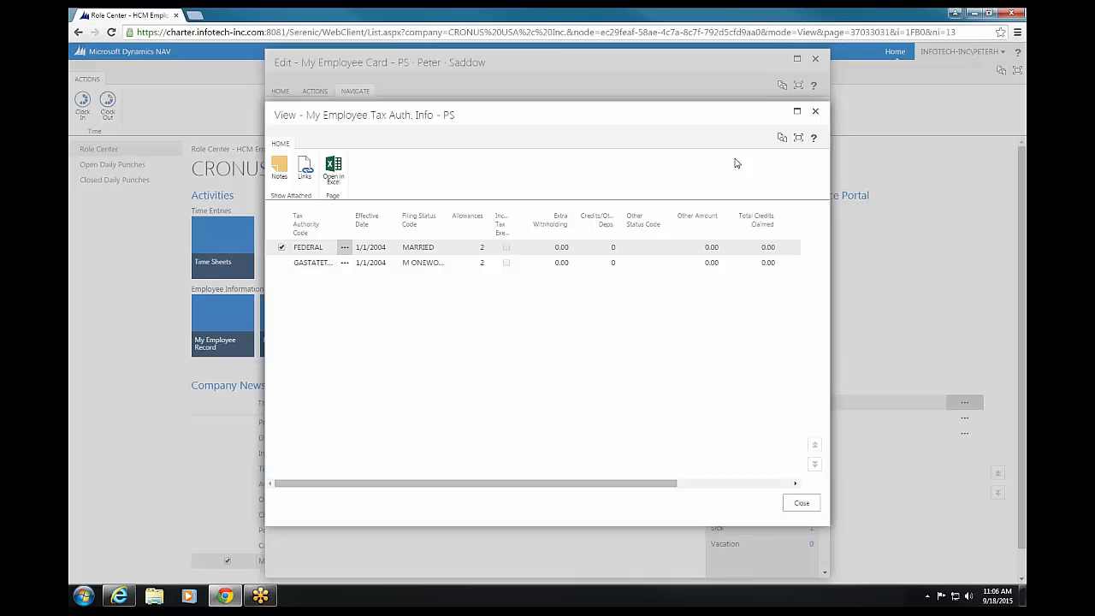
pyautogui.moveTo(814, 113)
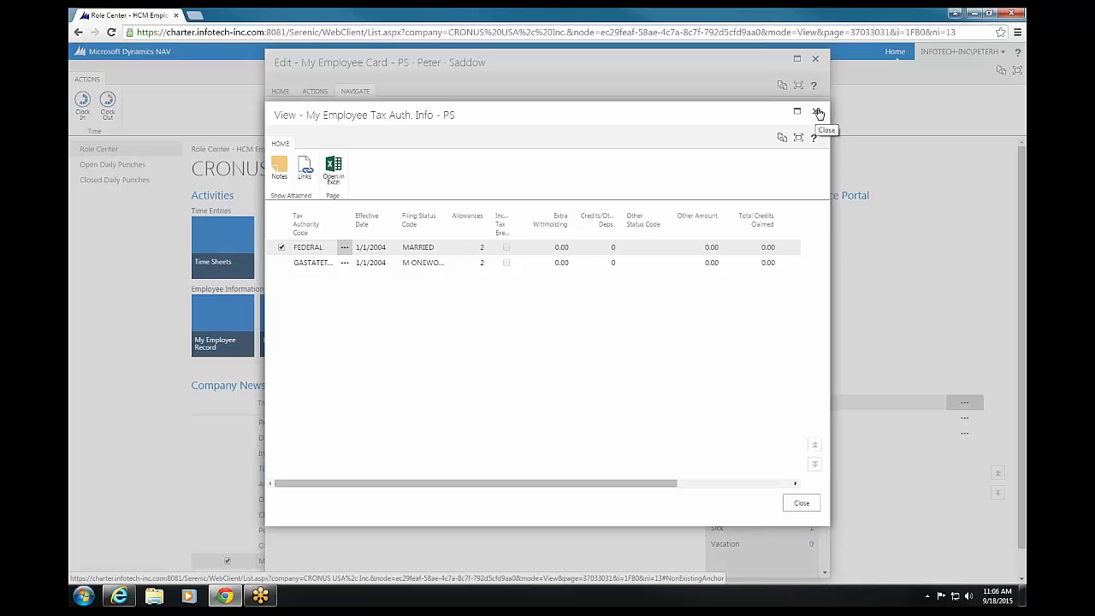
pyautogui.moveTo(824, 144)
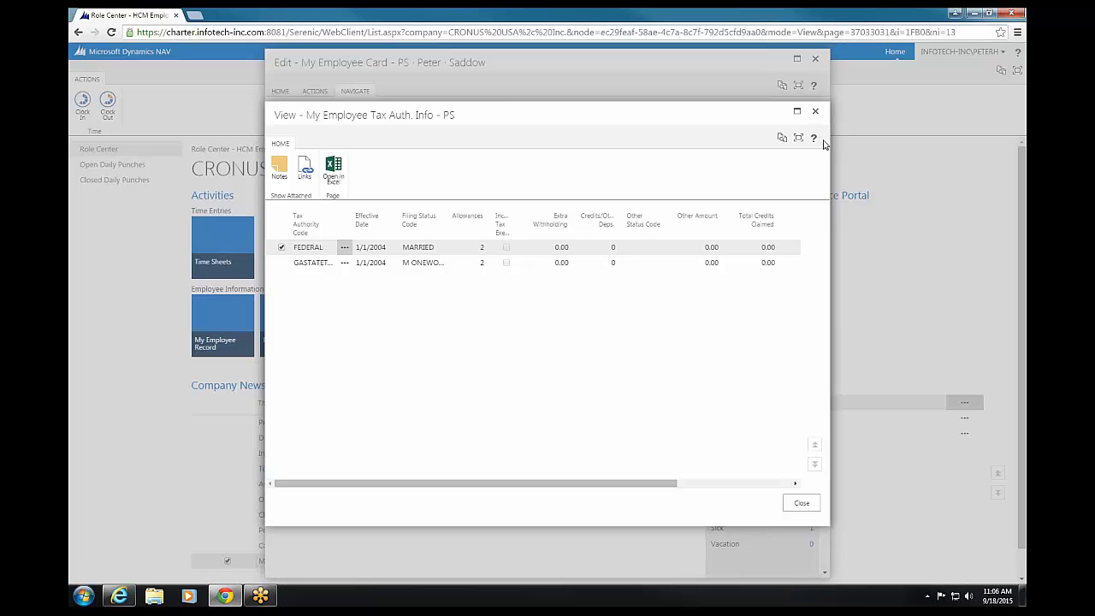
pyautogui.click(801, 503)
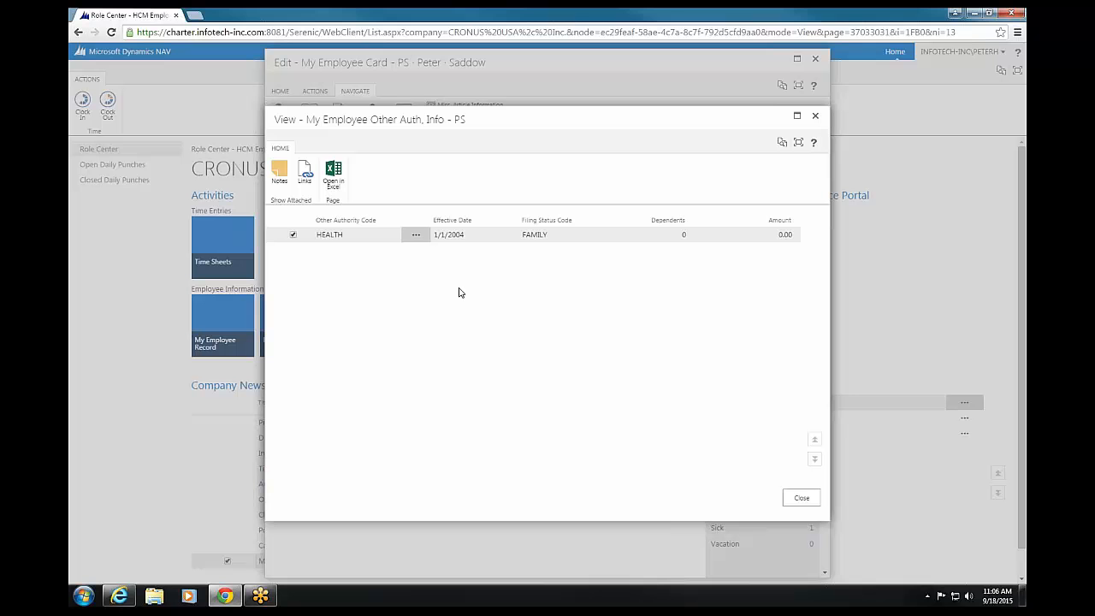
pyautogui.moveTo(373, 243)
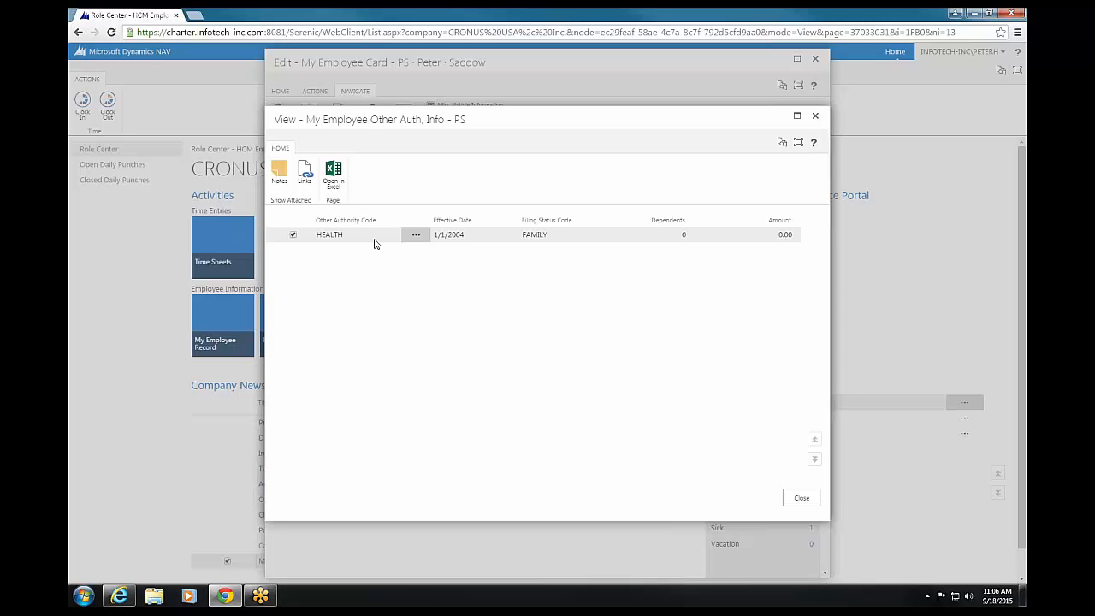
pyautogui.moveTo(530, 256)
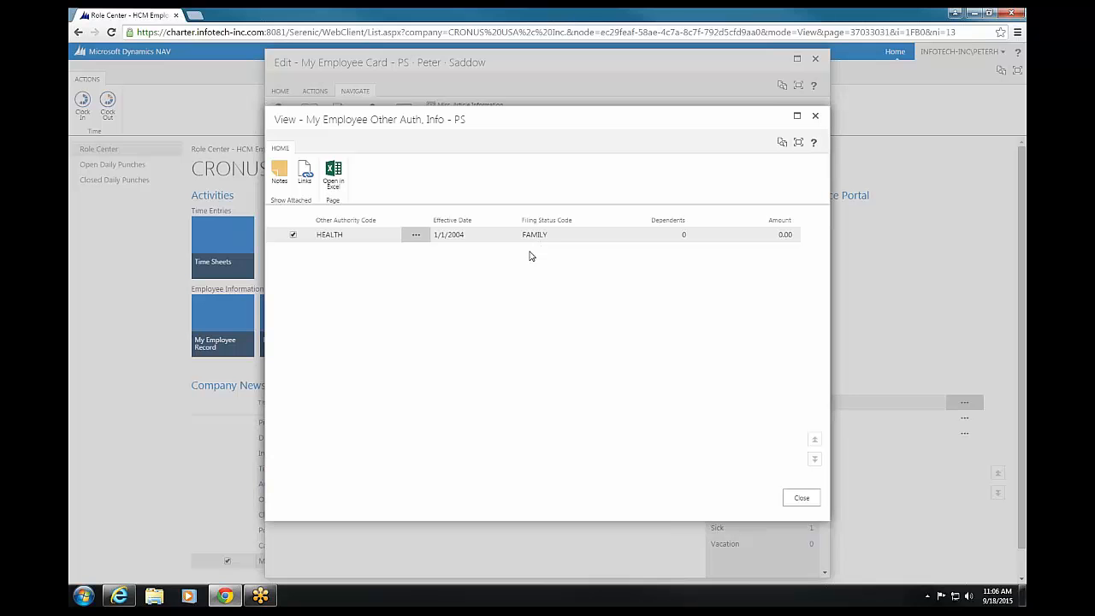
pyautogui.moveTo(551, 277)
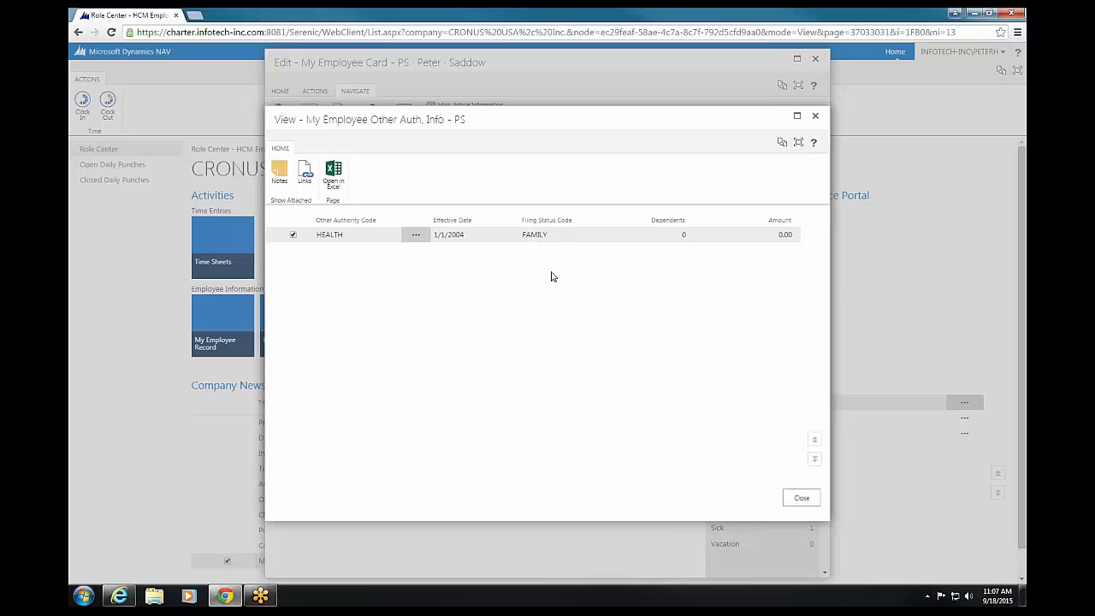
pyautogui.moveTo(472, 240)
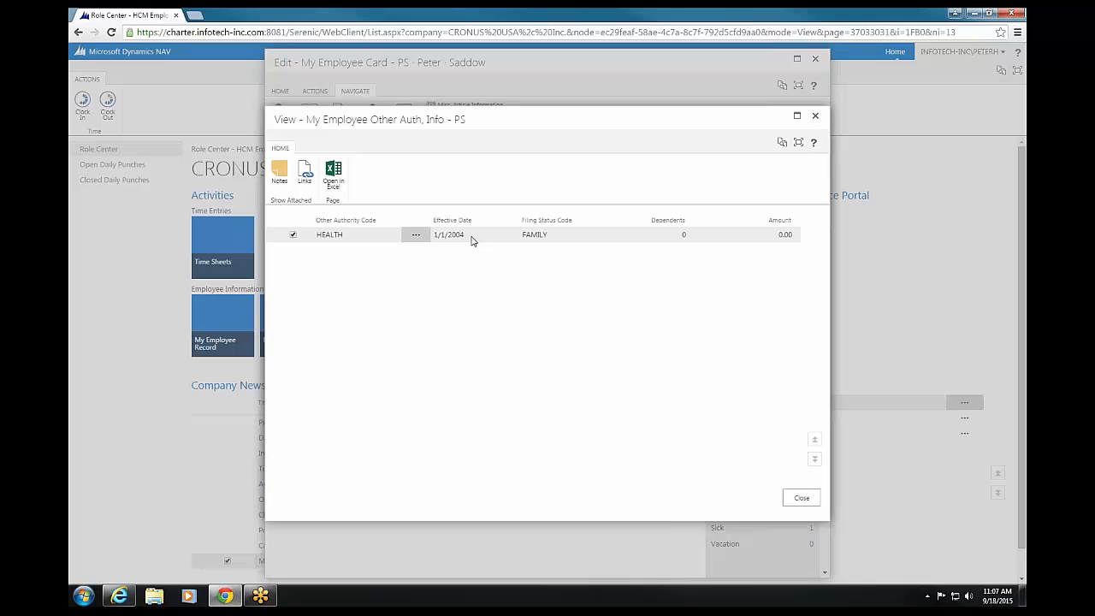
pyautogui.moveTo(359, 267)
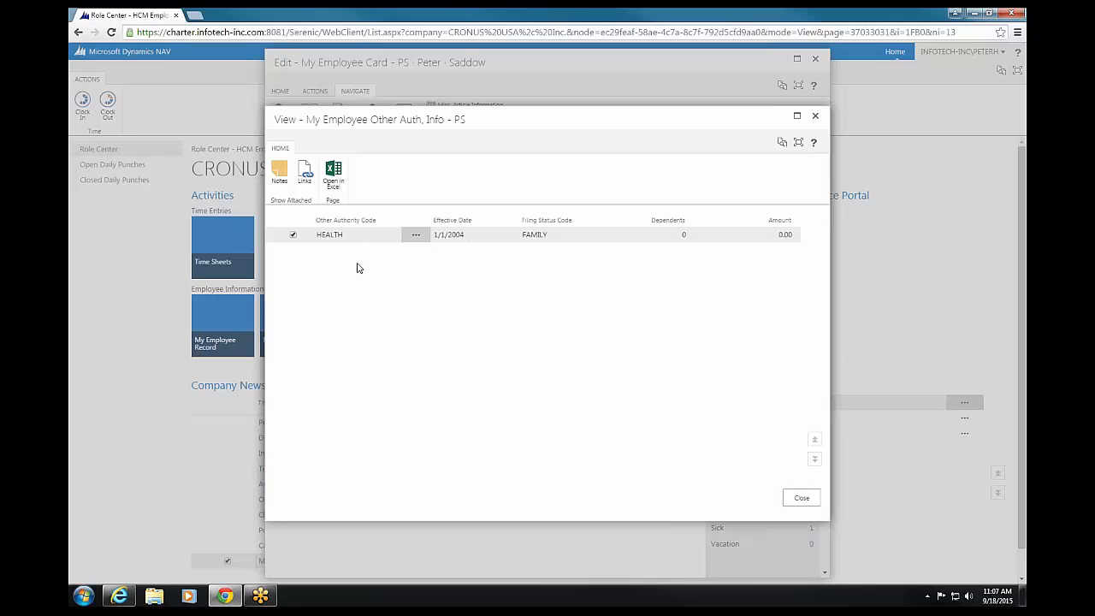
pyautogui.moveTo(354, 321)
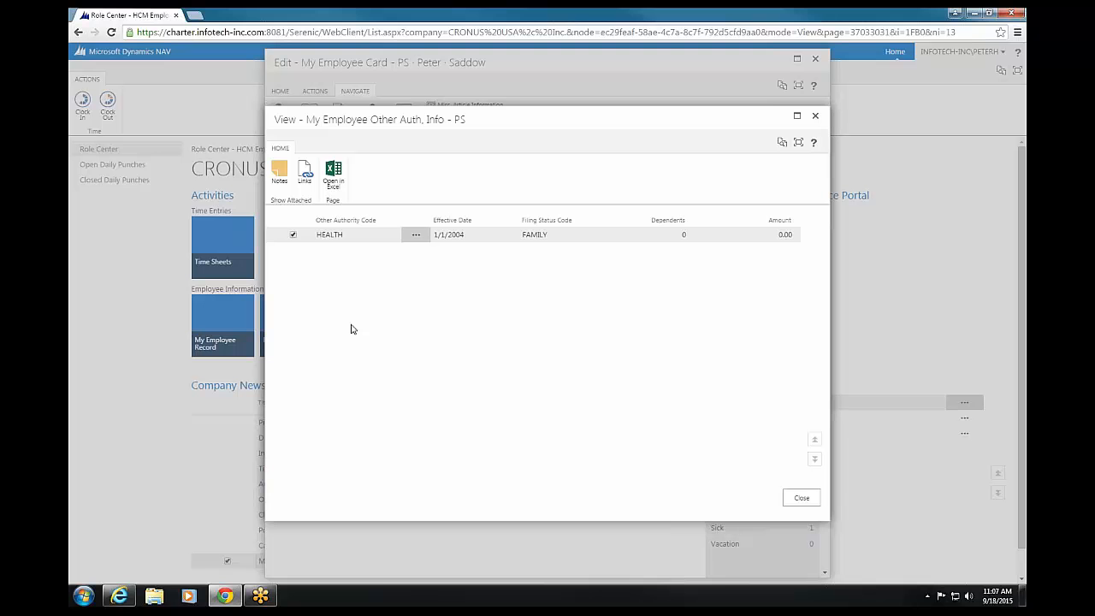
# Review Peter Saddow's benefit rates (salary, 401K, vacation) and return to his employee card
pyautogui.click(800, 497)
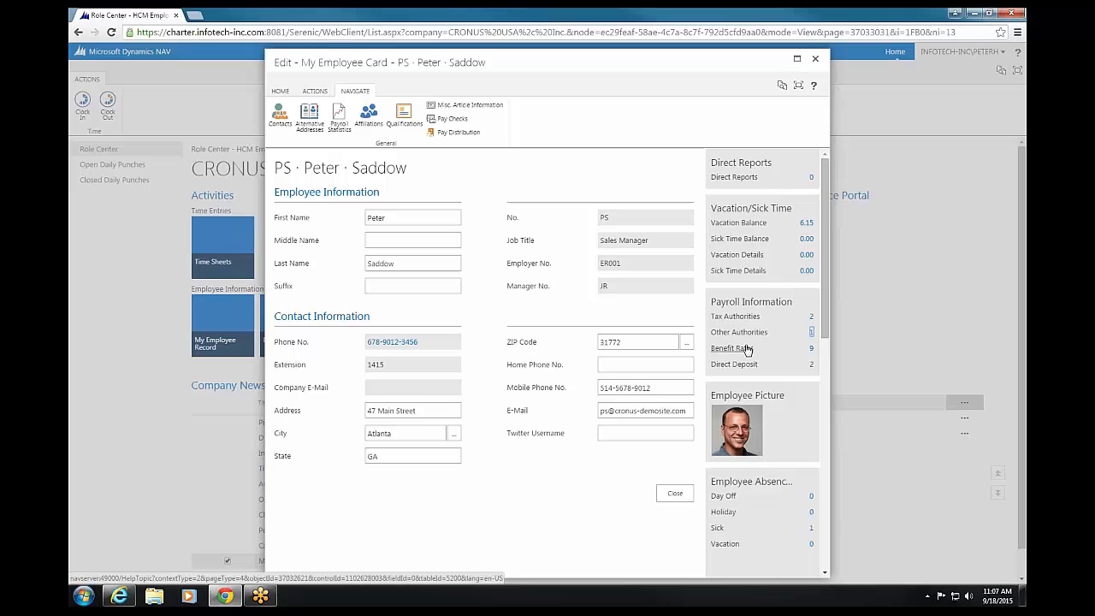
pyautogui.moveTo(811, 349)
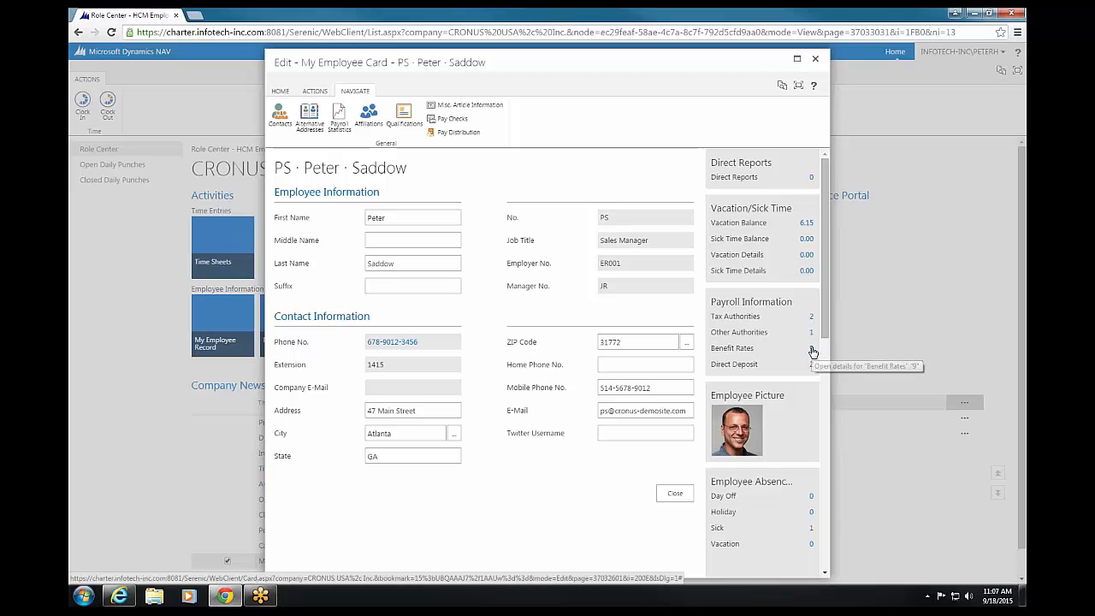
pyautogui.click(811, 349)
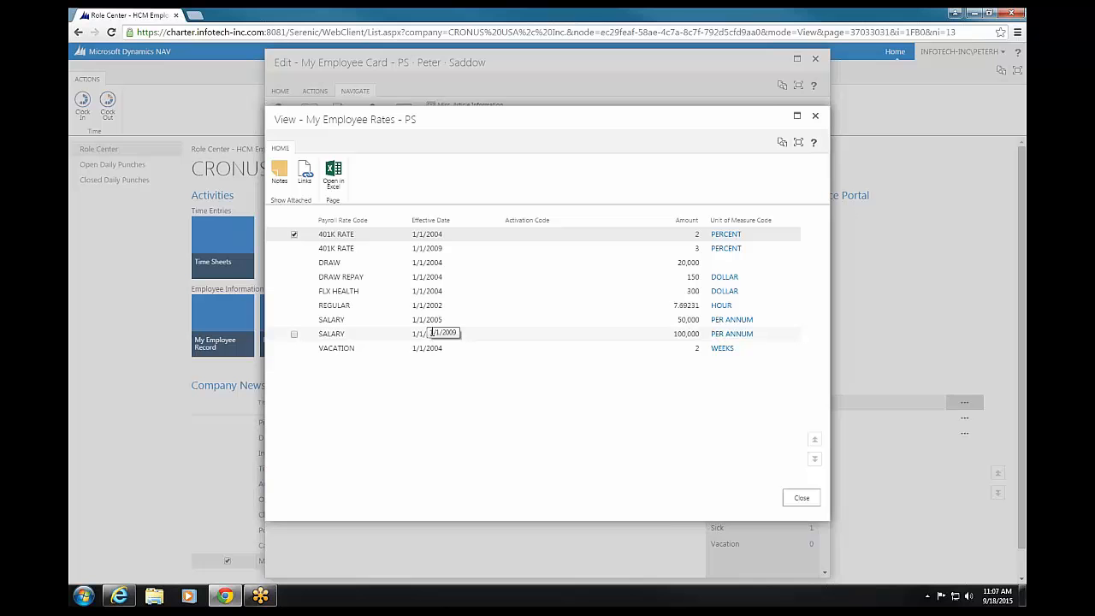
pyautogui.click(336, 248)
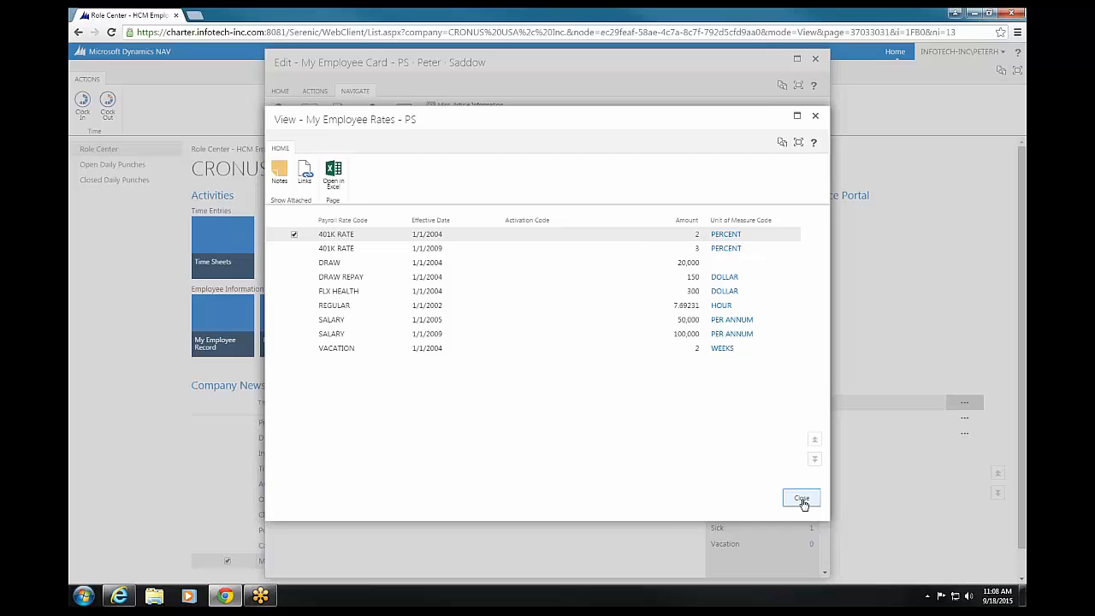
pyautogui.click(801, 499)
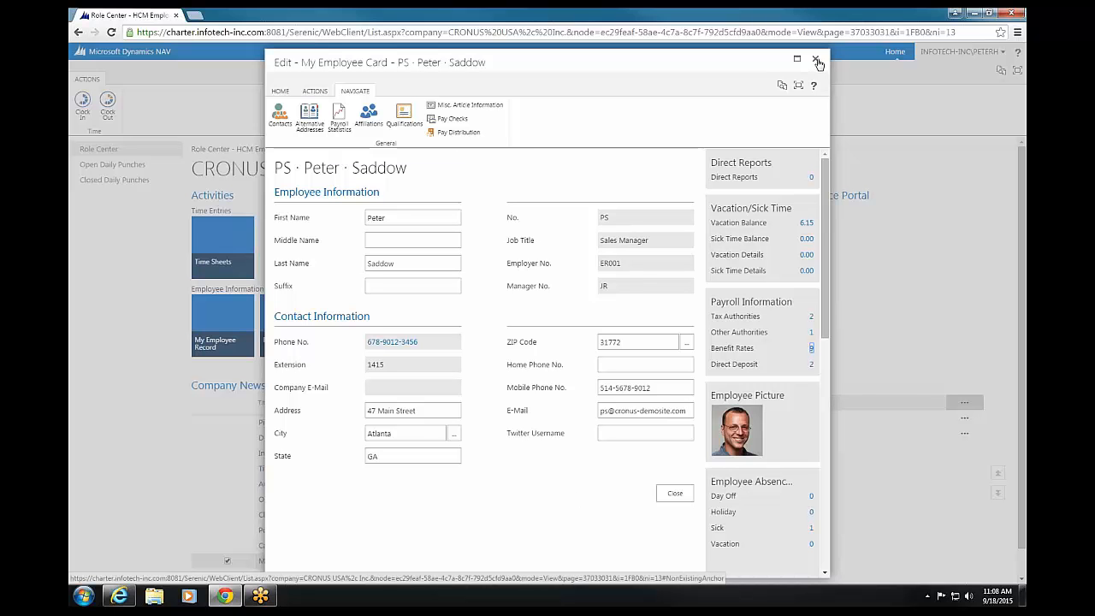
# Return to the role center and download 2015 Form W-4.pdf from Human Resource Links
pyautogui.click(818, 61)
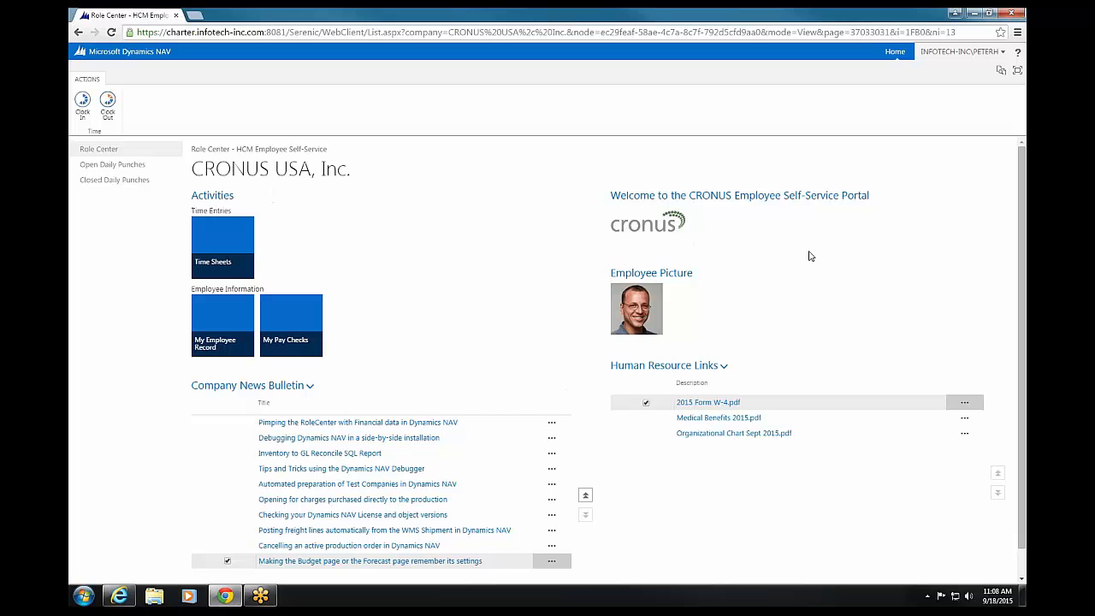
pyautogui.moveTo(779, 363)
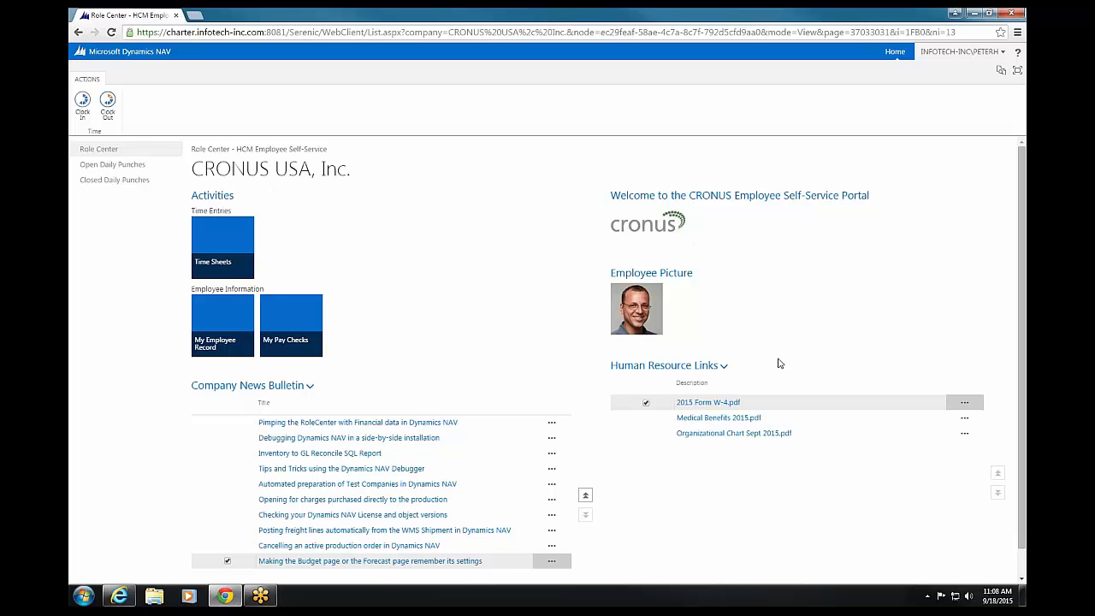
pyautogui.moveTo(708, 402)
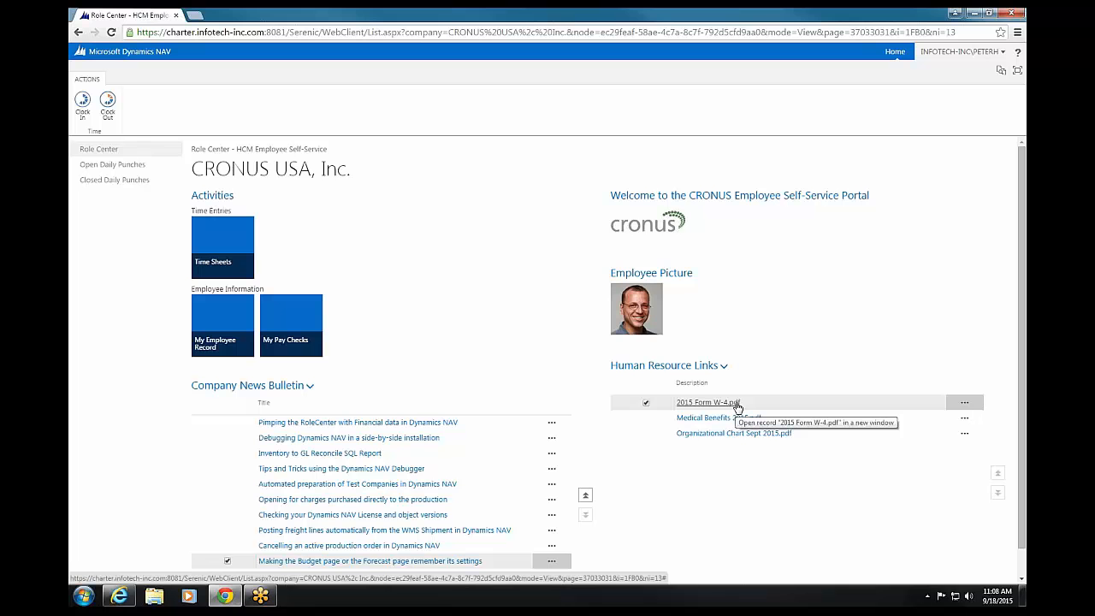
pyautogui.moveTo(633, 335)
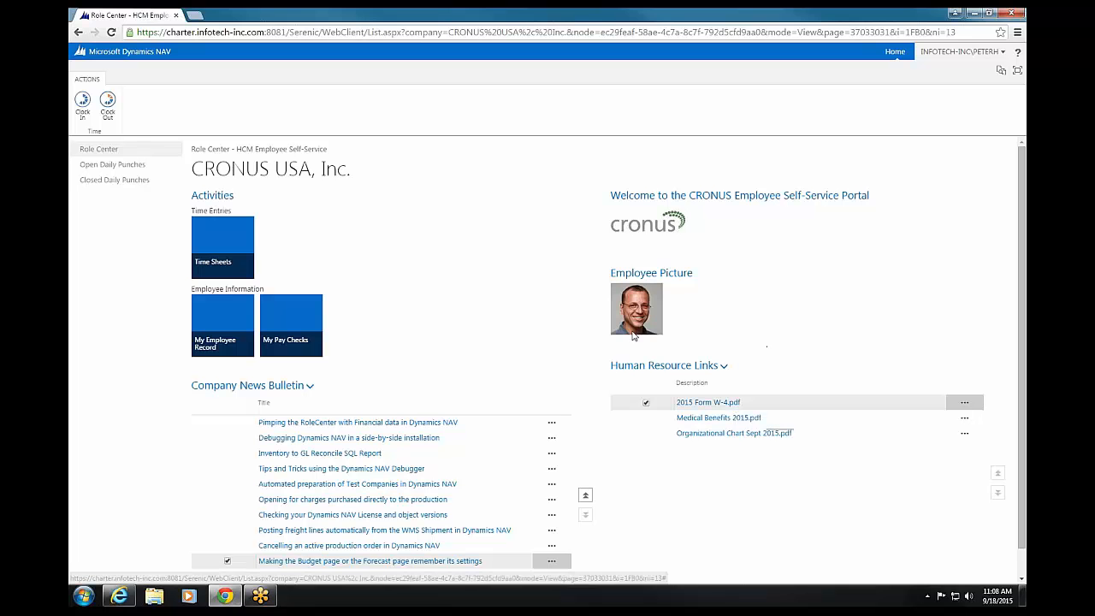
pyautogui.moveTo(718, 436)
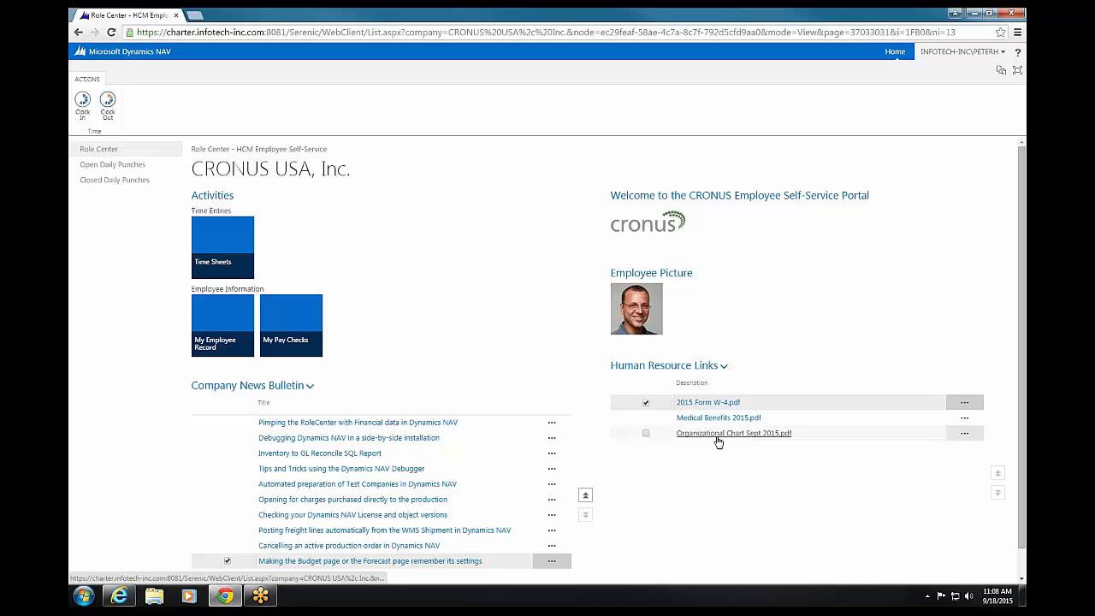
pyautogui.moveTo(734, 431)
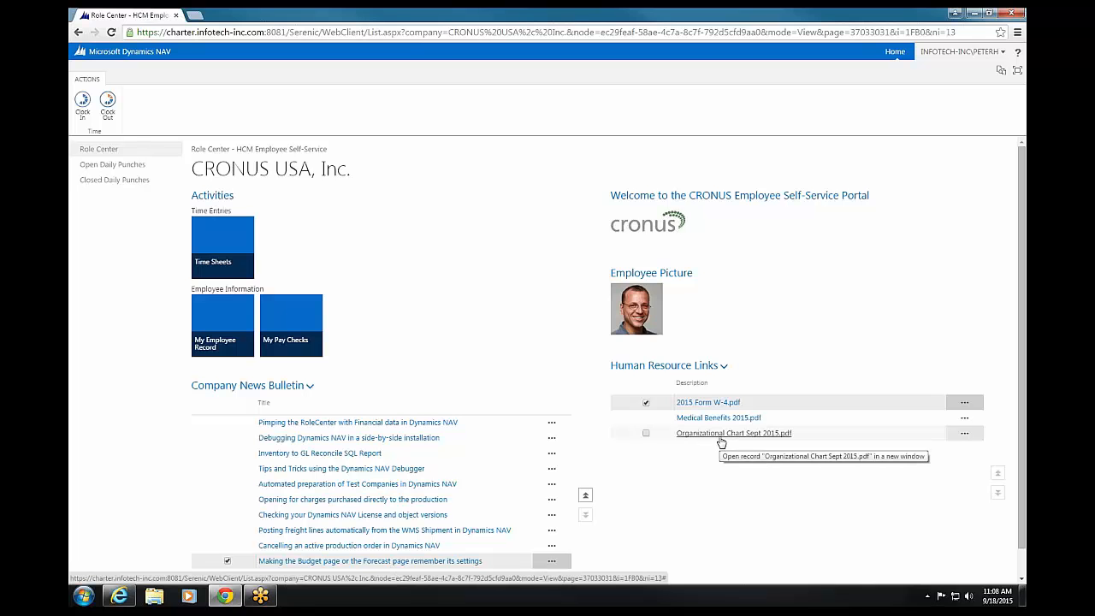
pyautogui.moveTo(722, 438)
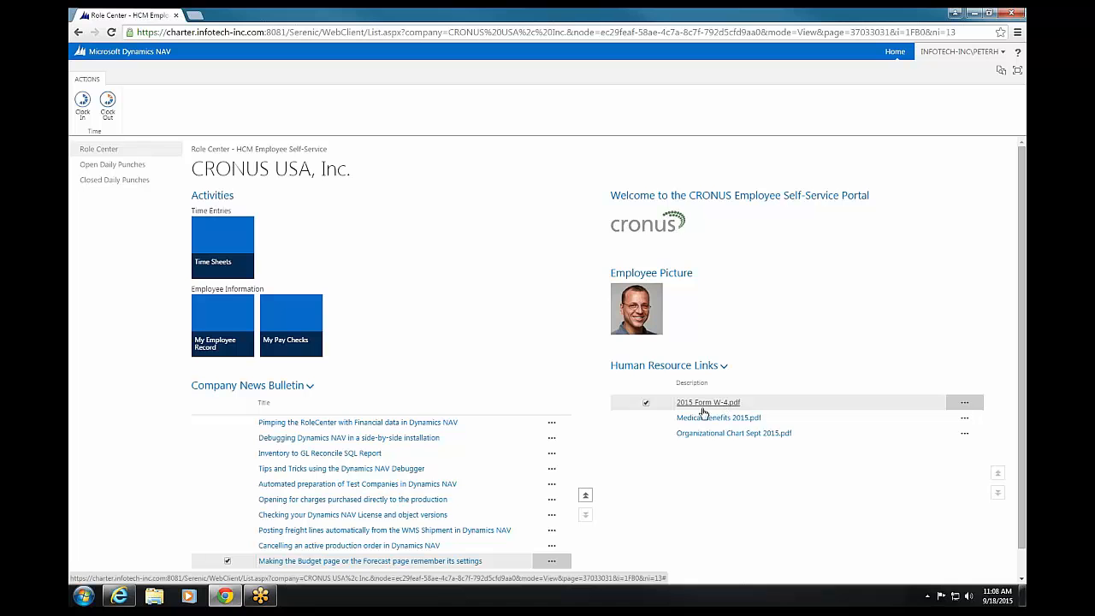
pyautogui.click(708, 402)
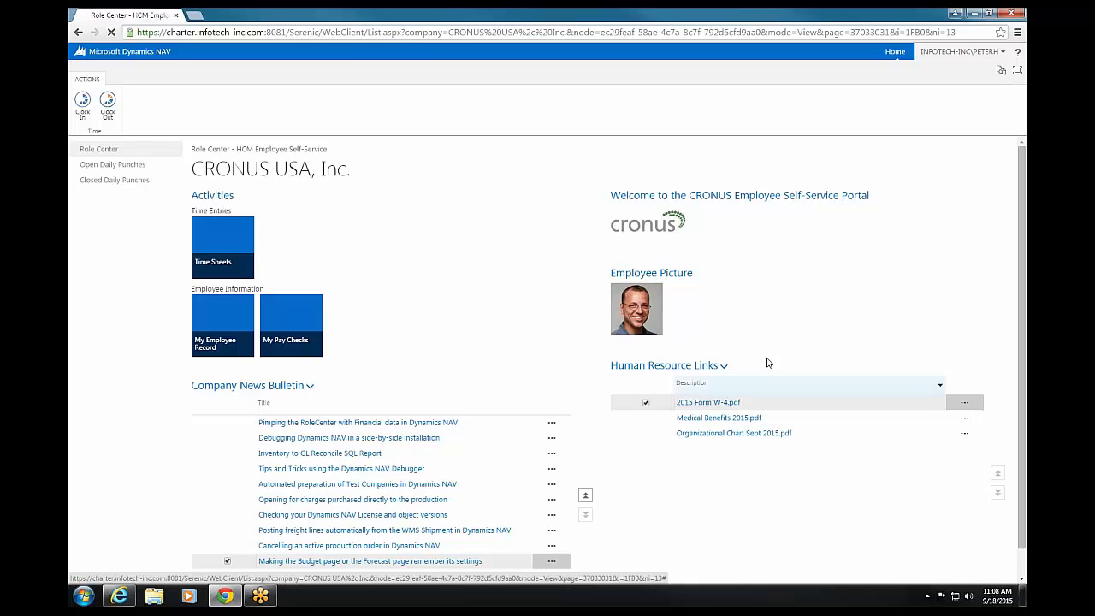
pyautogui.click(708, 402)
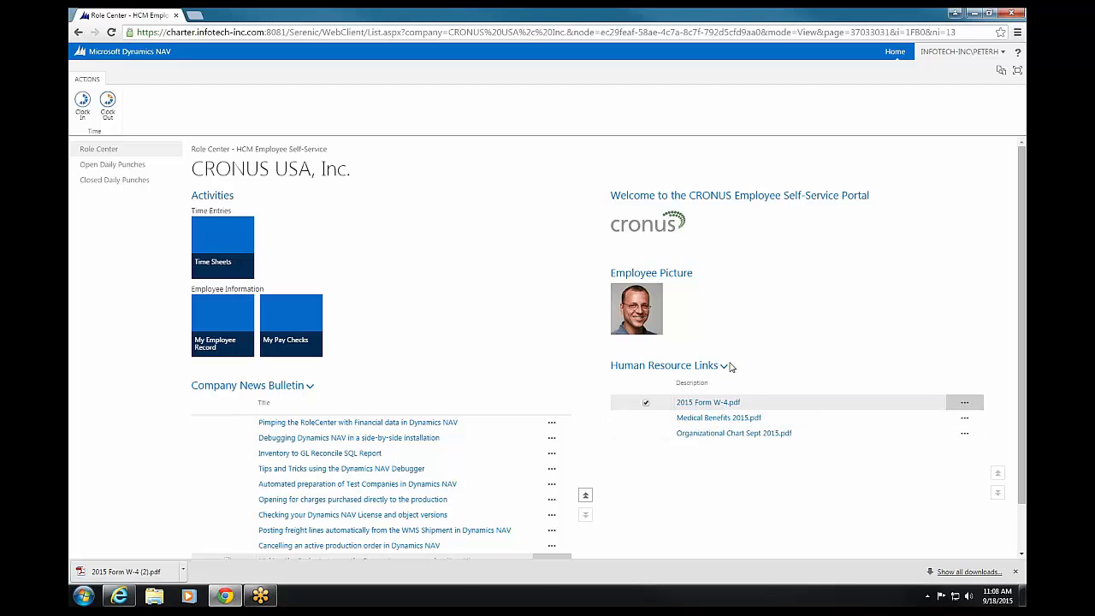
pyautogui.moveTo(179, 551)
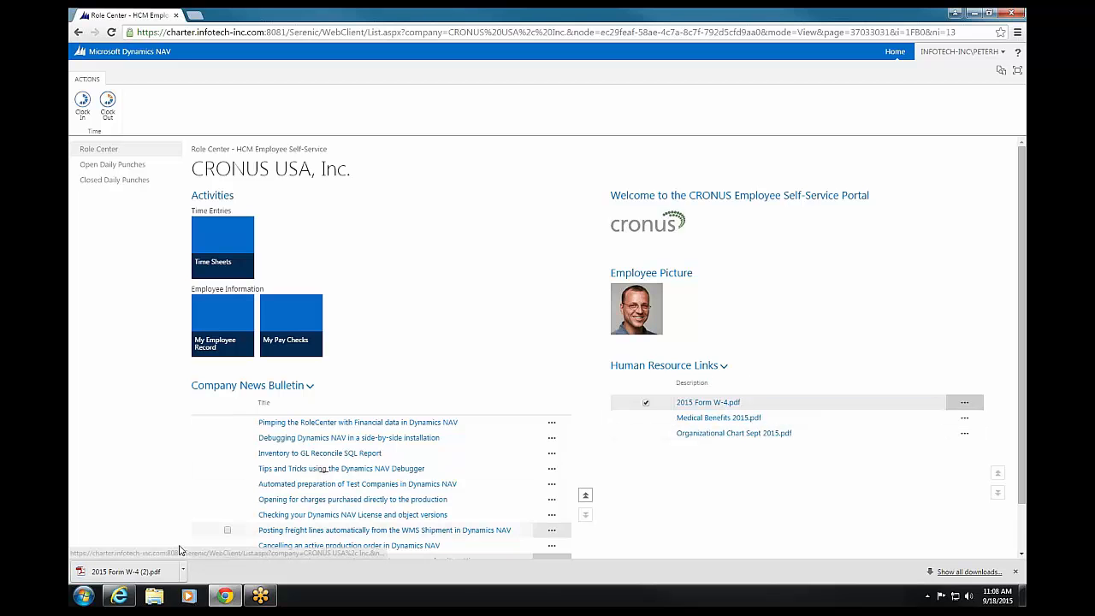
pyautogui.click(709, 402)
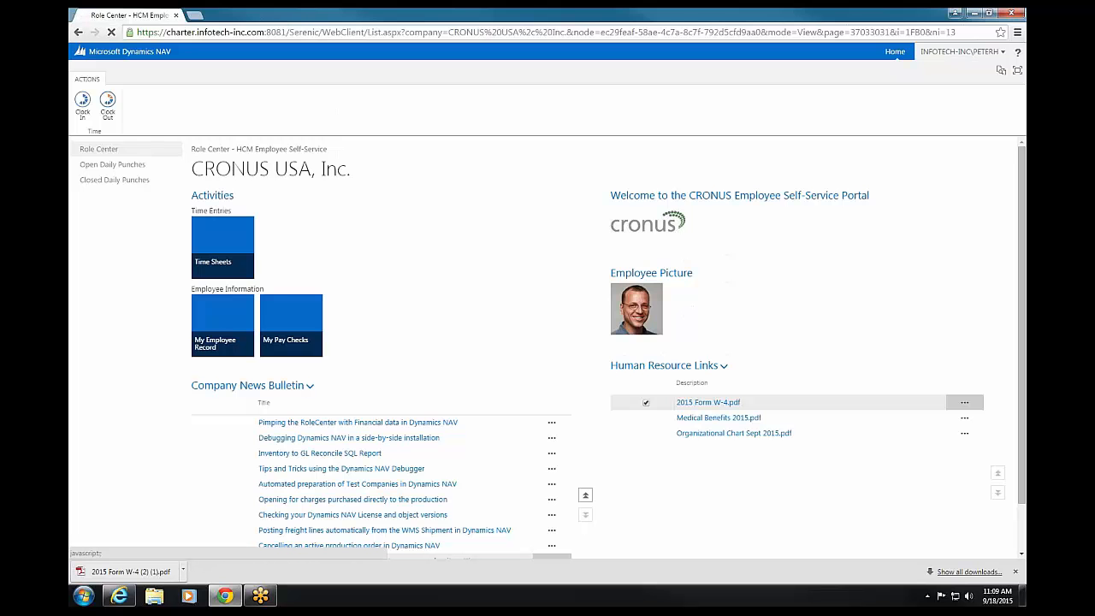
# Attach the downloaded '2015 Form W-4 (2)' PDF via Submit Document on My Employee Record
pyautogui.click(222, 325)
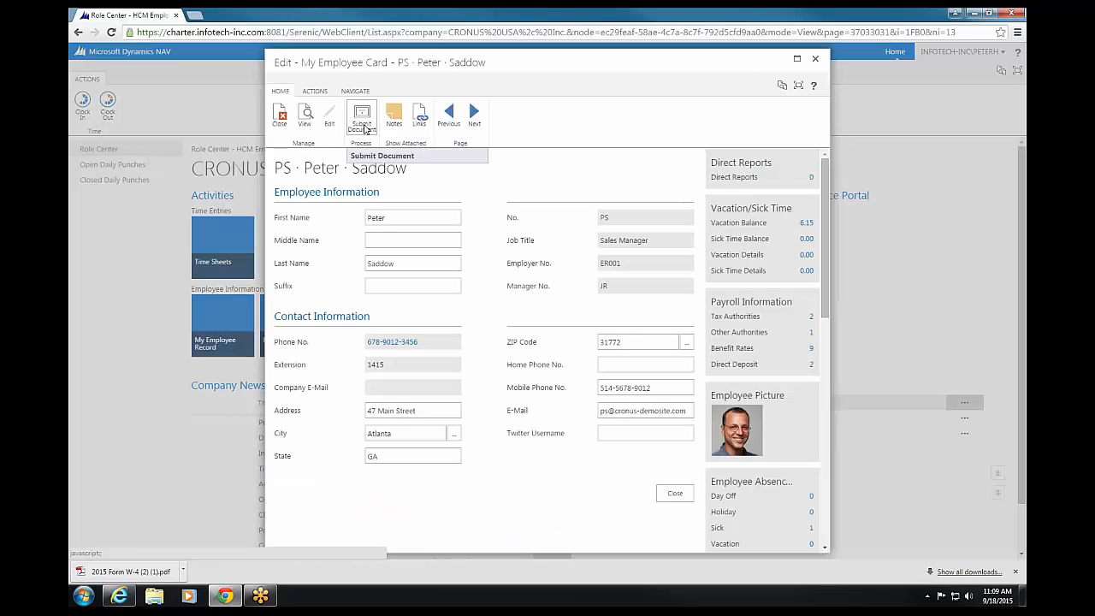
pyautogui.click(359, 116)
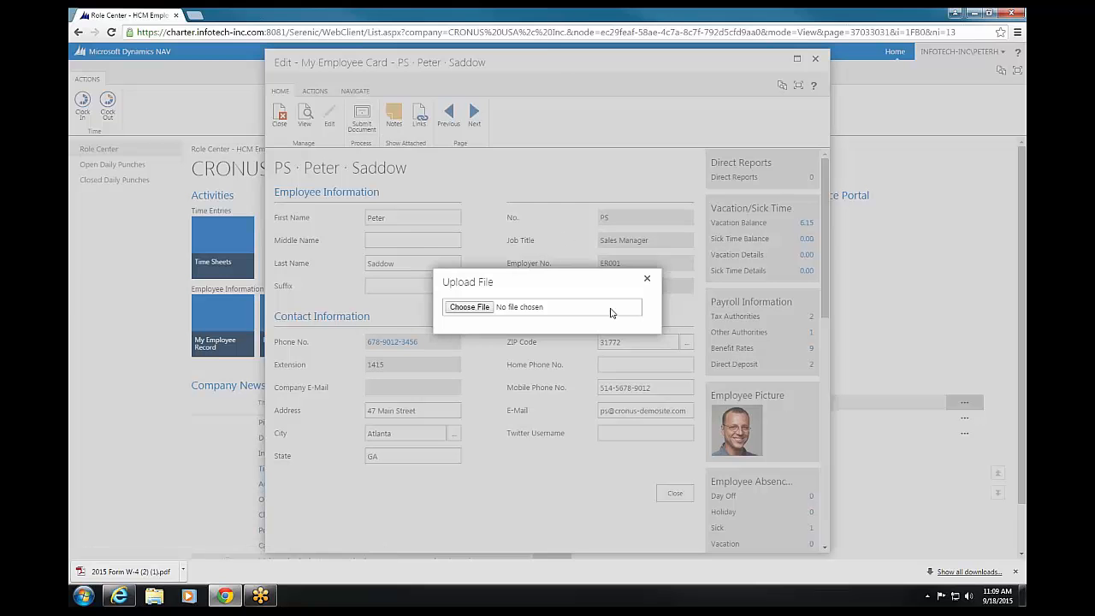
pyautogui.click(468, 307)
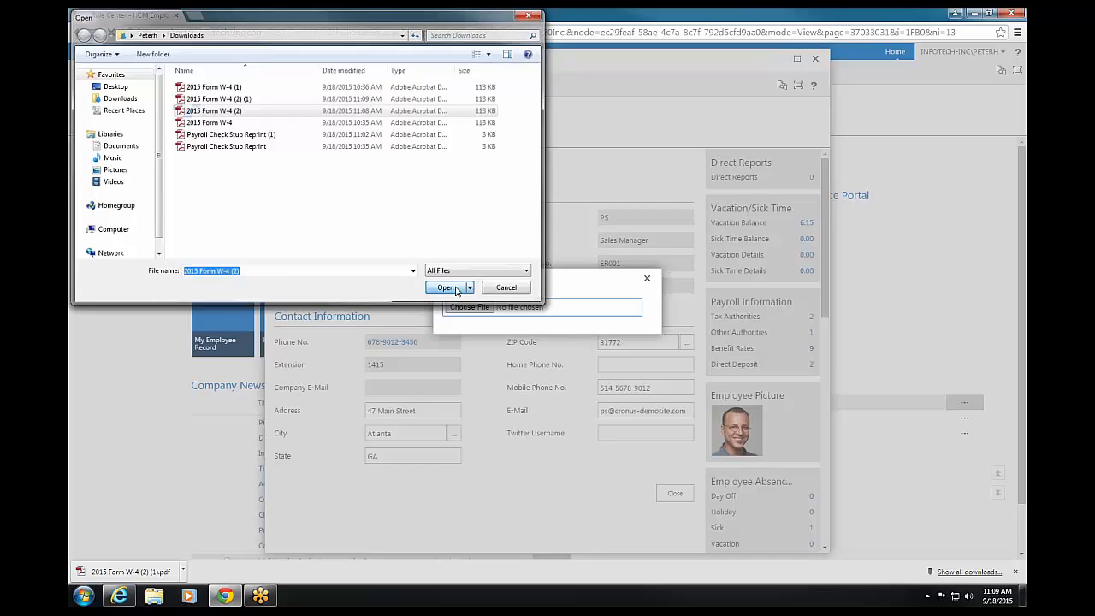
pyautogui.click(445, 287)
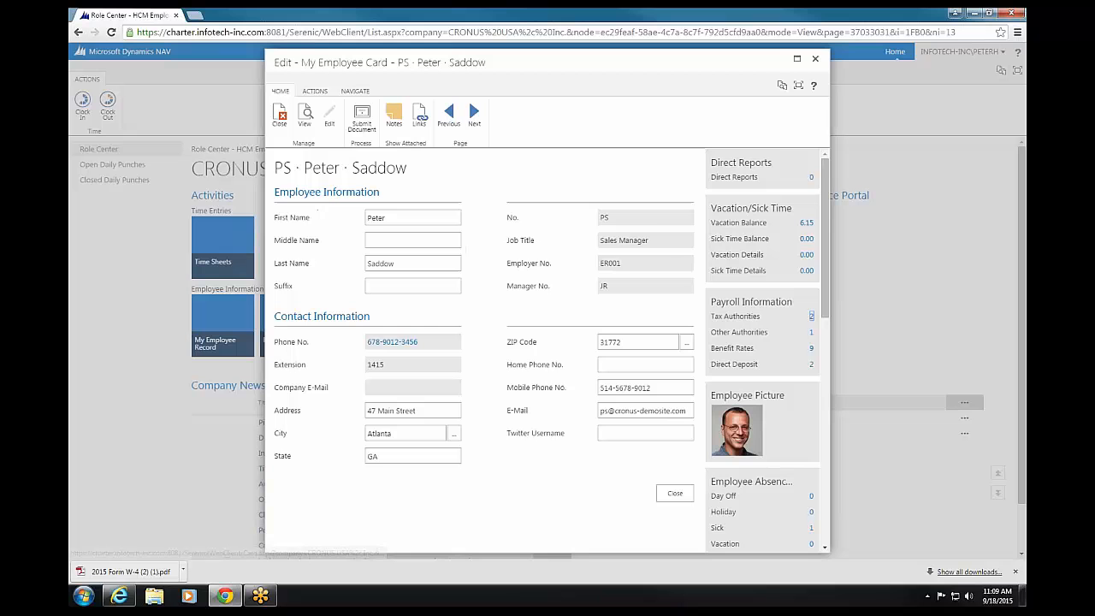
# Close Peter Saddow's employee card to return to the role center
pyautogui.click(814, 59)
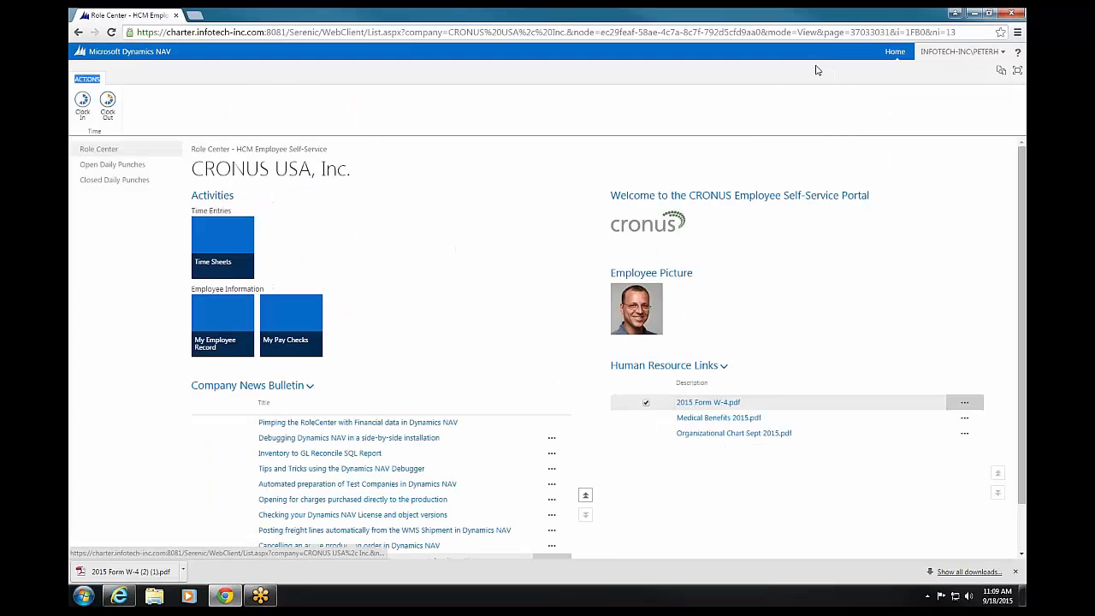
# Download 'Medical Benefits 2015.pdf' and 'Organizational Chart Sept 2015.pdf', review the org chart, return to the portal
pyautogui.click(719, 418)
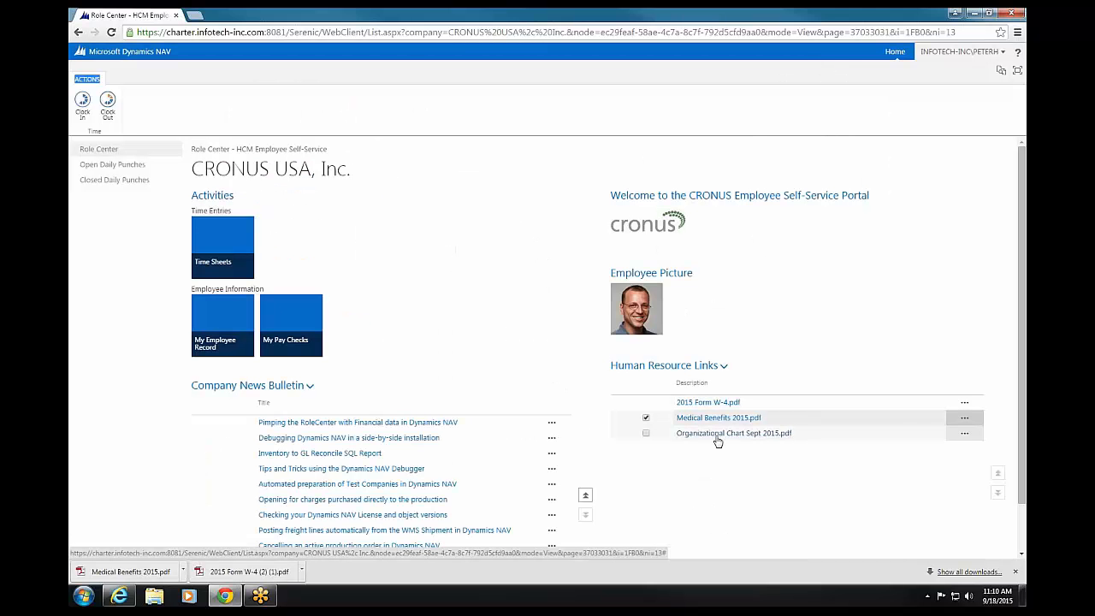
pyautogui.click(732, 433)
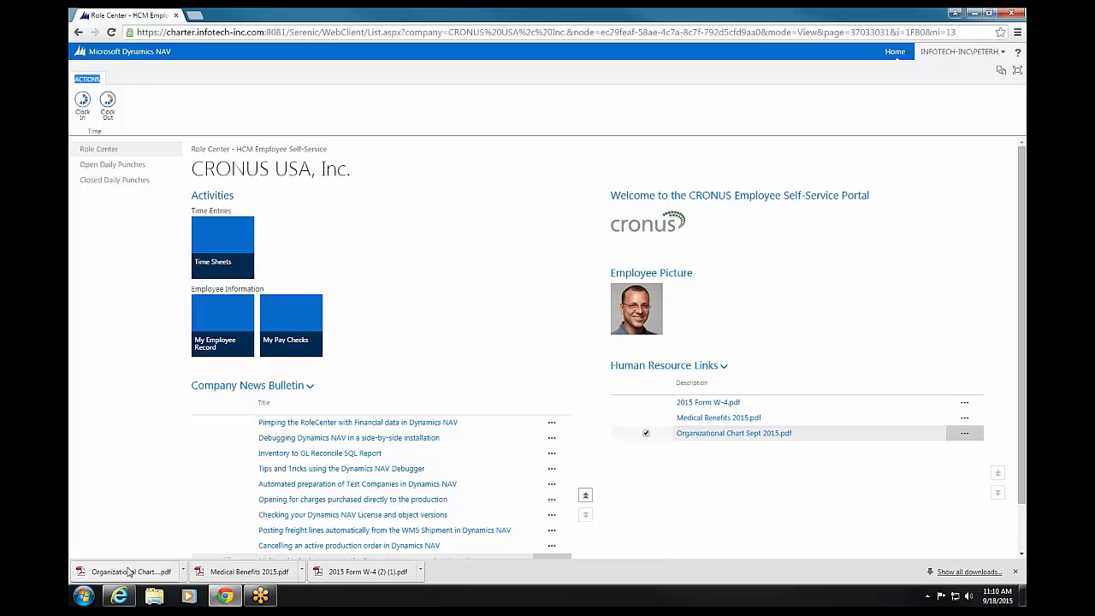
pyautogui.click(129, 571)
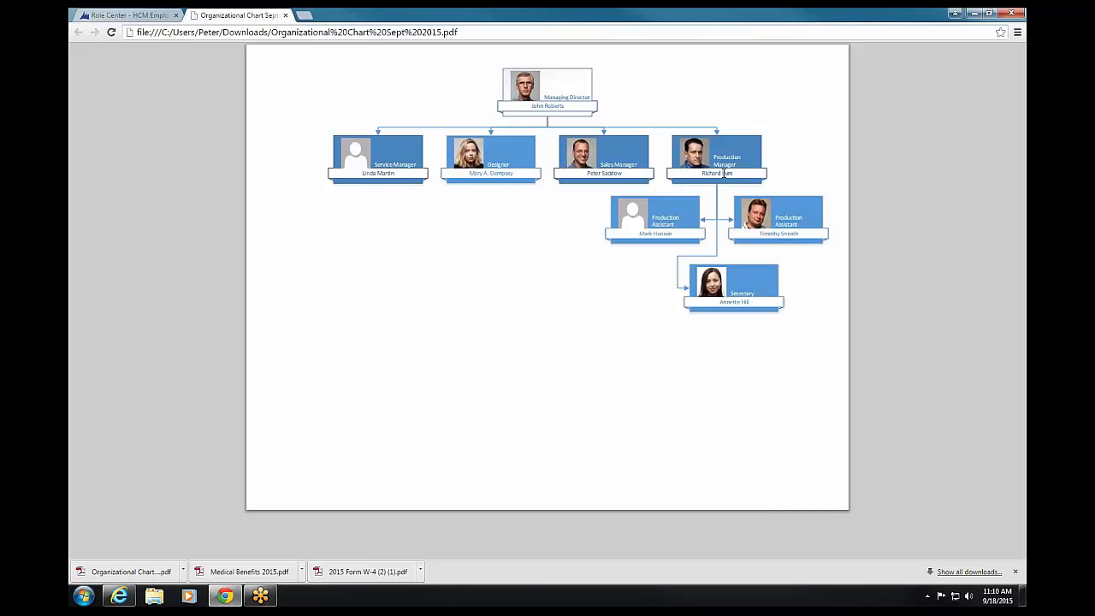
pyautogui.moveTo(332, 54)
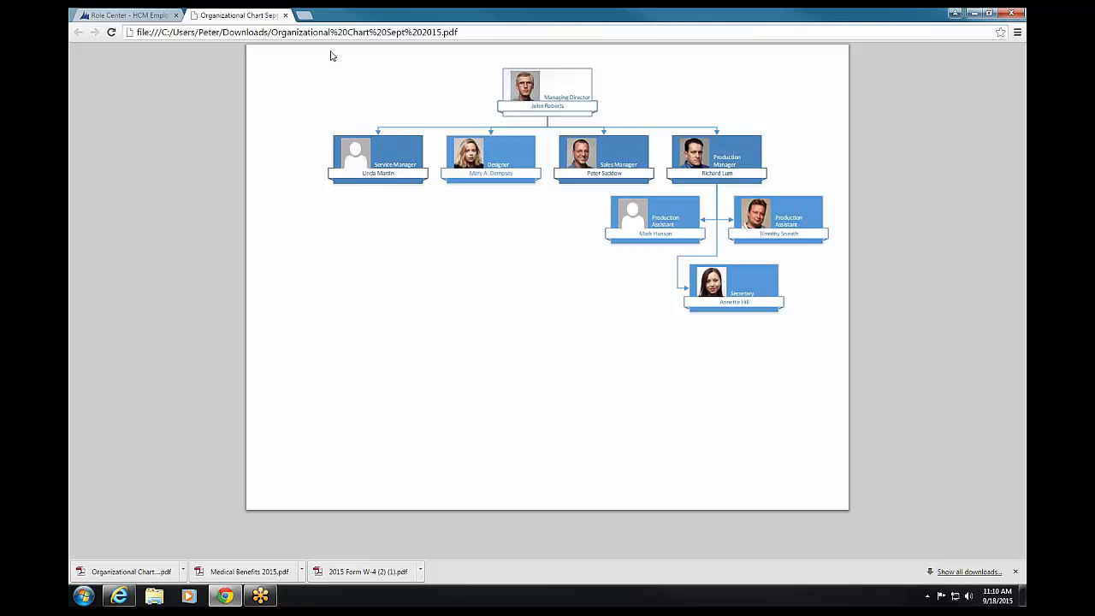
pyautogui.click(128, 14)
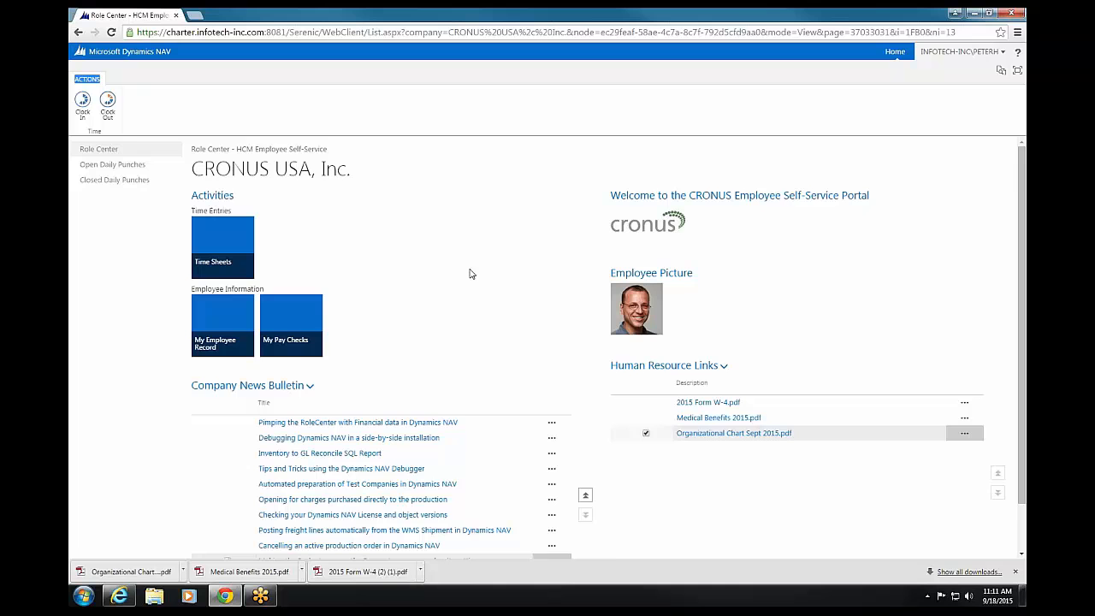
# Page the Company News Bulletin to the next set of posts led by the whitepaper notice
pyautogui.scroll(-3)
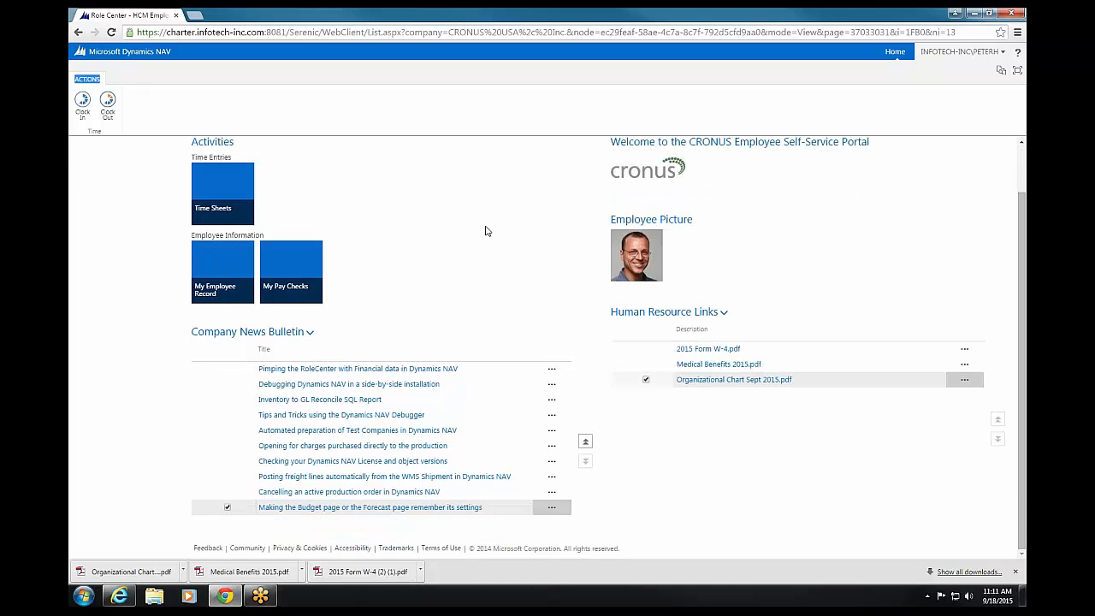
pyautogui.moveTo(500, 229)
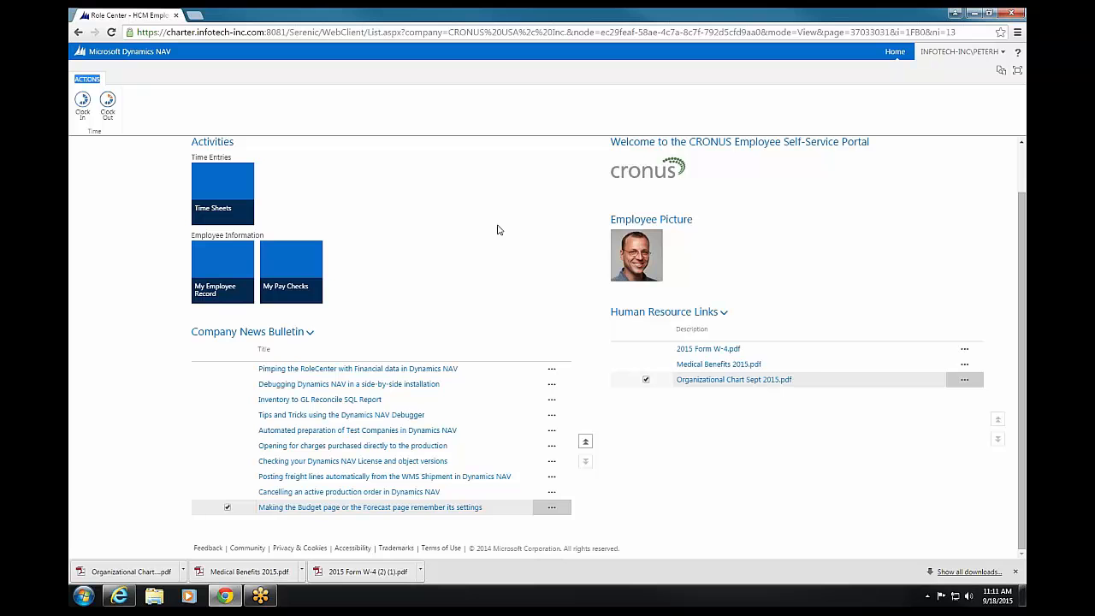
pyautogui.moveTo(102, 400)
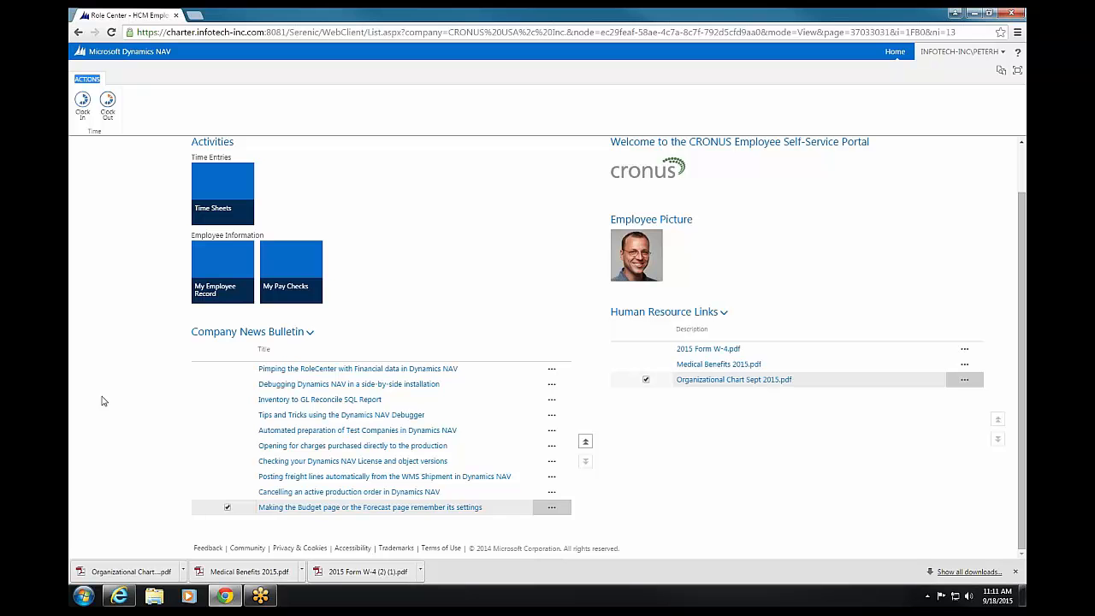
pyautogui.moveTo(393, 332)
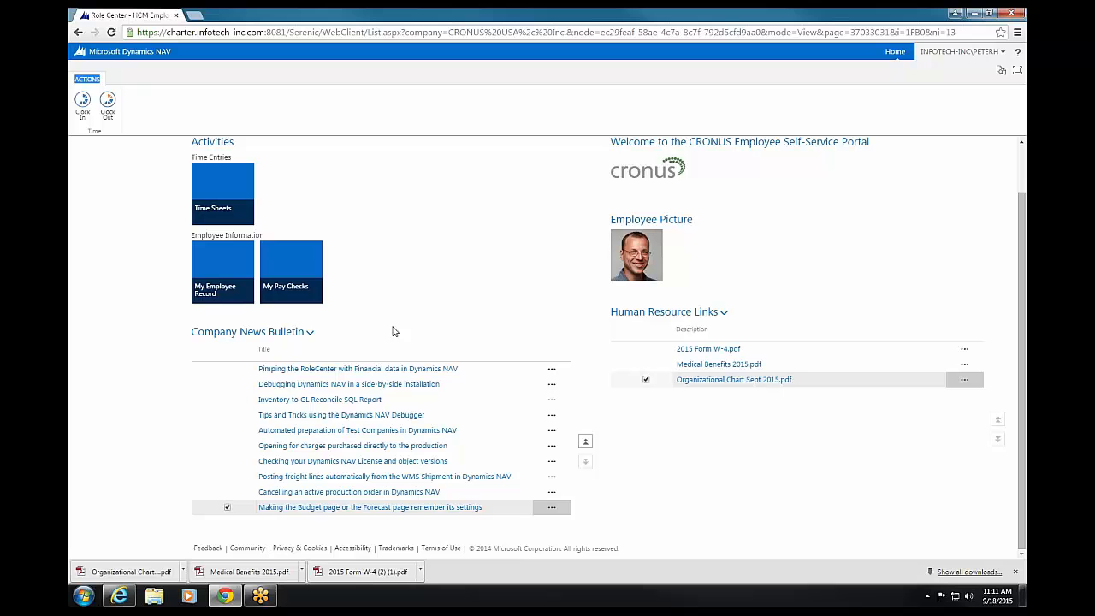
pyautogui.moveTo(402, 332)
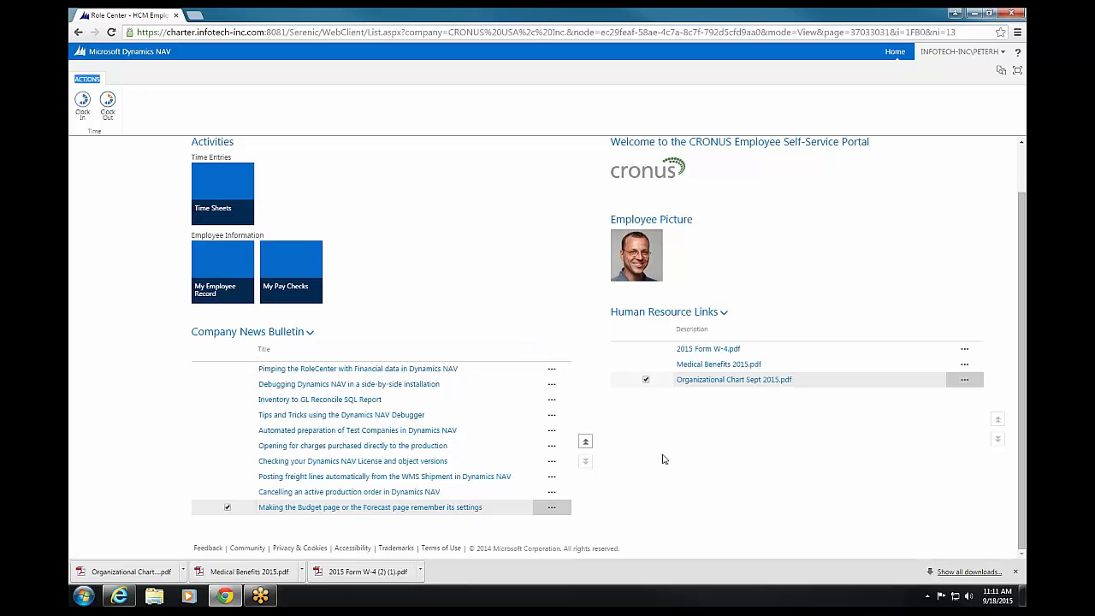
pyautogui.click(585, 455)
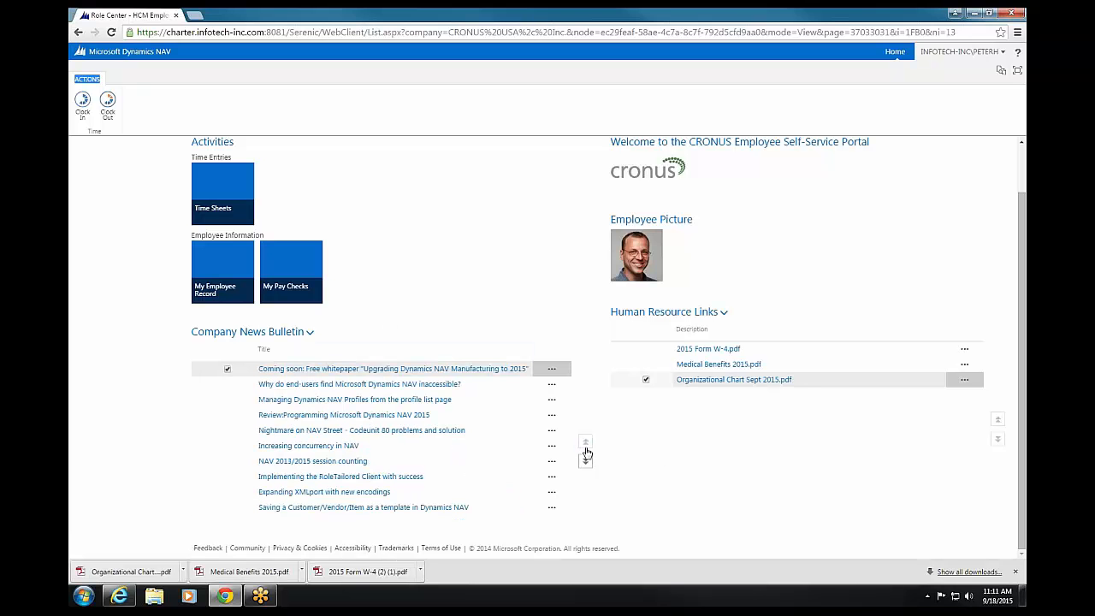
pyautogui.moveTo(514, 325)
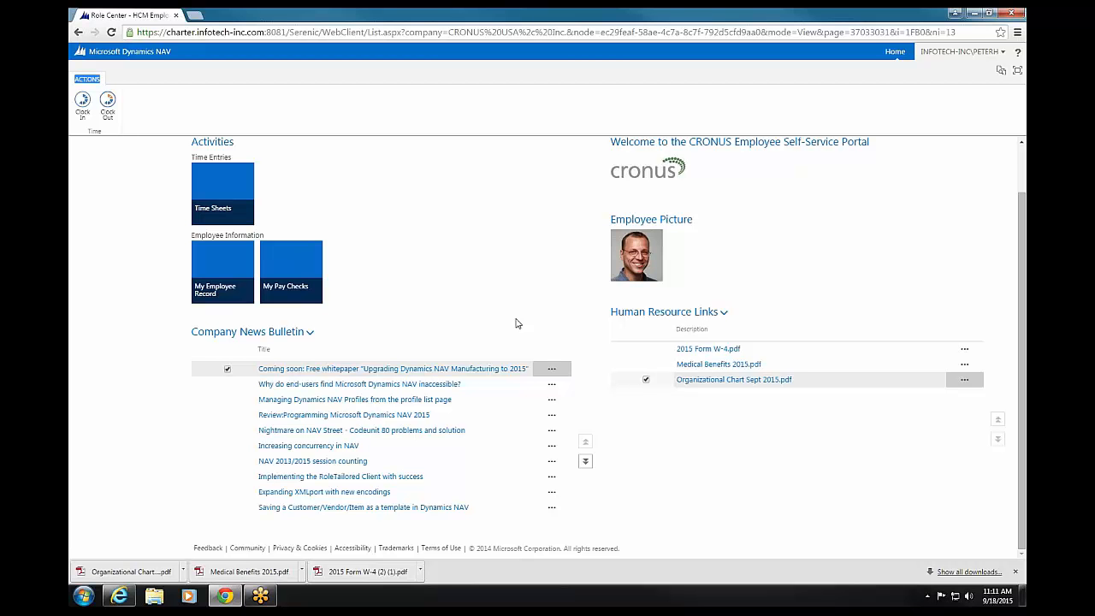
pyautogui.moveTo(458, 325)
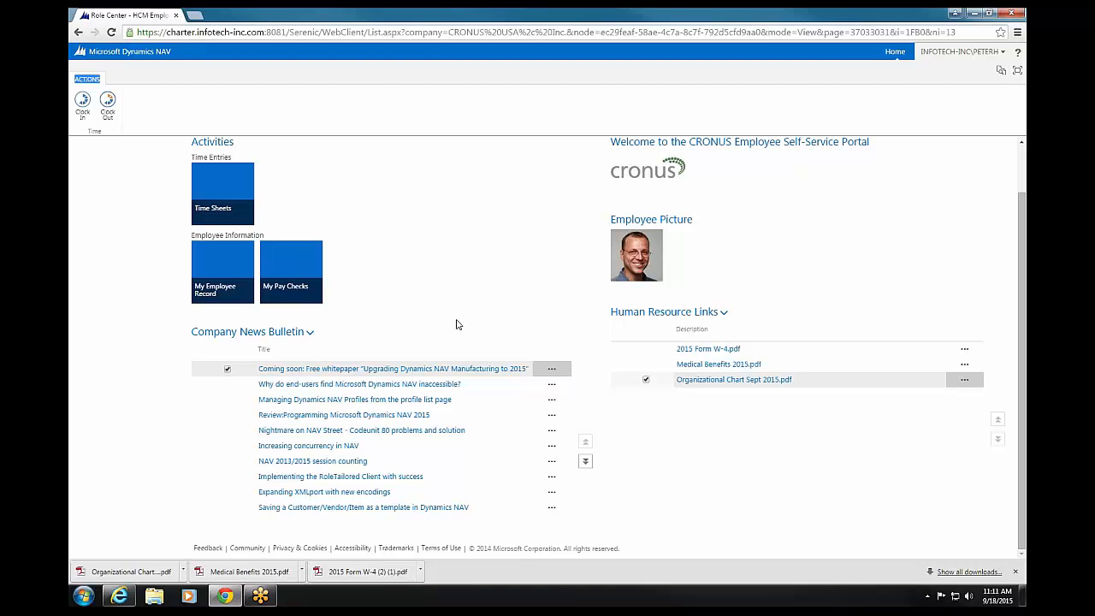
pyautogui.moveTo(538, 157)
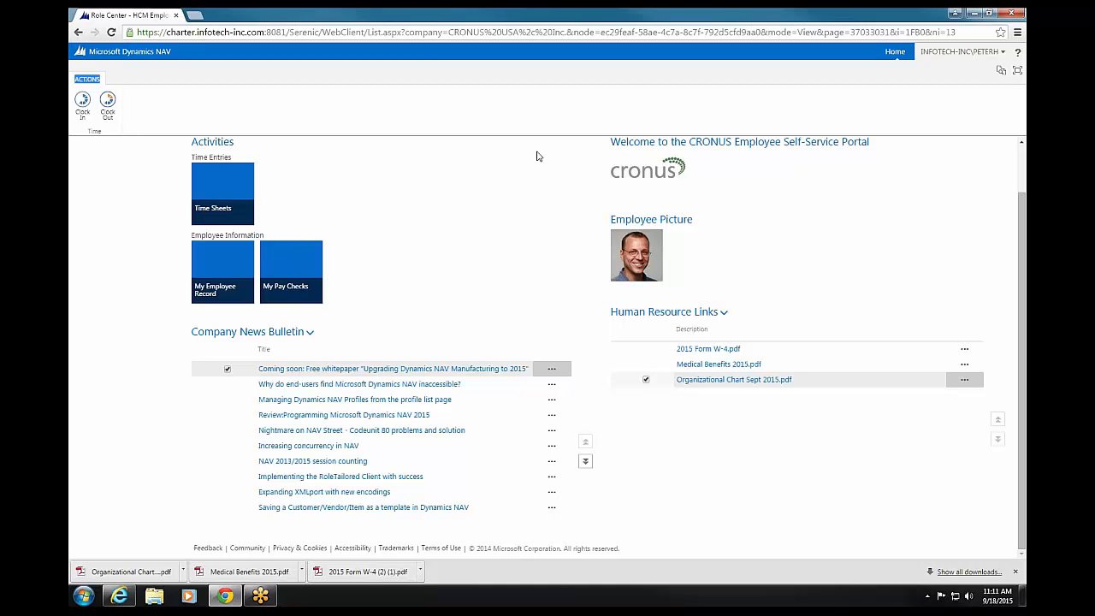
pyautogui.moveTo(407, 370)
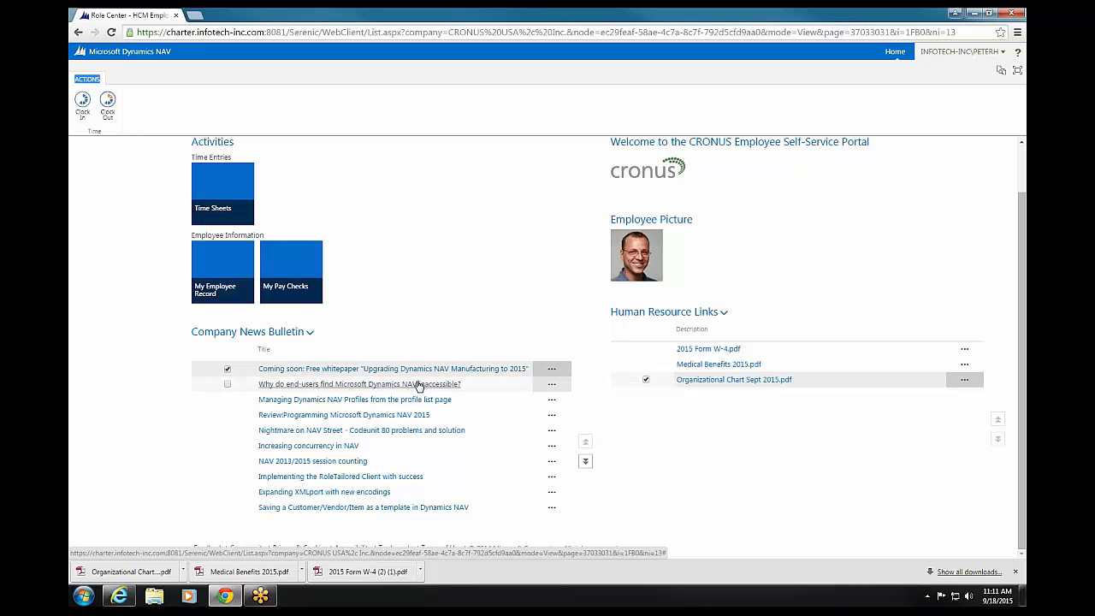
pyautogui.click(359, 383)
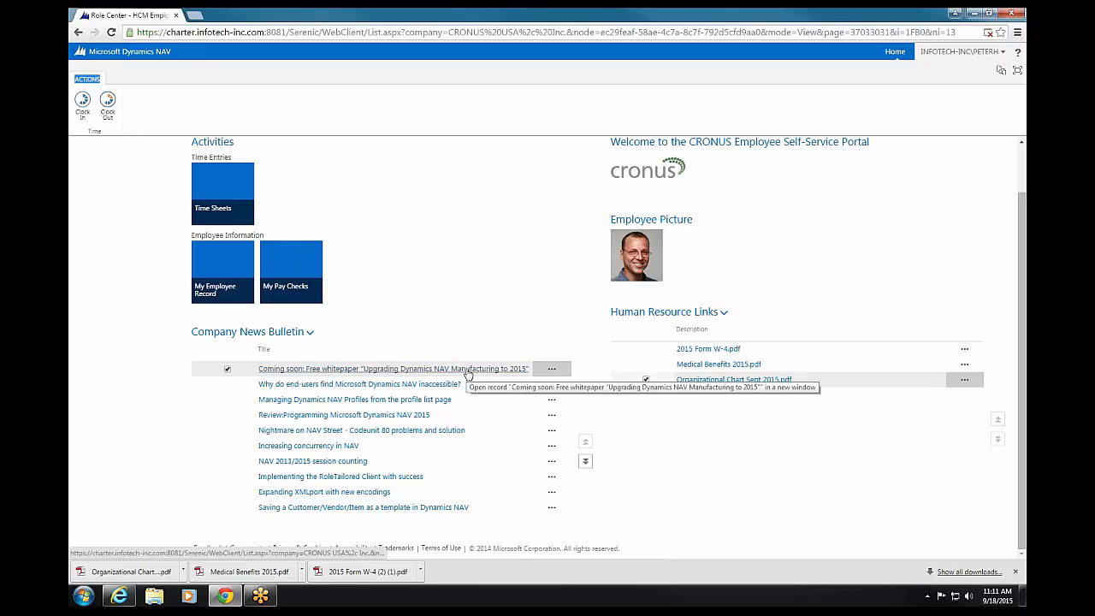
pyautogui.click(391, 368)
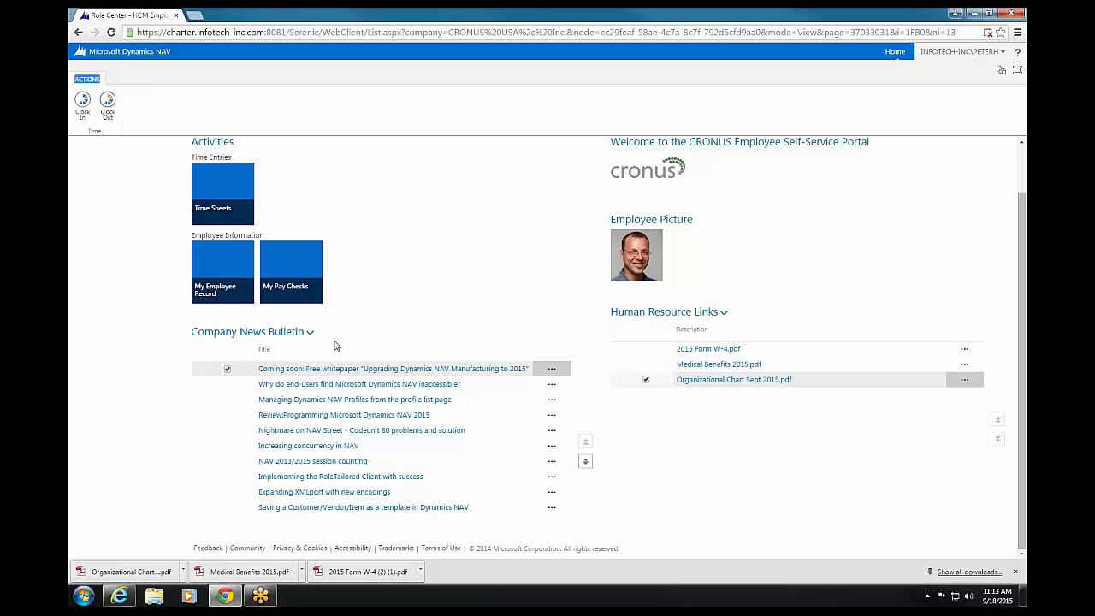
pyautogui.moveTo(123, 313)
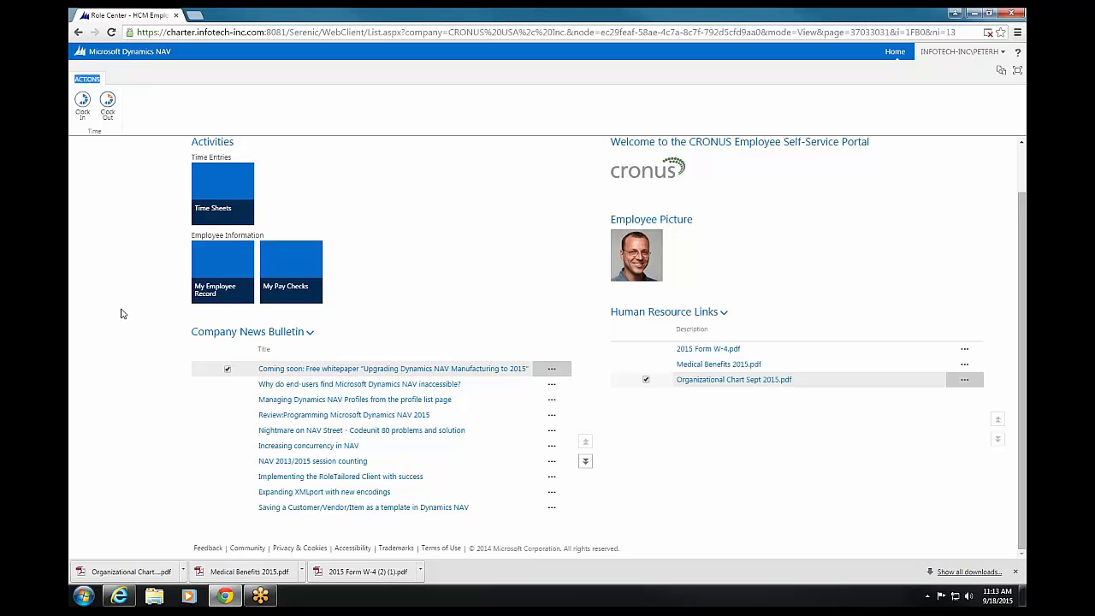
pyautogui.moveTo(178, 370)
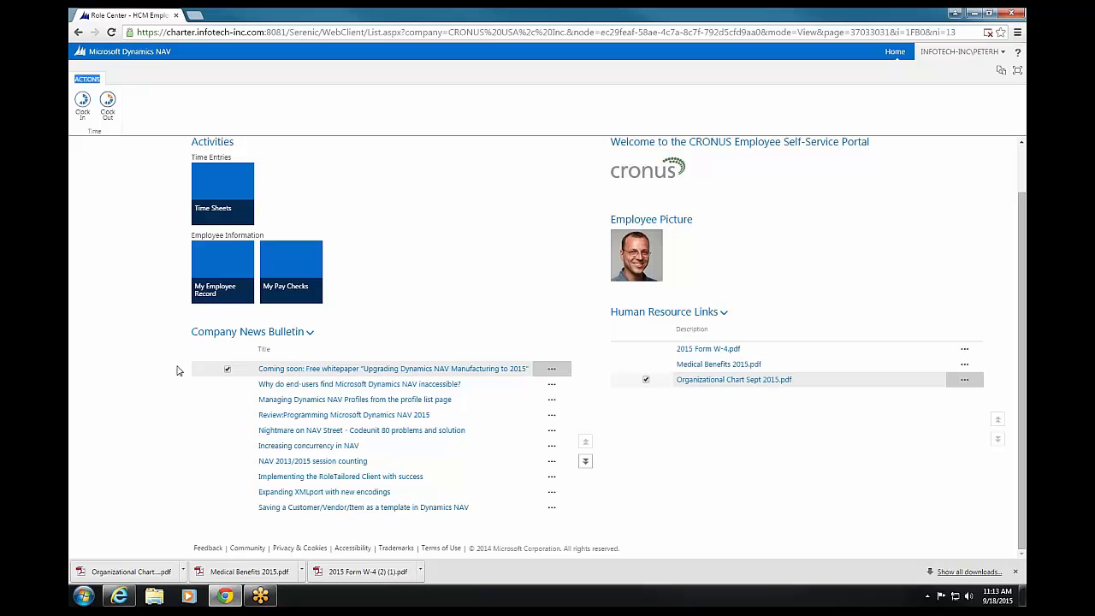
pyautogui.moveTo(585, 544)
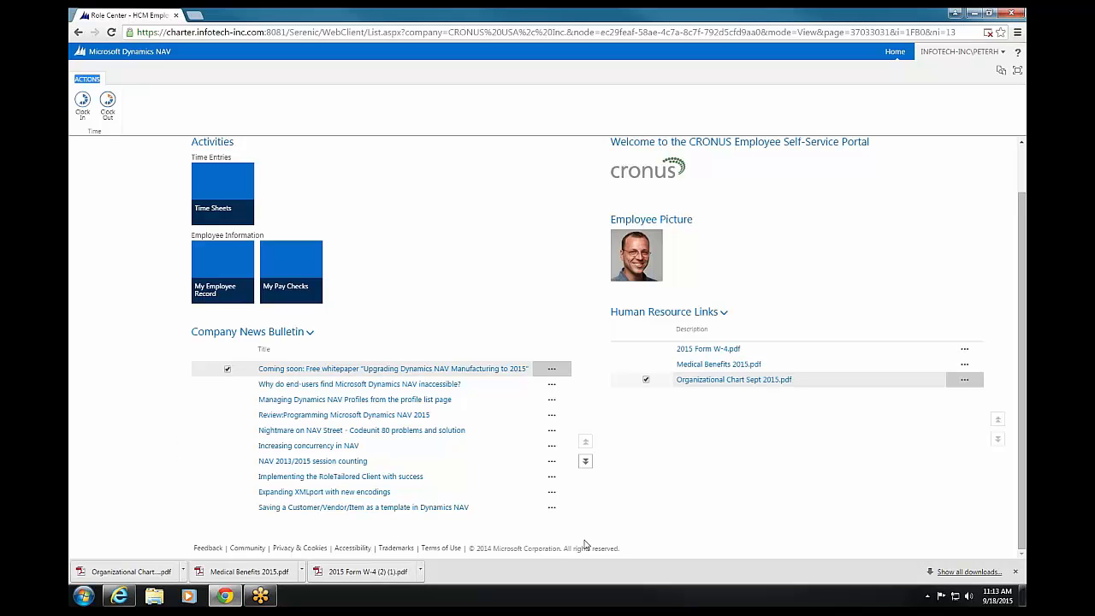
pyautogui.moveTo(582, 322)
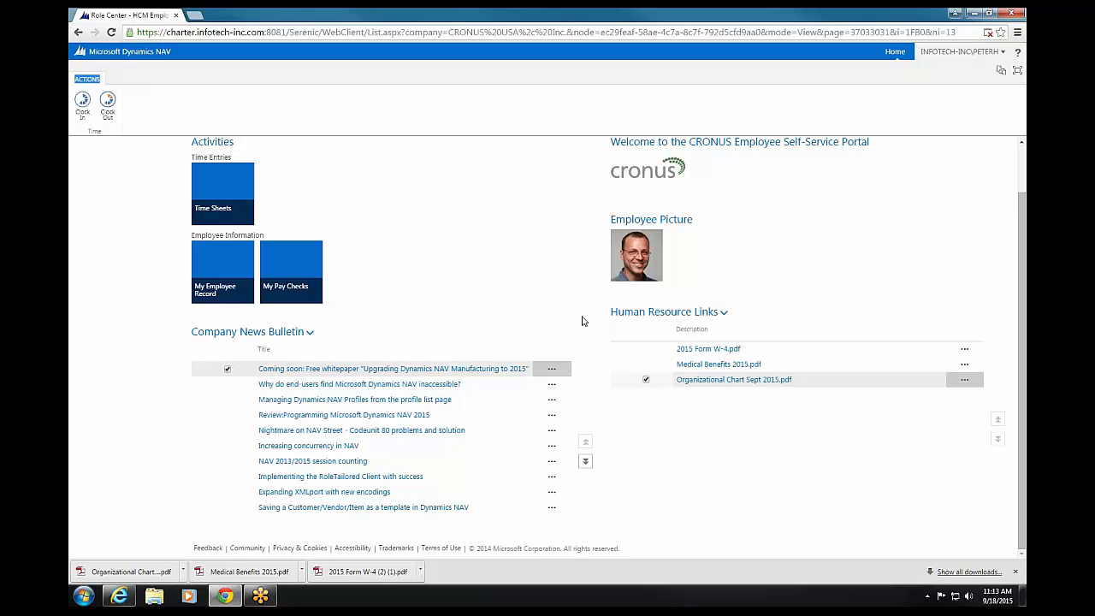
pyautogui.moveTo(563, 301)
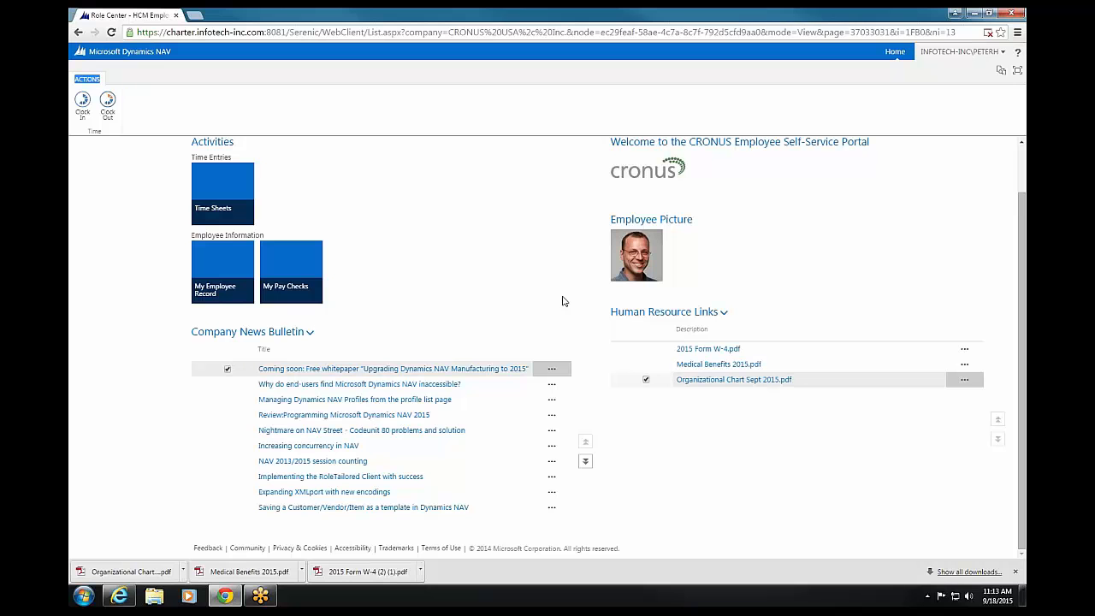
pyautogui.moveTo(565, 199)
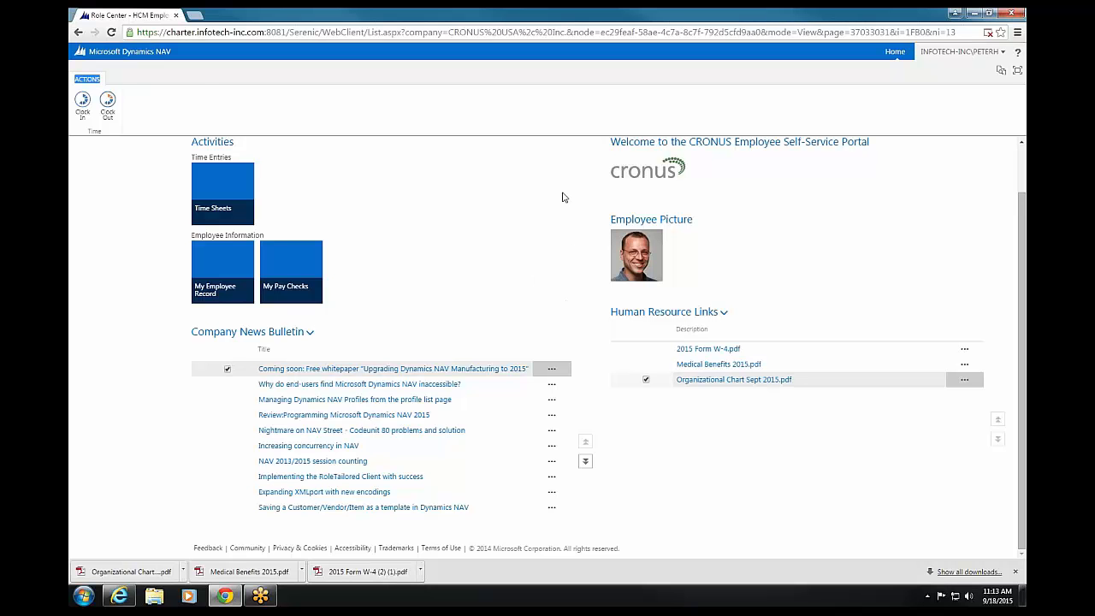
pyautogui.moveTo(106, 427)
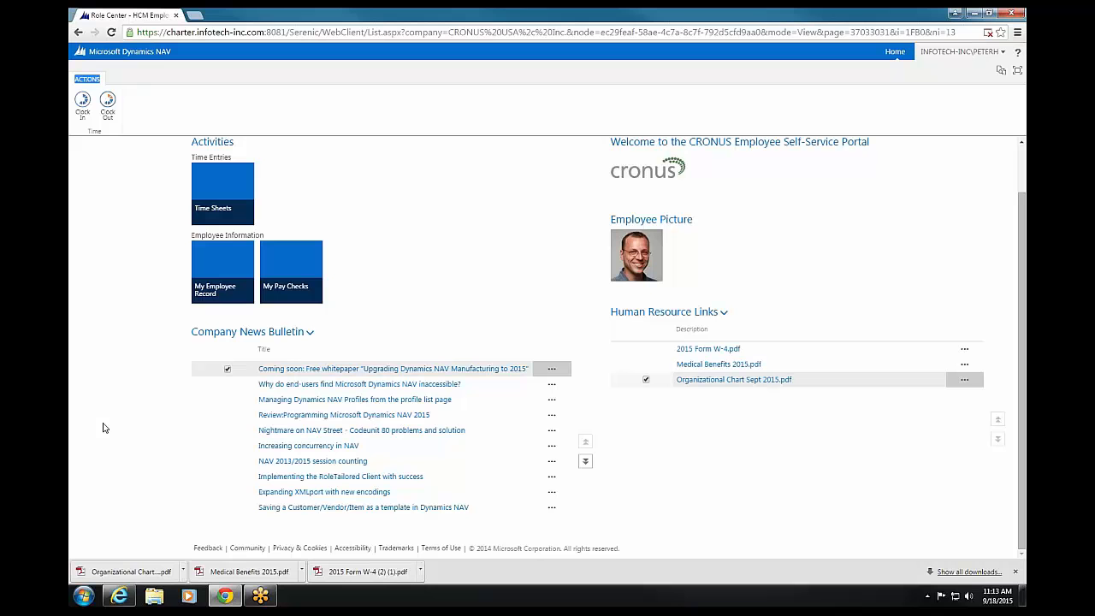
pyautogui.moveTo(96, 147)
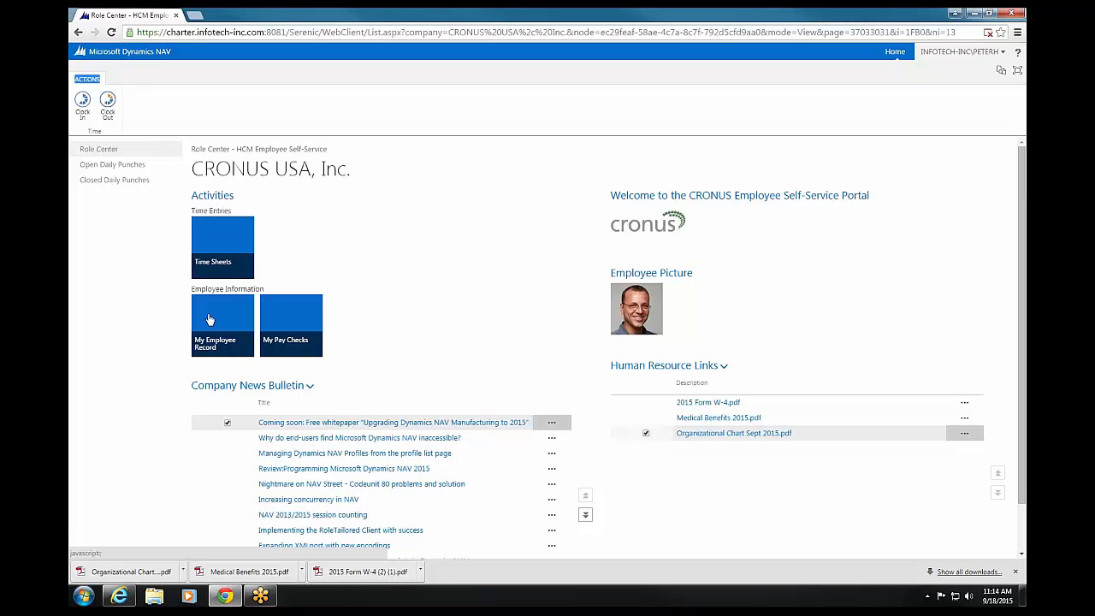
pyautogui.moveTo(313, 335)
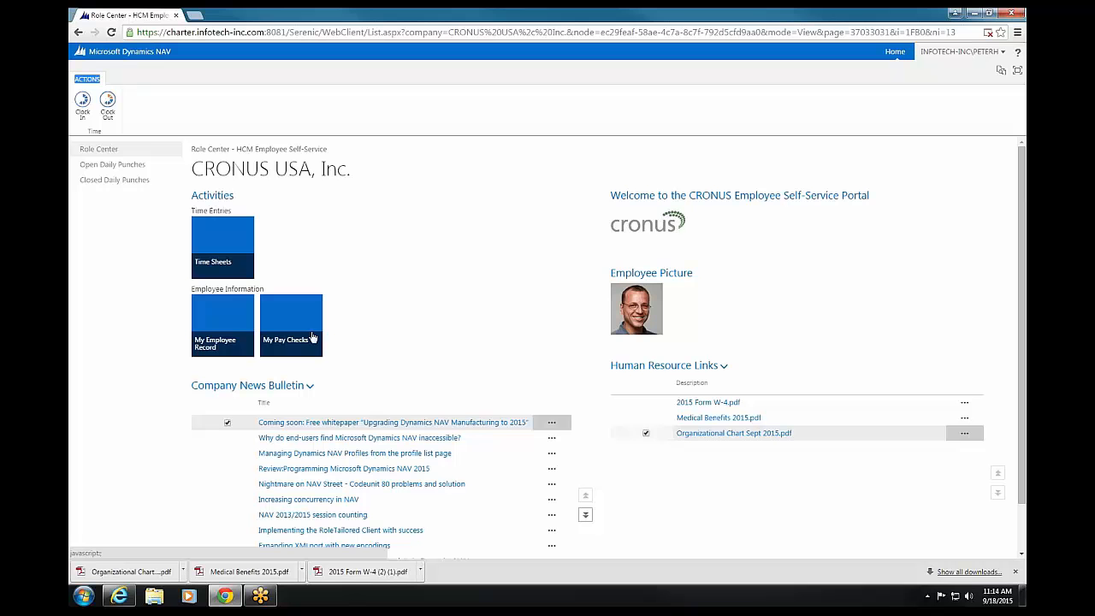
pyautogui.moveTo(227, 233)
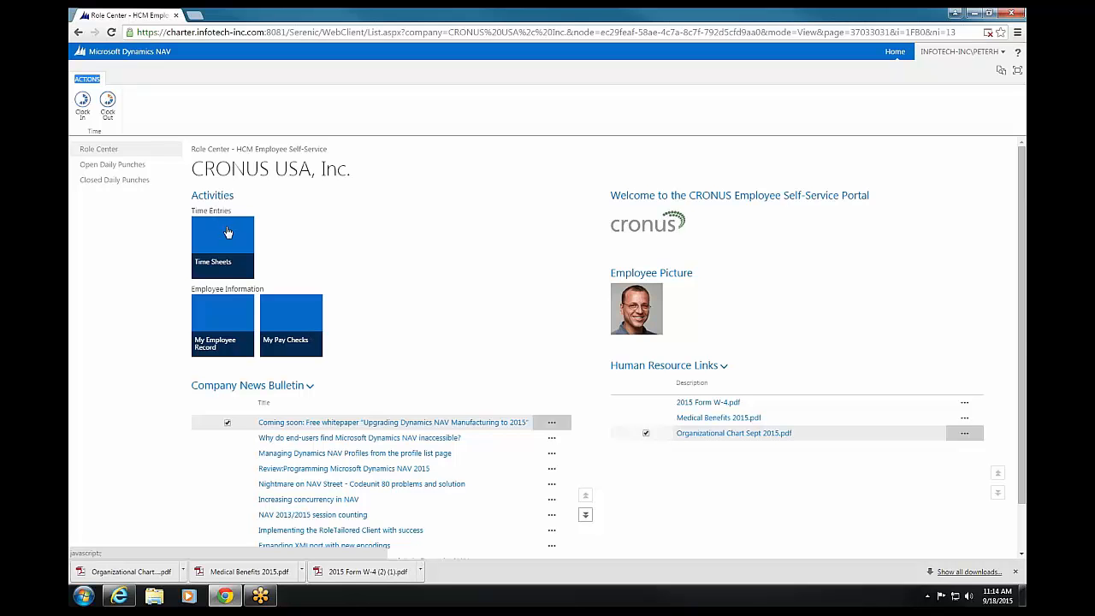
pyautogui.moveTo(236, 236)
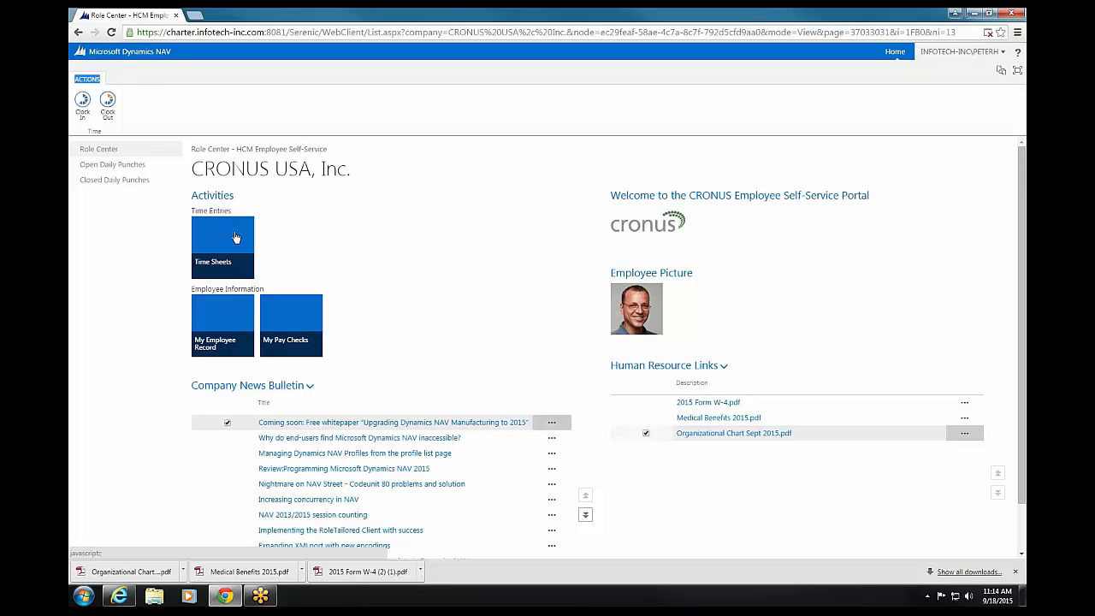
pyautogui.moveTo(715, 437)
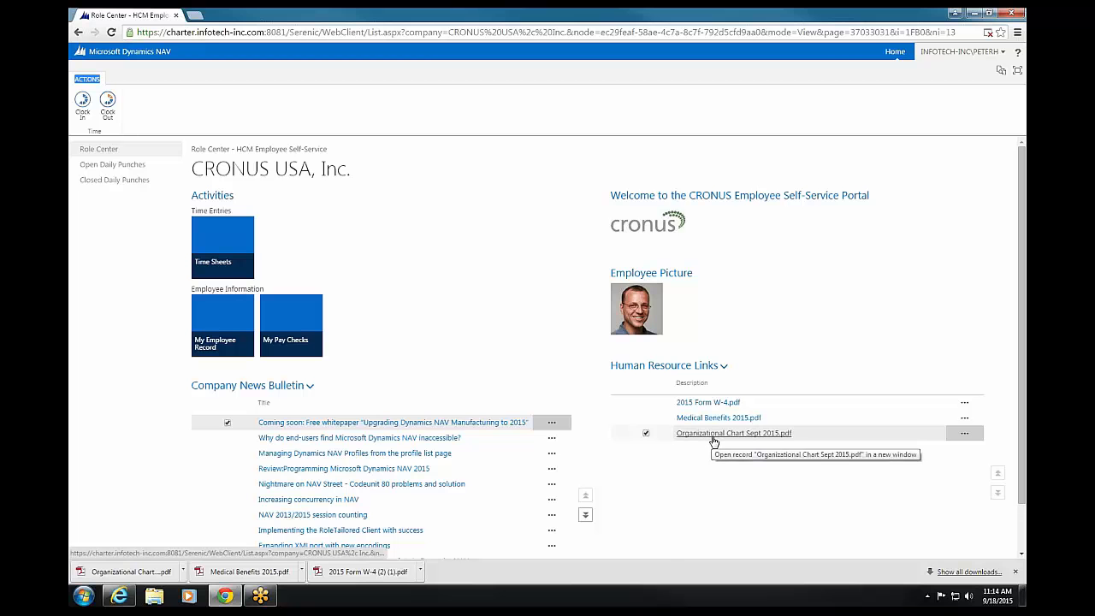
pyautogui.moveTo(733, 433)
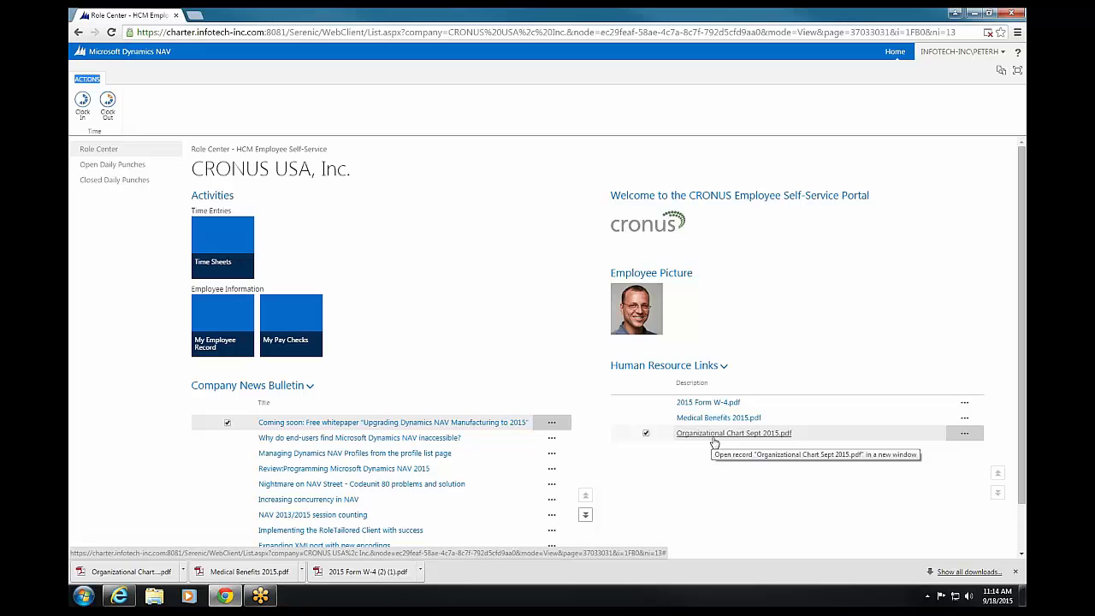
pyautogui.moveTo(717, 432)
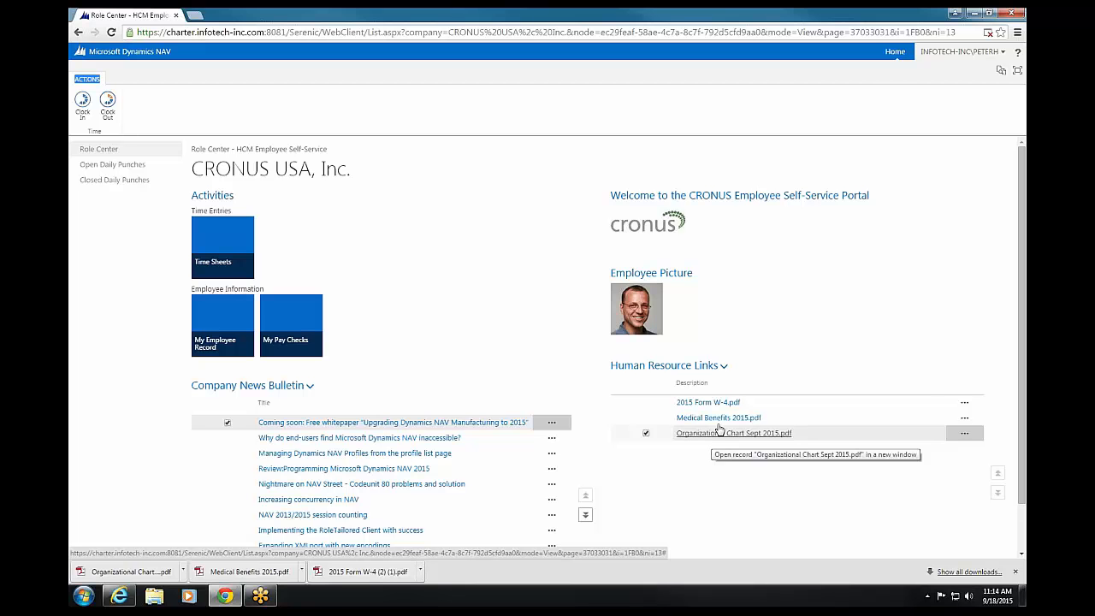
pyautogui.moveTo(708, 402)
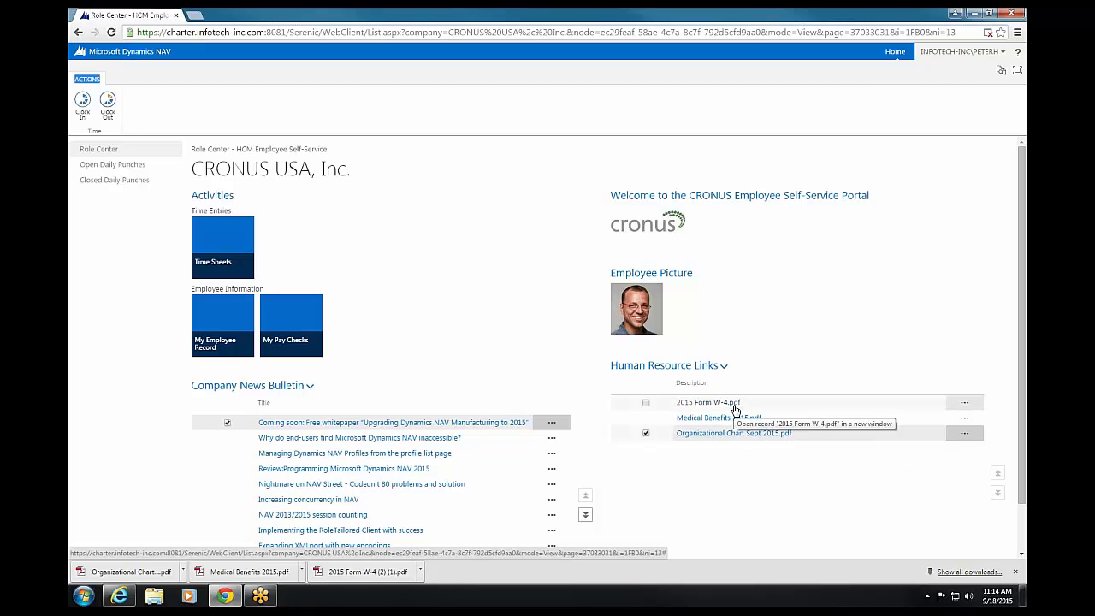
pyautogui.moveTo(757, 421)
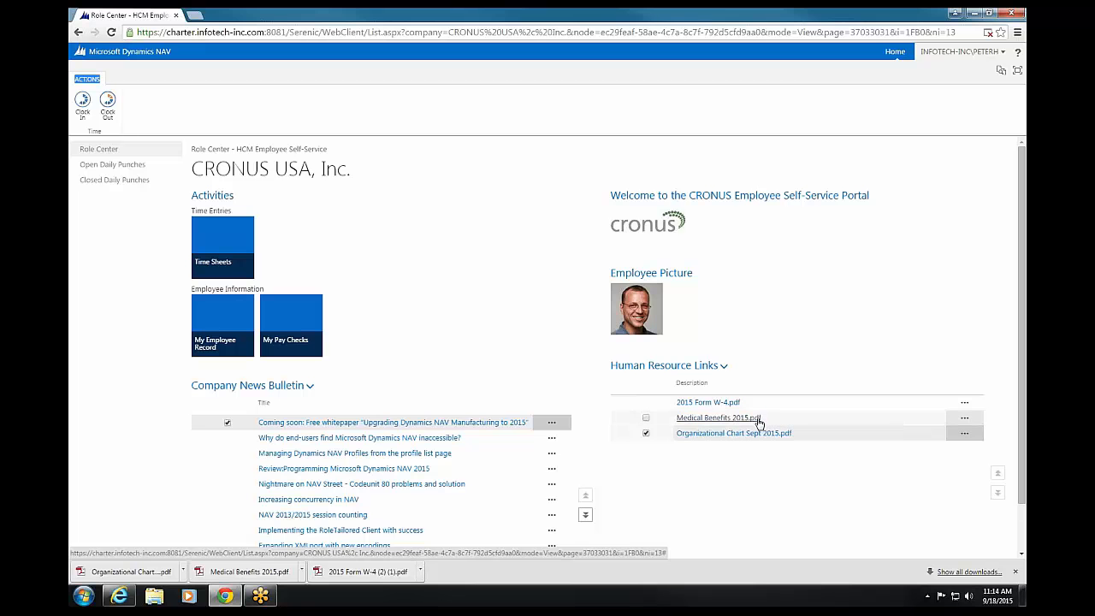
pyautogui.moveTo(732, 418)
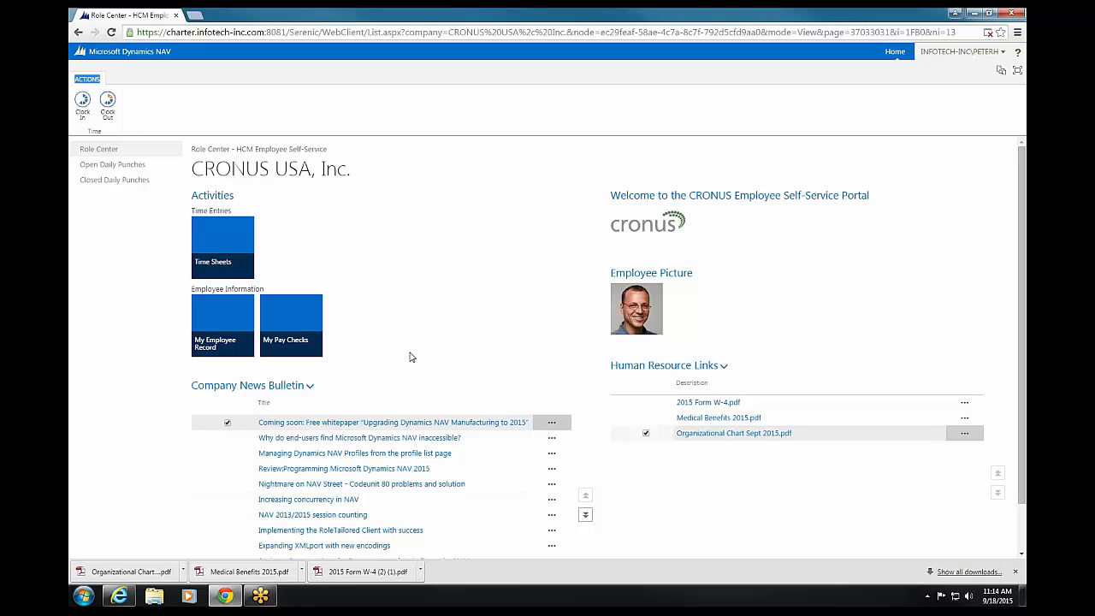
pyautogui.moveTo(930, 329)
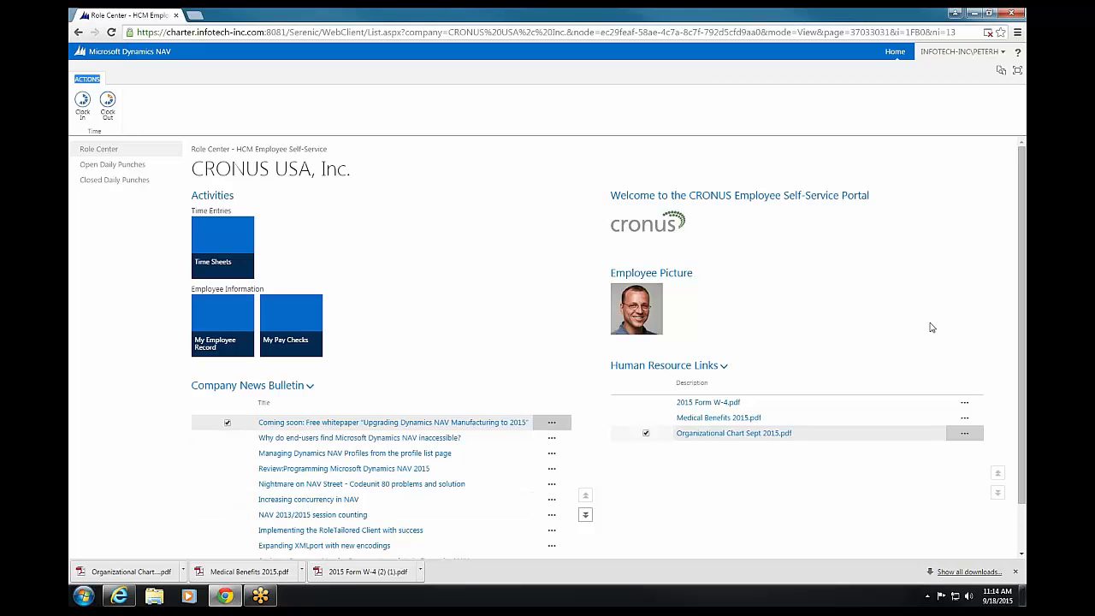
pyautogui.moveTo(181, 503)
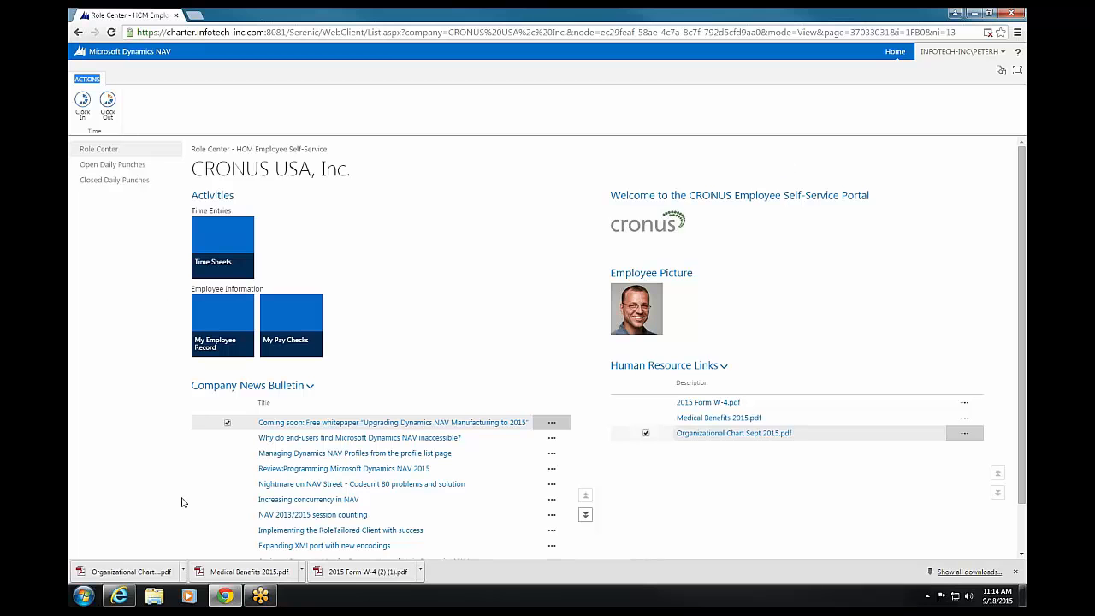